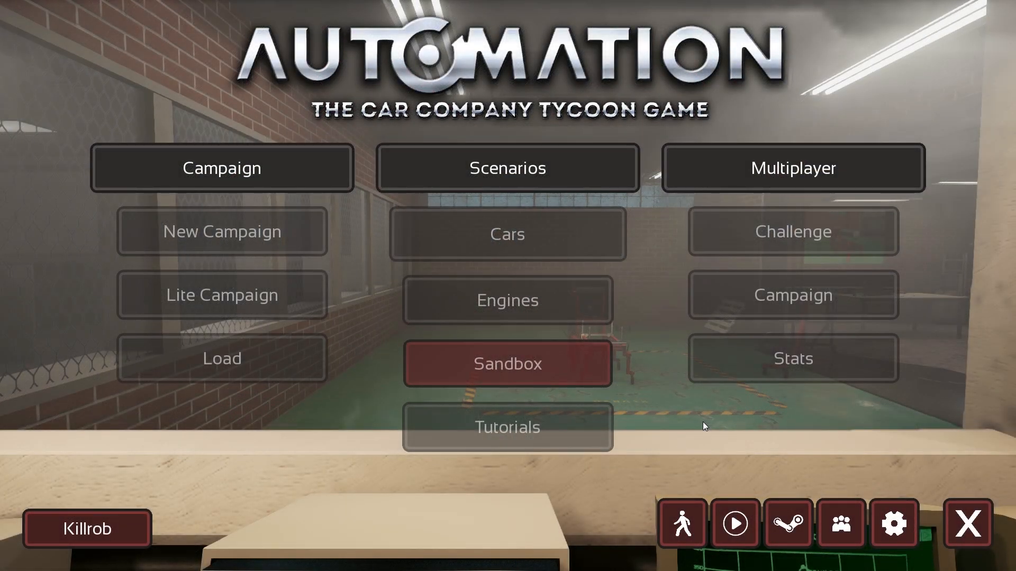
{"action": "mouse_move", "coordinate": [694, 415]}
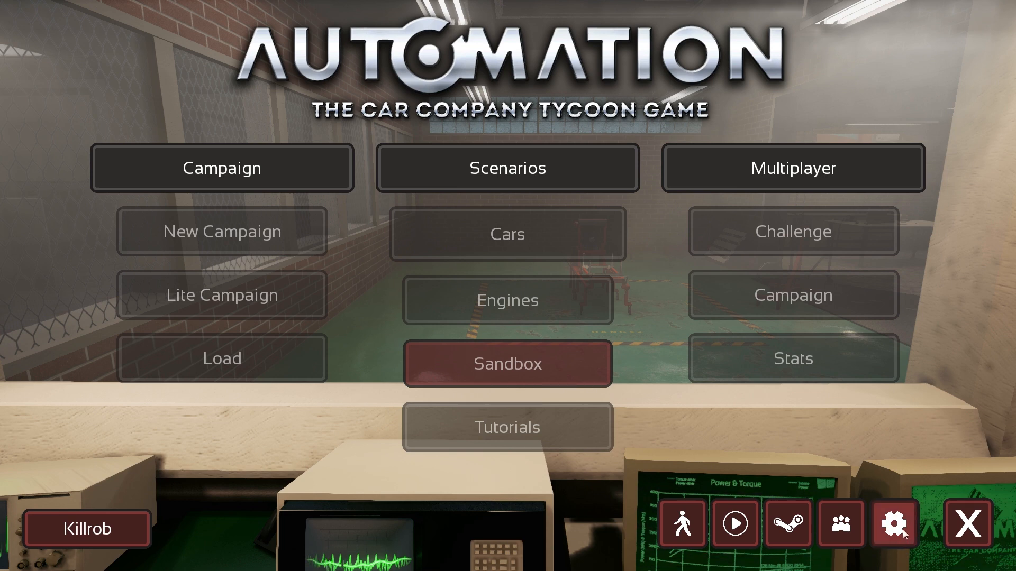
Glance at the game settings without saving, then scroll down through the menu list
{"action": "left_click", "coordinate": [894, 523]}
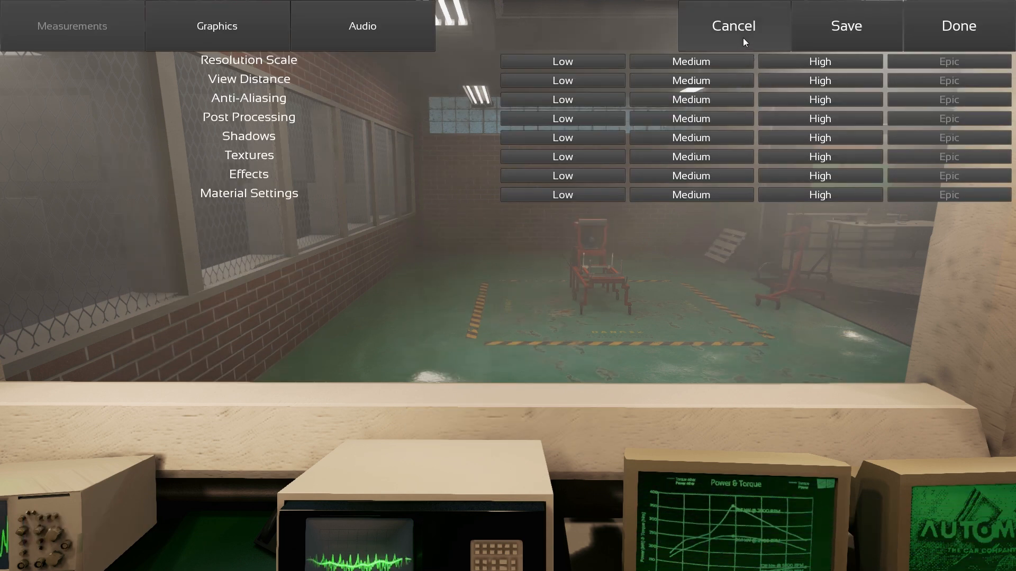
{"action": "left_click", "coordinate": [732, 26]}
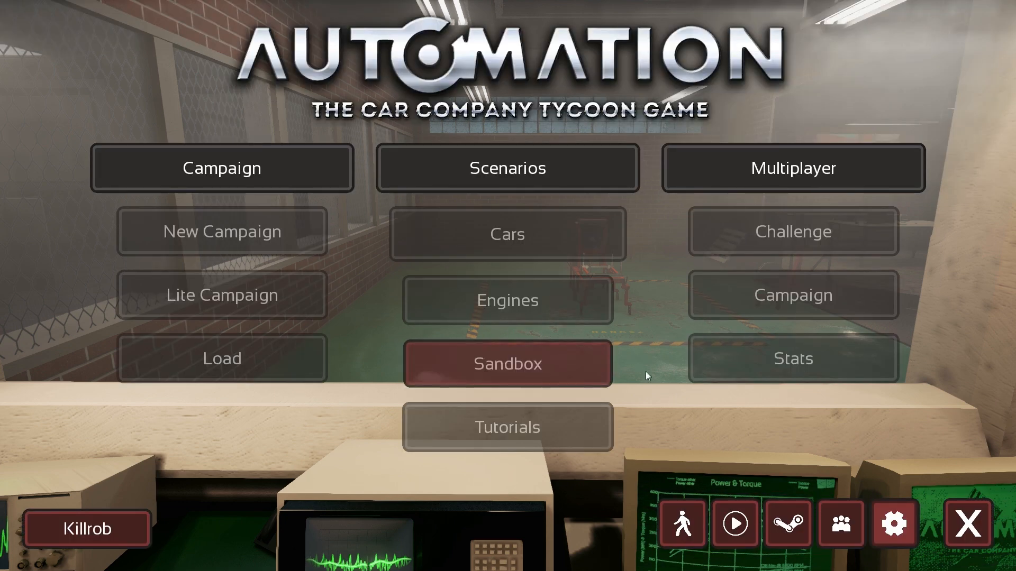
{"action": "mouse_move", "coordinate": [178, 223]}
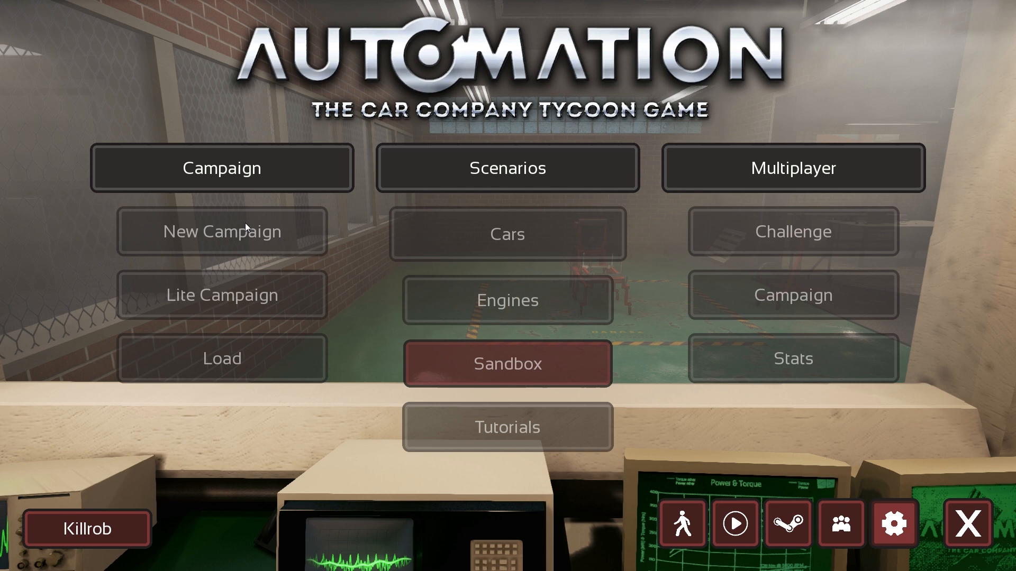
{"action": "mouse_move", "coordinate": [638, 213]}
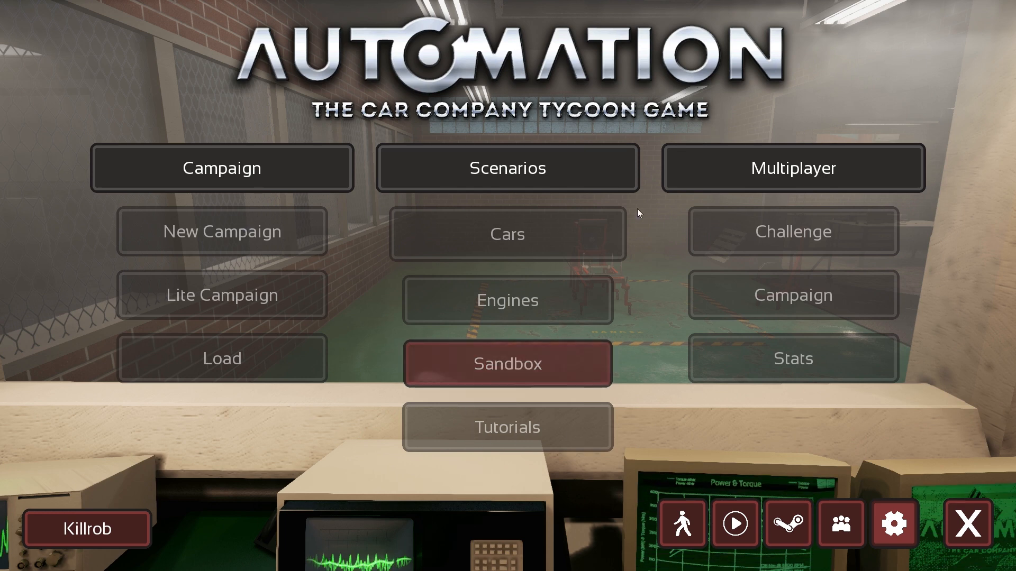
{"action": "mouse_move", "coordinate": [255, 338]}
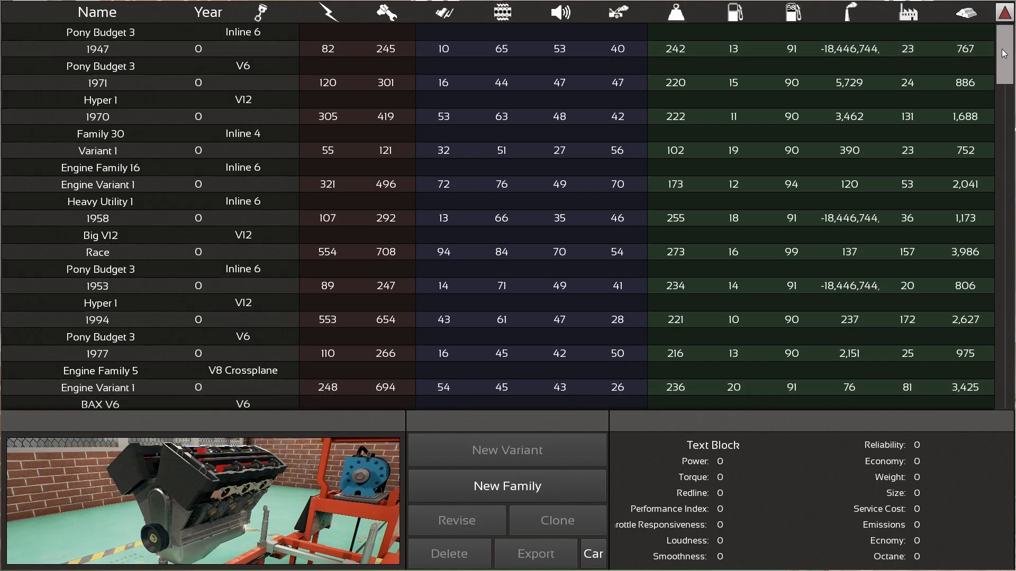
{"action": "scroll", "scroll_direction": "down", "scroll_amount": 3}
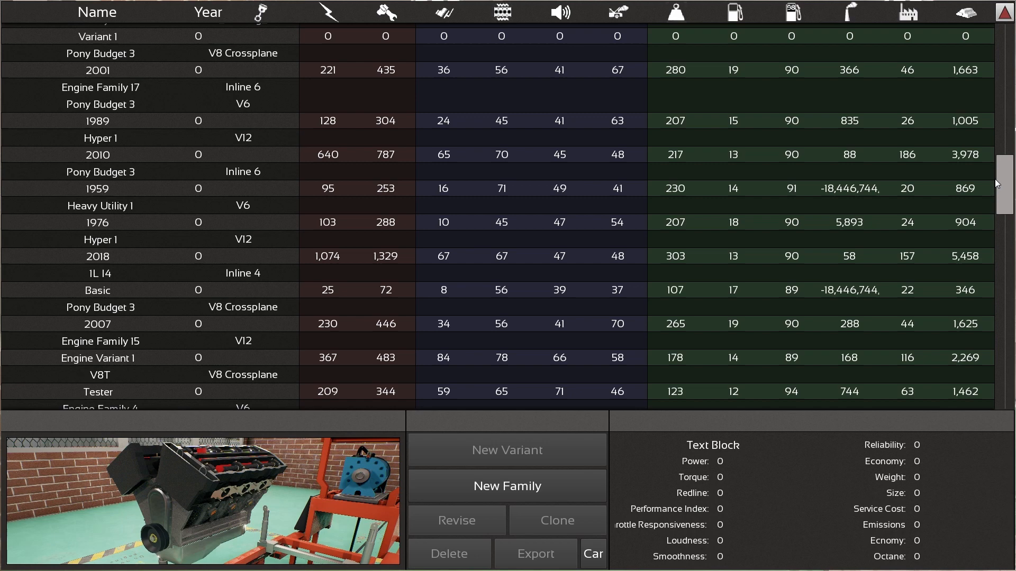
{"action": "scroll", "scroll_direction": "down", "scroll_amount": 3}
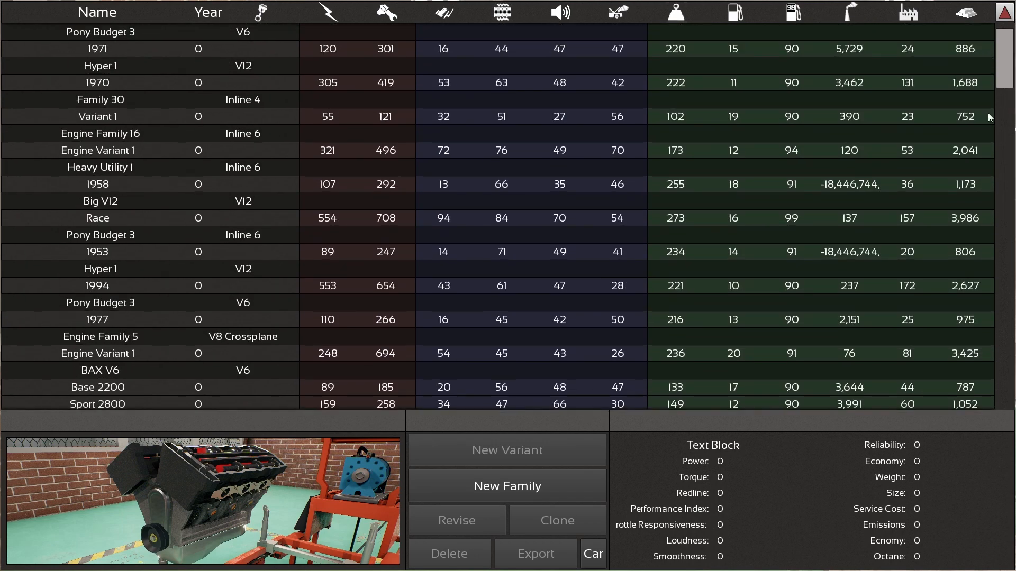
{"action": "scroll", "scroll_direction": "down", "scroll_amount": 3}
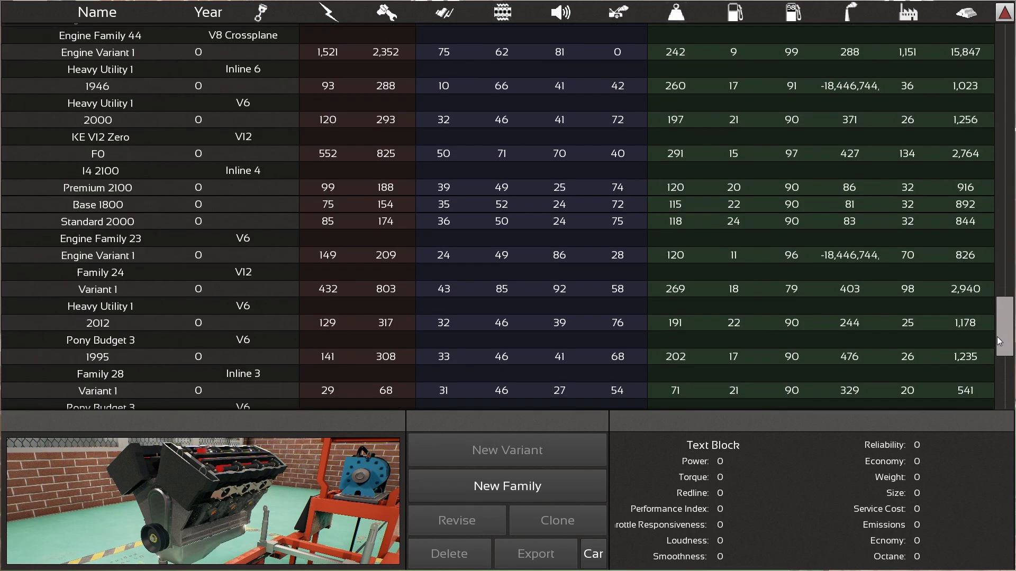
{"action": "scroll", "scroll_direction": "down", "scroll_amount": 3}
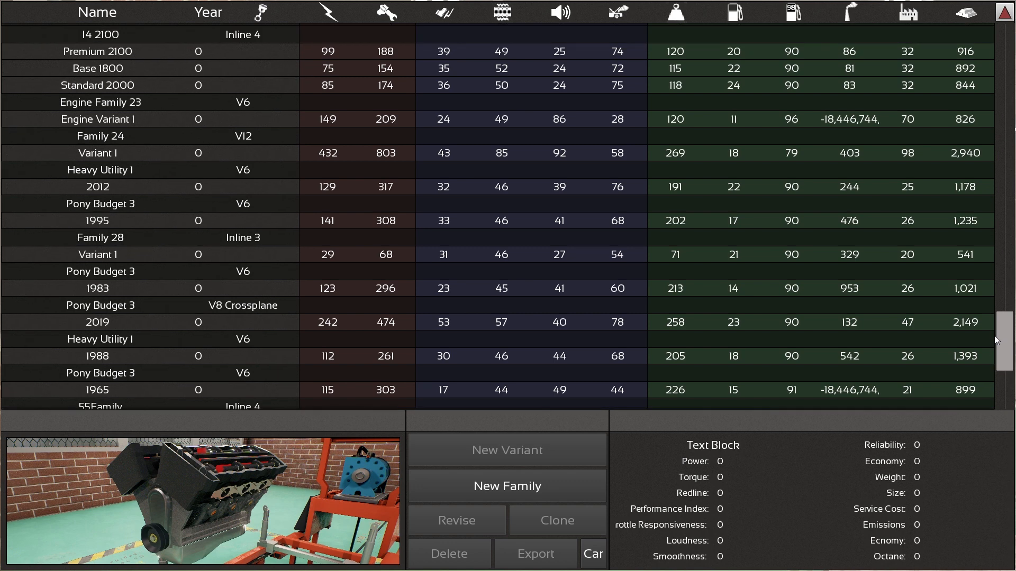
{"action": "scroll", "scroll_direction": "down", "scroll_amount": 3}
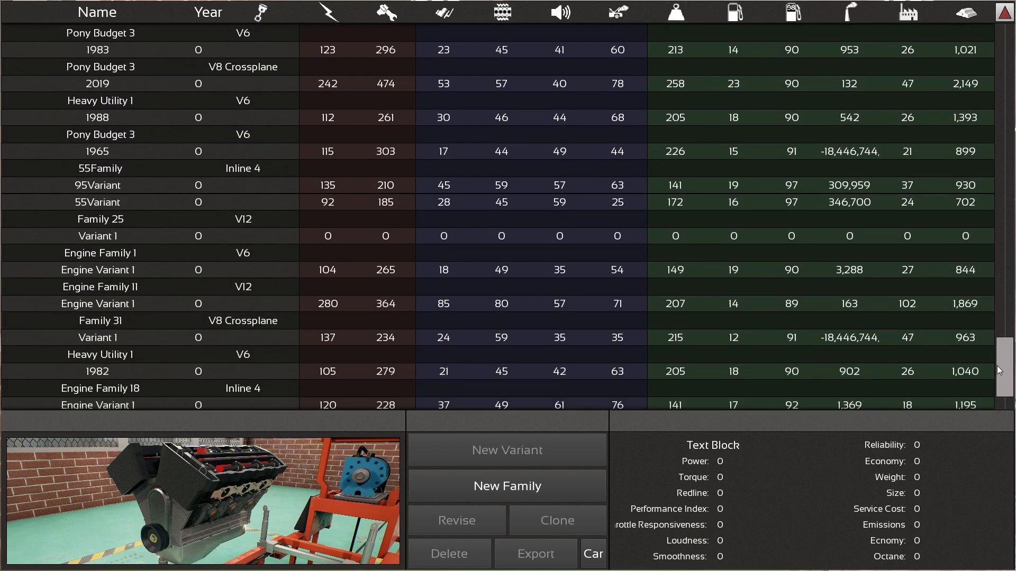
{"action": "scroll", "scroll_direction": "down", "scroll_amount": 3}
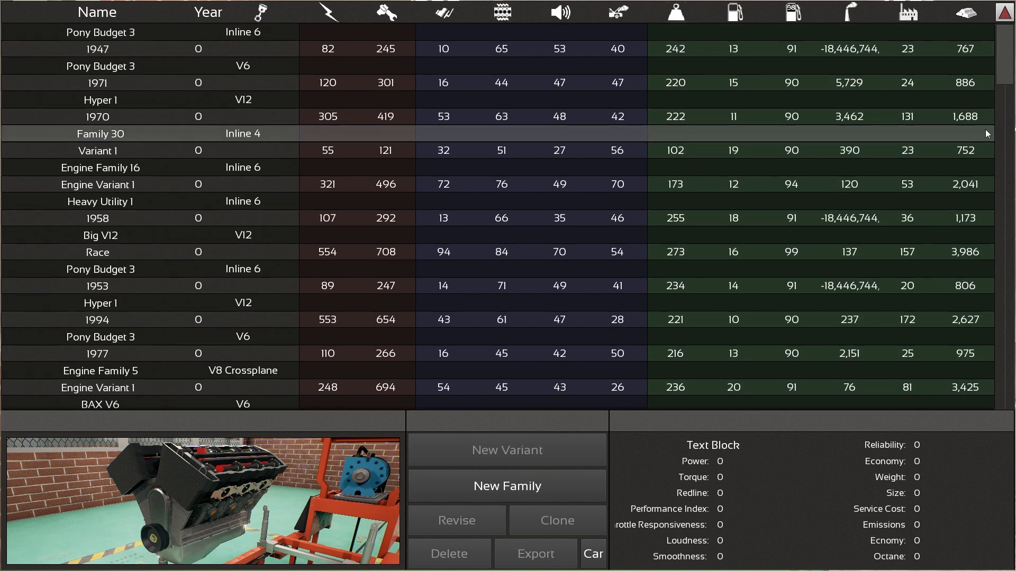
{"action": "mouse_move", "coordinate": [983, 130]}
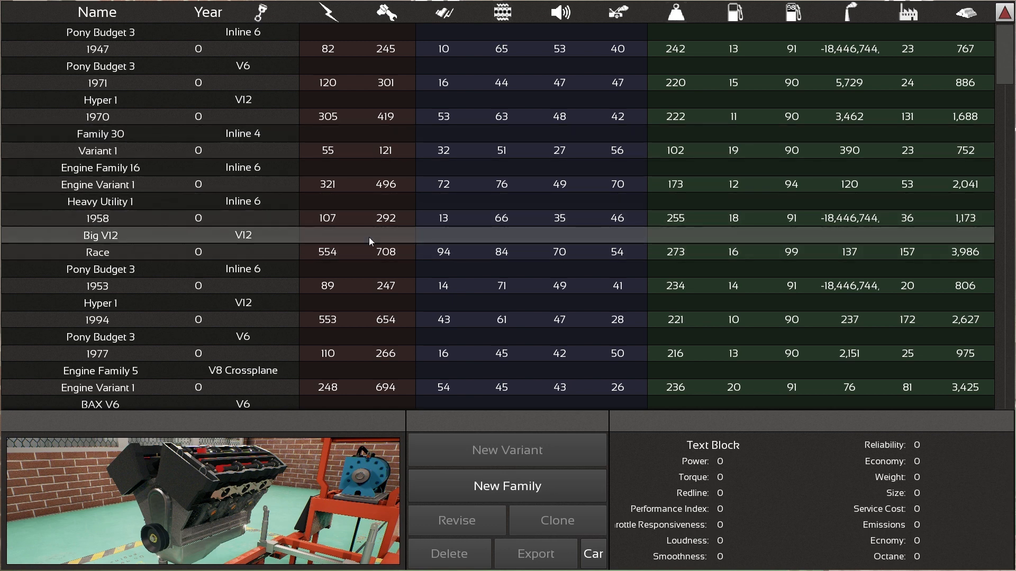
{"action": "mouse_move", "coordinate": [356, 235]}
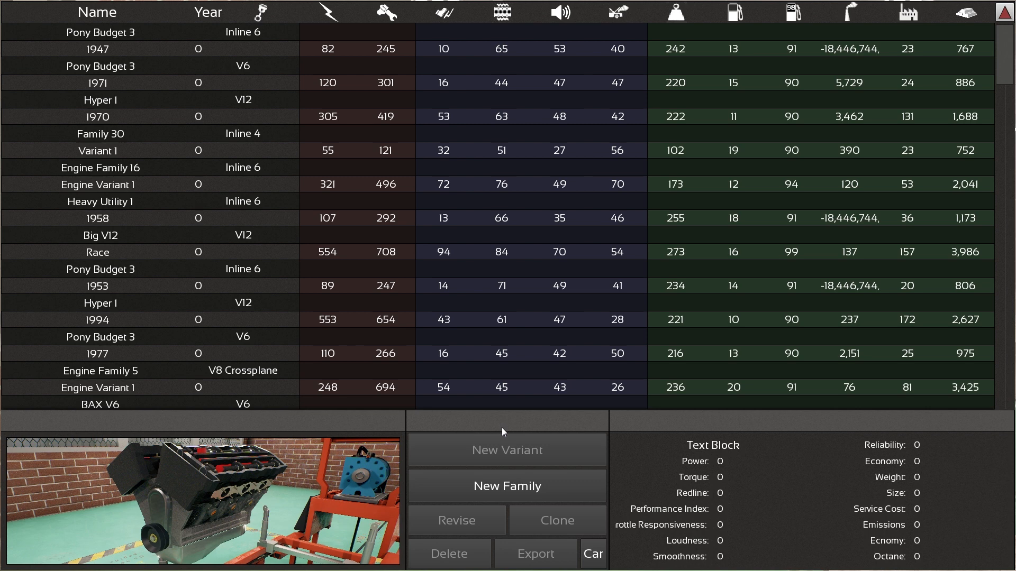
{"action": "mouse_move", "coordinate": [507, 486]}
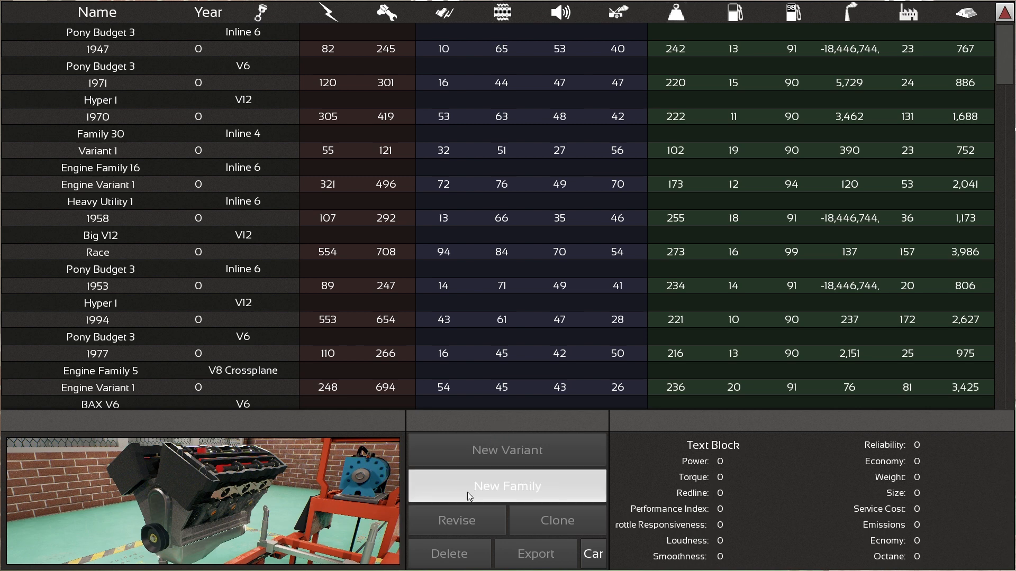
Create a new engine family with a V block, chosen cylinder count and AlSi block material
{"action": "left_click", "coordinate": [507, 487]}
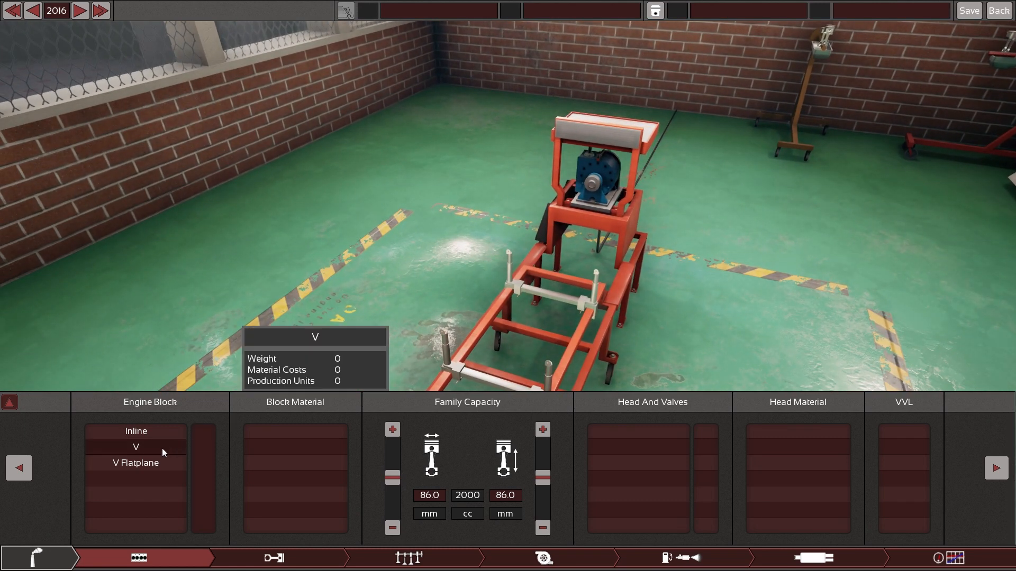
{"action": "left_click", "coordinate": [135, 447]}
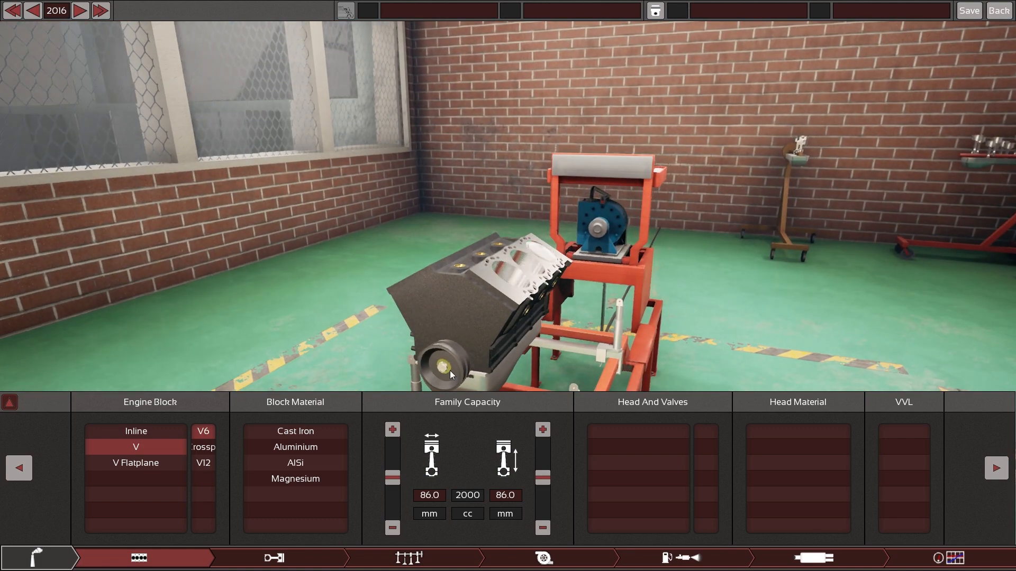
{"action": "mouse_move", "coordinate": [204, 431]}
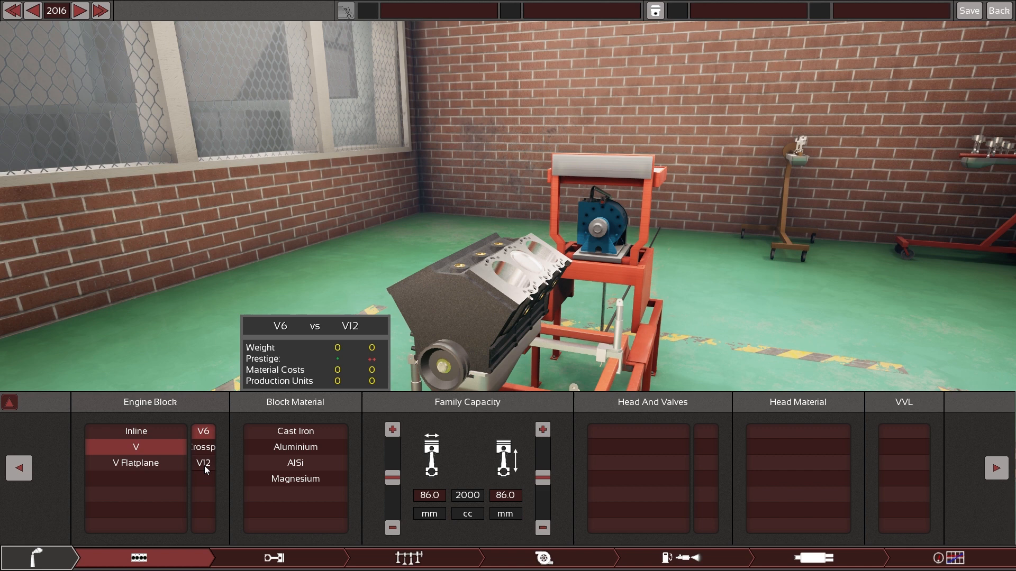
{"action": "mouse_move", "coordinate": [295, 446]}
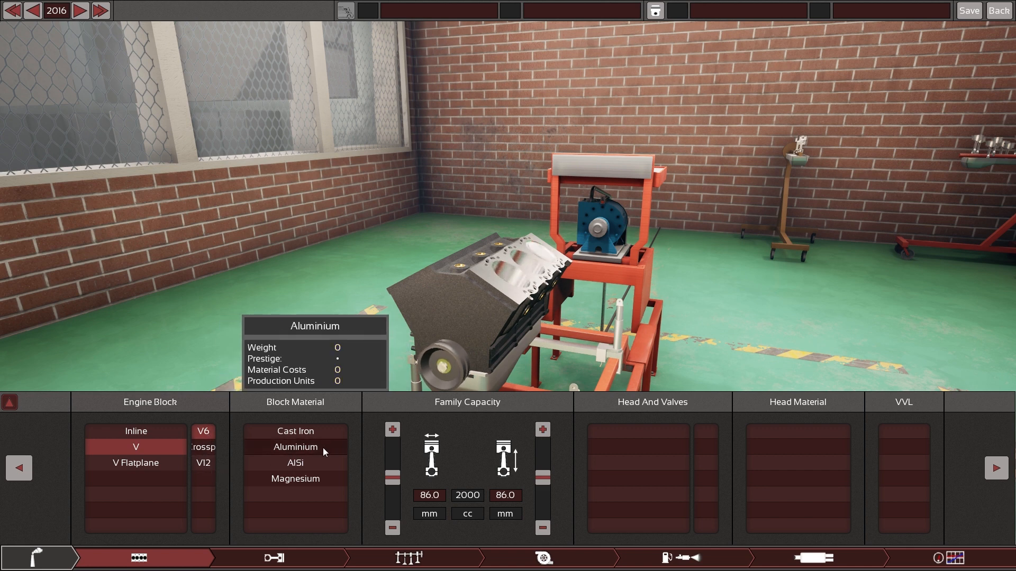
{"action": "left_click", "coordinate": [203, 430]}
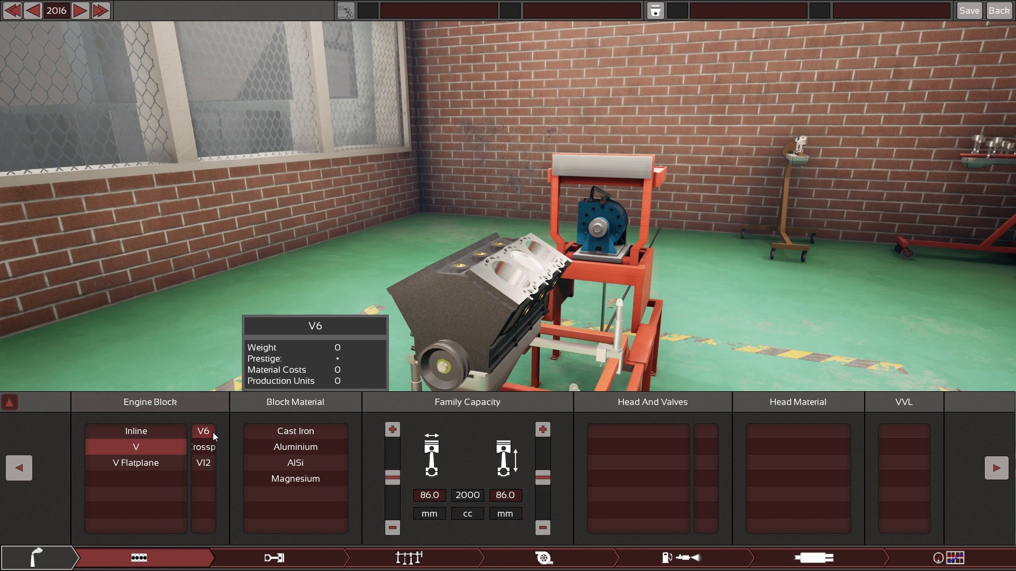
{"action": "mouse_move", "coordinate": [203, 463]}
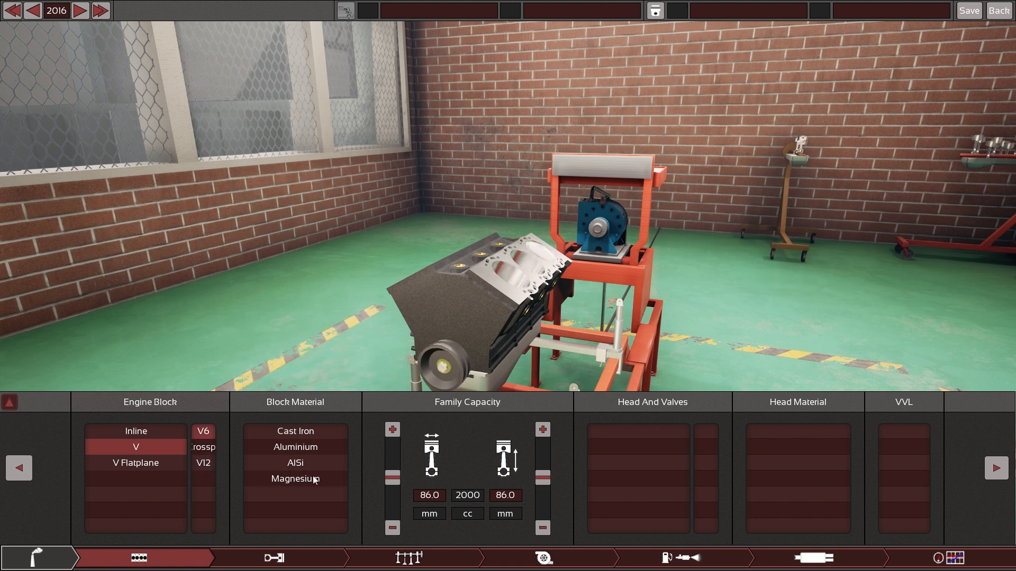
{"action": "left_click", "coordinate": [294, 462]}
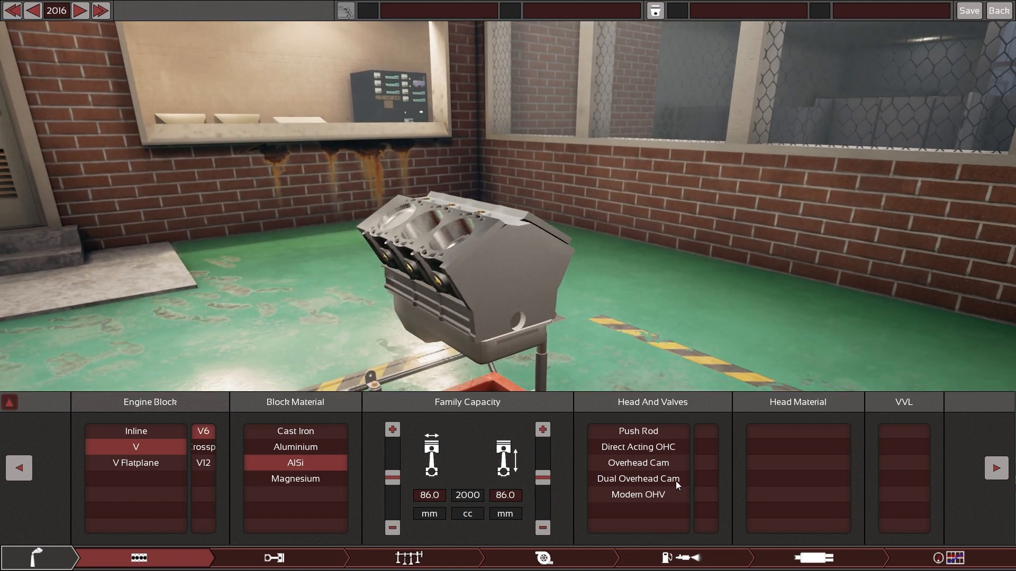
Choose a pushrod aluminium head, move through to the fuel system and back out of the carburettor
{"action": "left_click", "coordinate": [637, 431]}
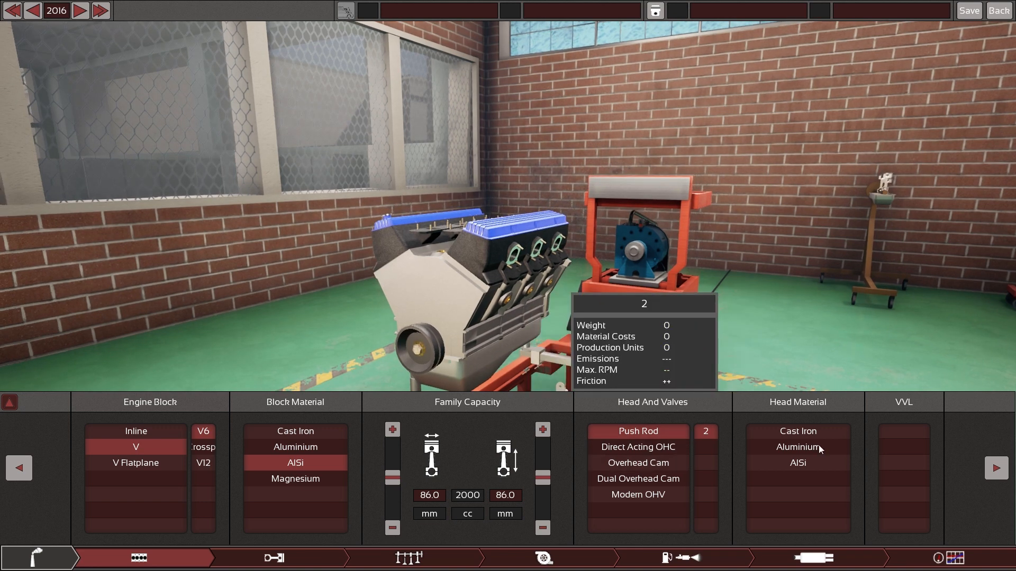
{"action": "left_click", "coordinate": [272, 557]}
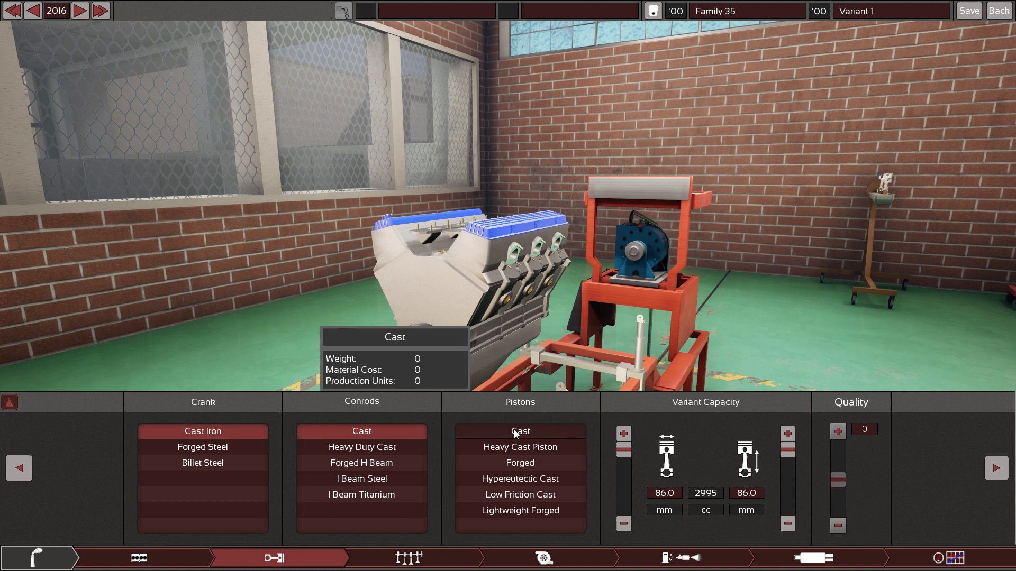
{"action": "left_click", "coordinate": [408, 558]}
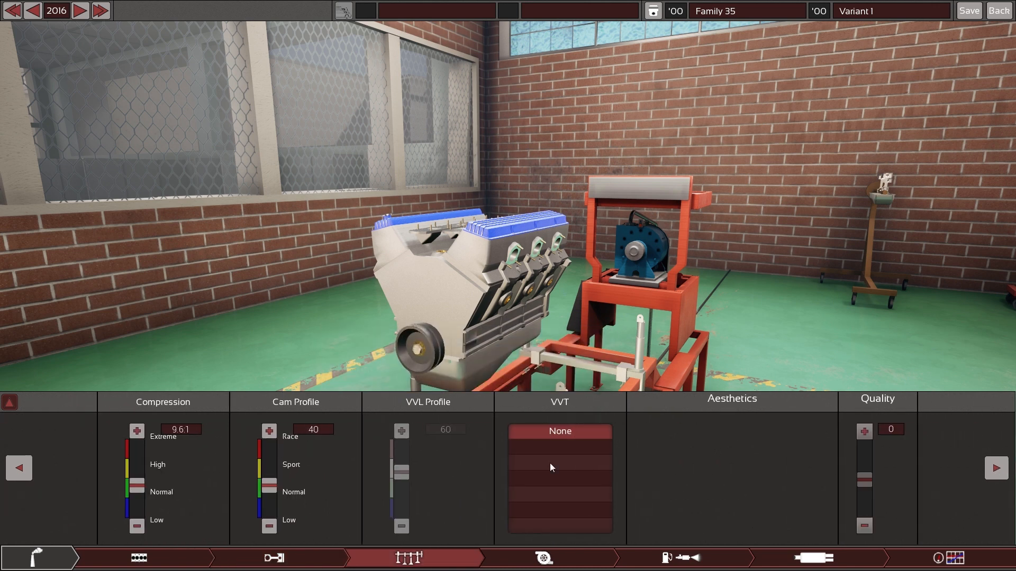
{"action": "left_click", "coordinate": [542, 557]}
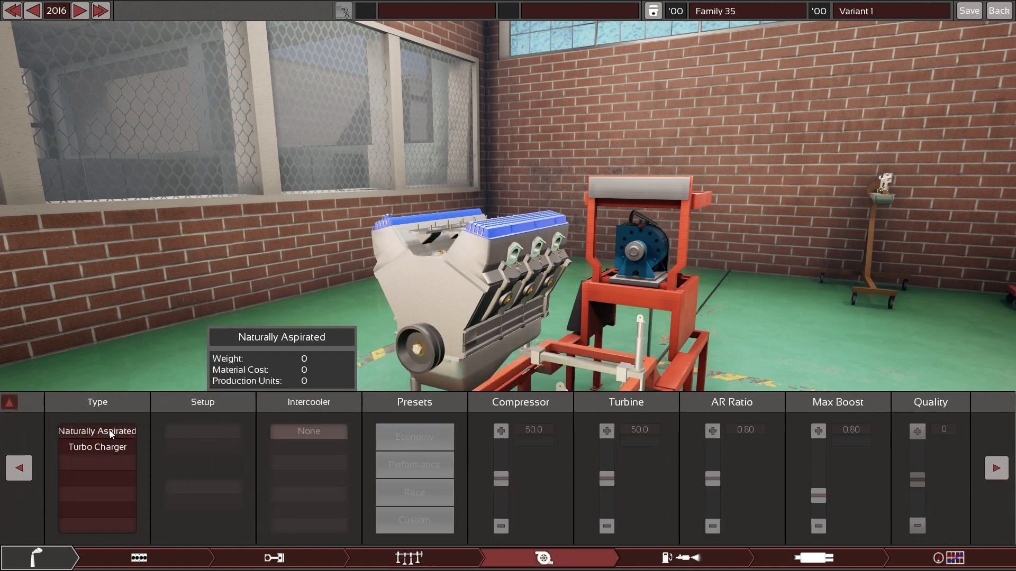
{"action": "left_click", "coordinate": [684, 557]}
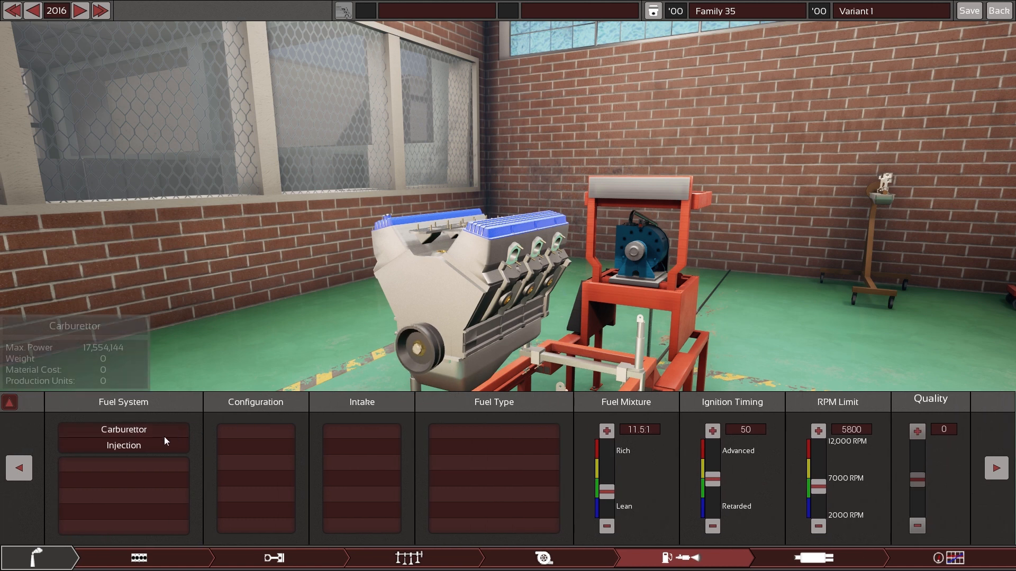
Select fuel injection and make it Multi Point EFI, keeping single throttle and standard intake
{"action": "left_click", "coordinate": [122, 446]}
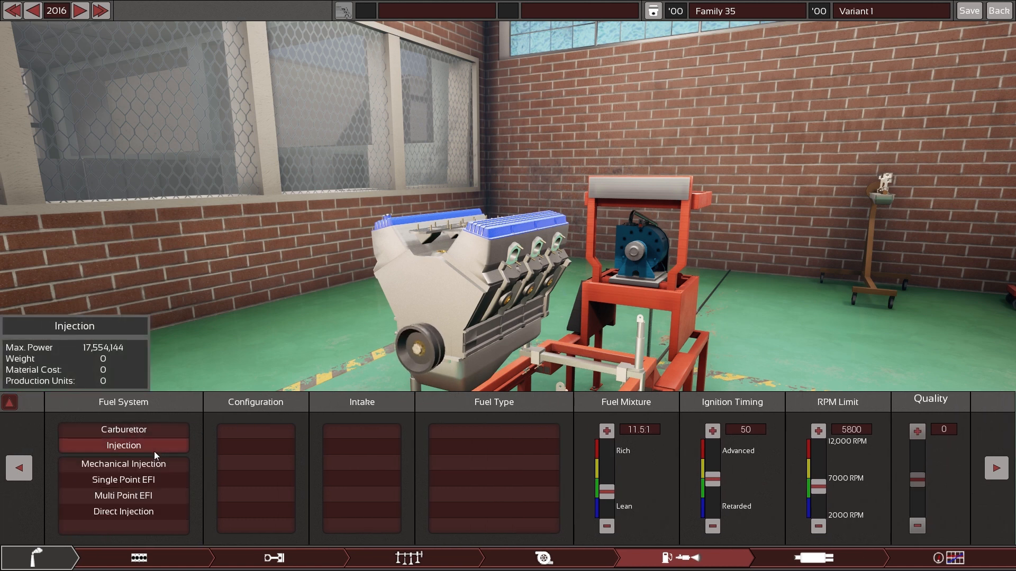
{"action": "left_click", "coordinate": [123, 495]}
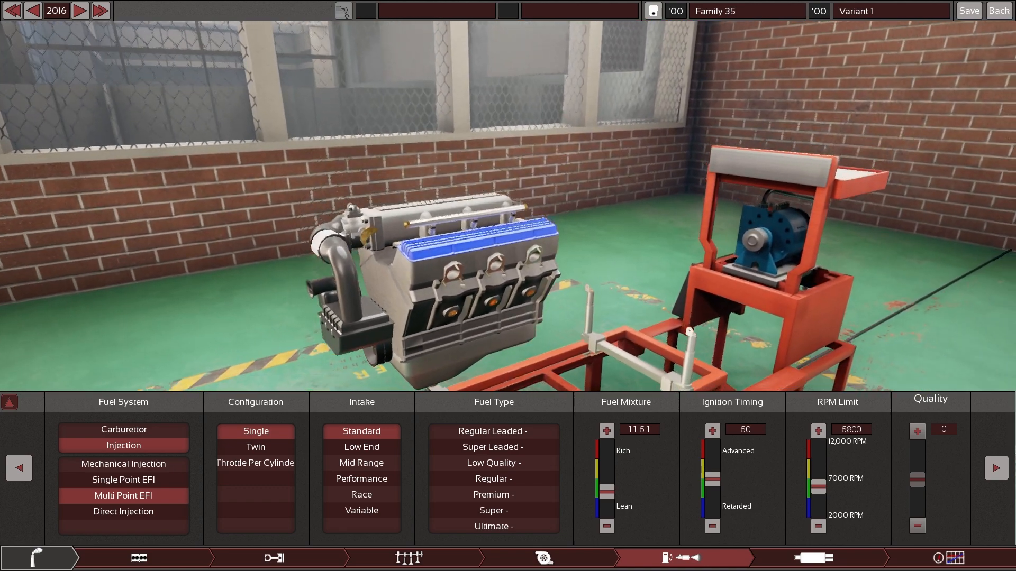
{"action": "mouse_move", "coordinate": [360, 430]}
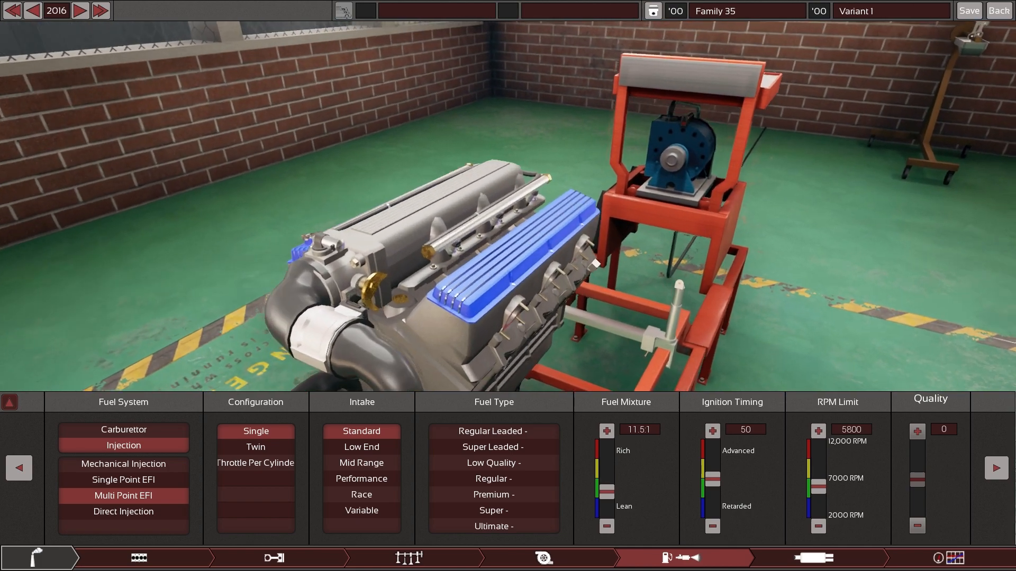
{"action": "mouse_move", "coordinate": [361, 494]}
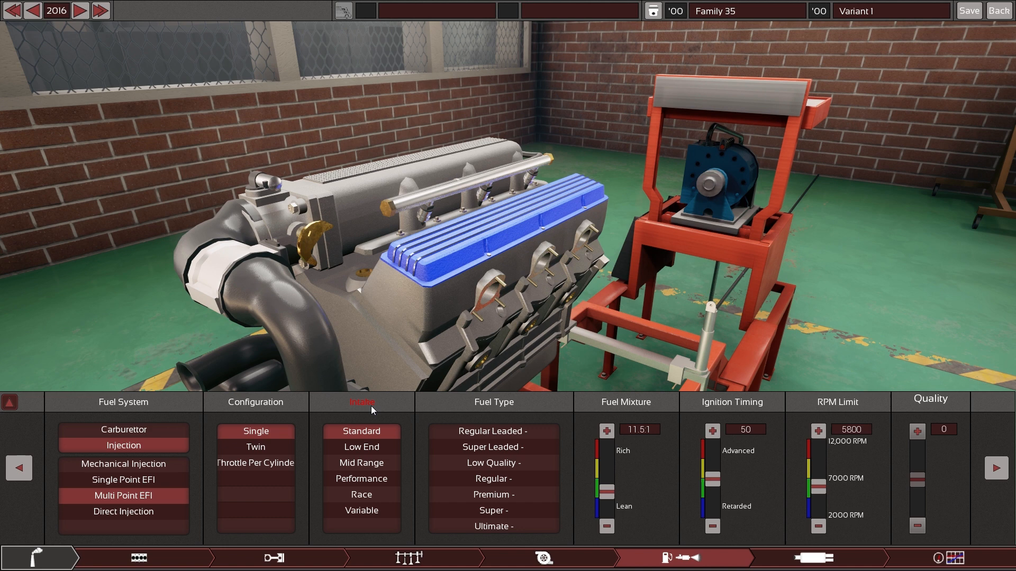
{"action": "mouse_move", "coordinate": [446, 355]}
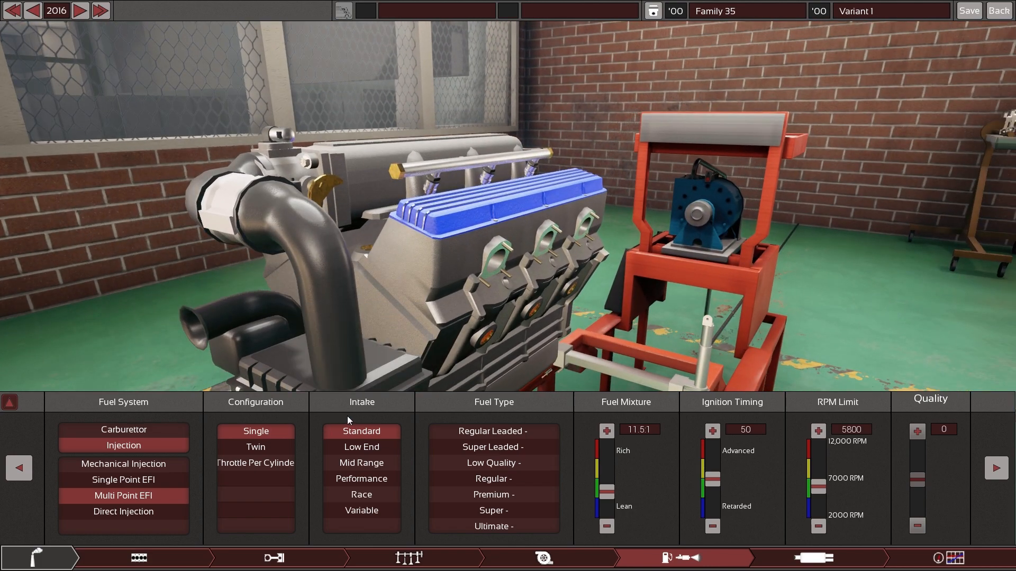
{"action": "mouse_move", "coordinate": [361, 431]}
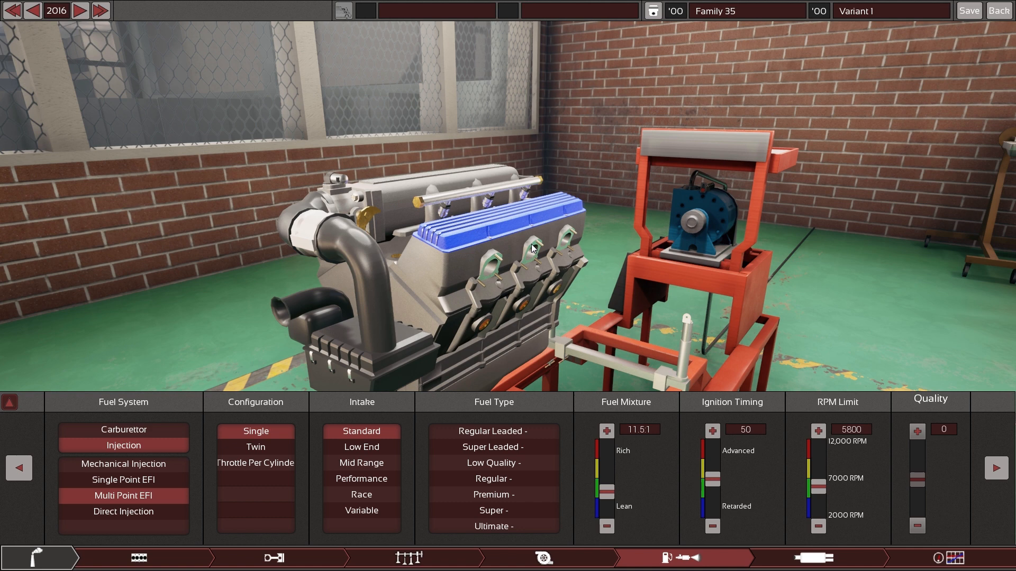
{"action": "mouse_move", "coordinate": [467, 301]}
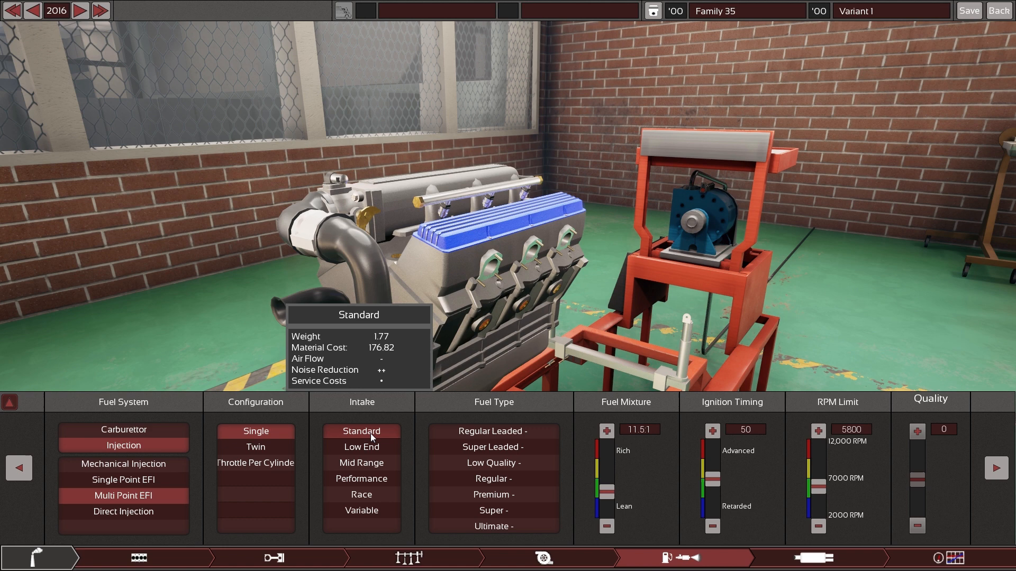
{"action": "mouse_move", "coordinate": [372, 437]}
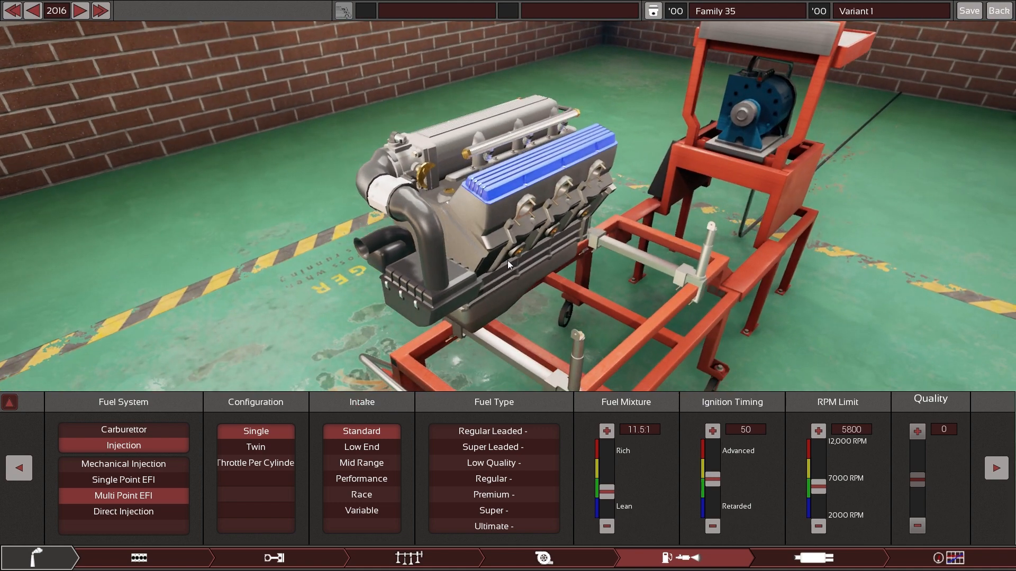
{"action": "mouse_move", "coordinate": [361, 431]}
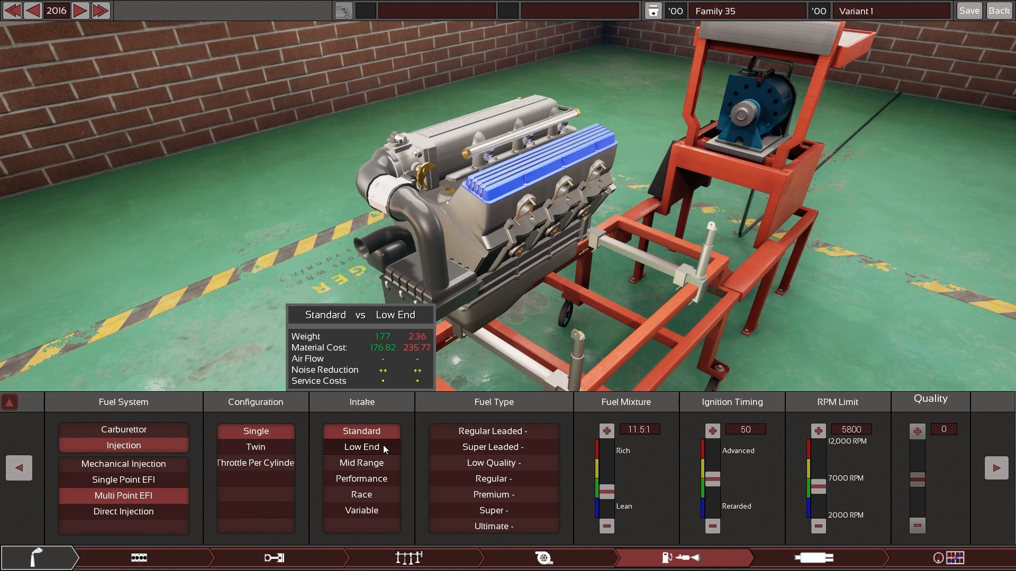
Switch the intake to Low End, then settle on Mid Range
{"action": "left_click", "coordinate": [361, 447]}
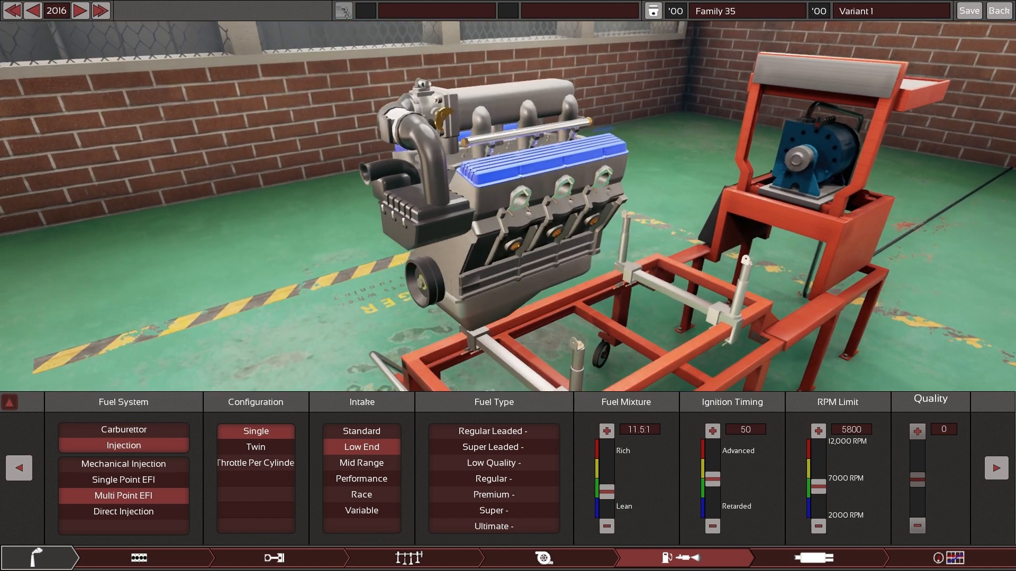
{"action": "mouse_move", "coordinate": [361, 462]}
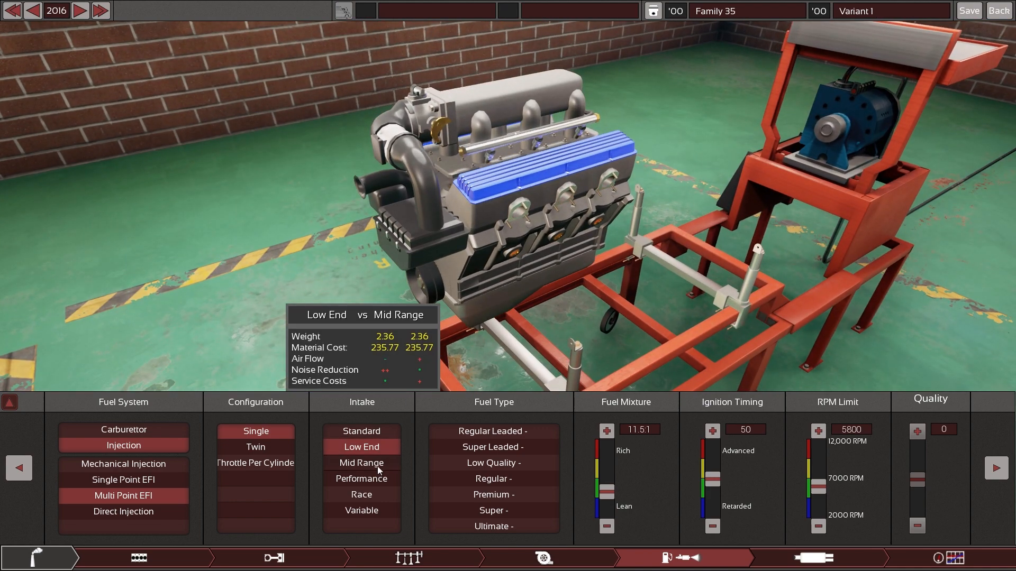
{"action": "left_click", "coordinate": [361, 462]}
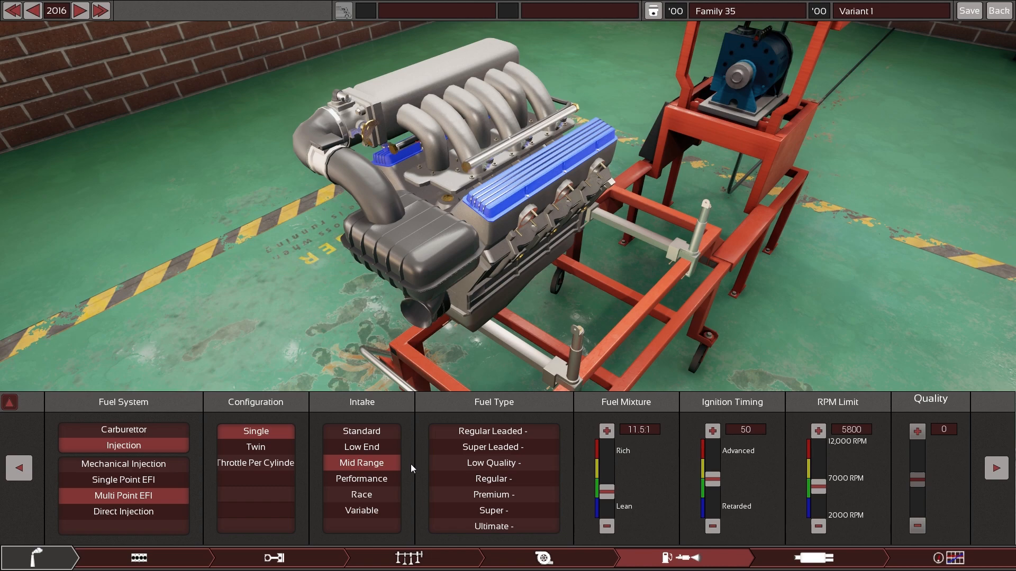
Try the Performance intake, then fit the carbon Race intake
{"action": "left_click", "coordinate": [361, 478]}
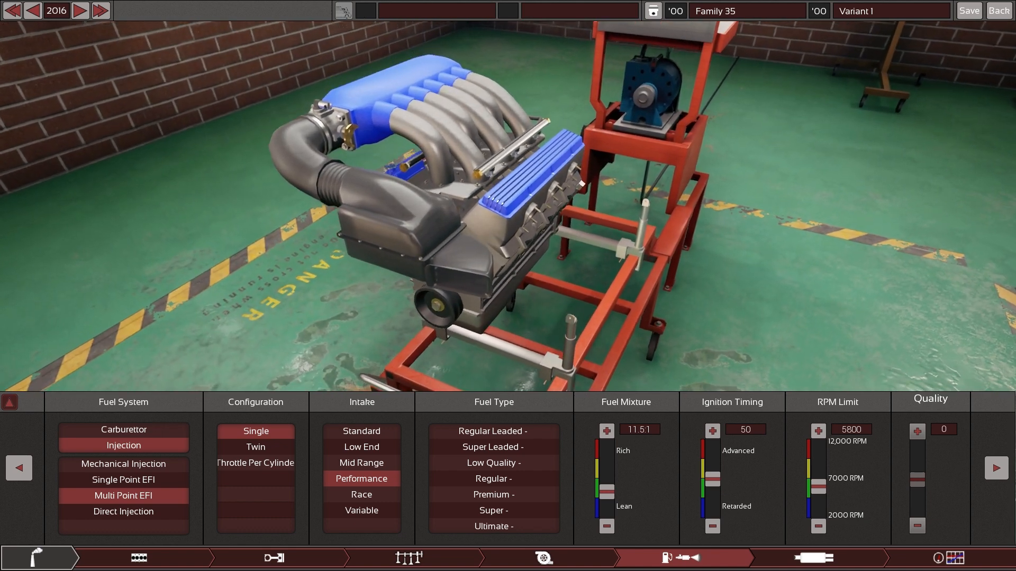
{"action": "mouse_move", "coordinate": [360, 479]}
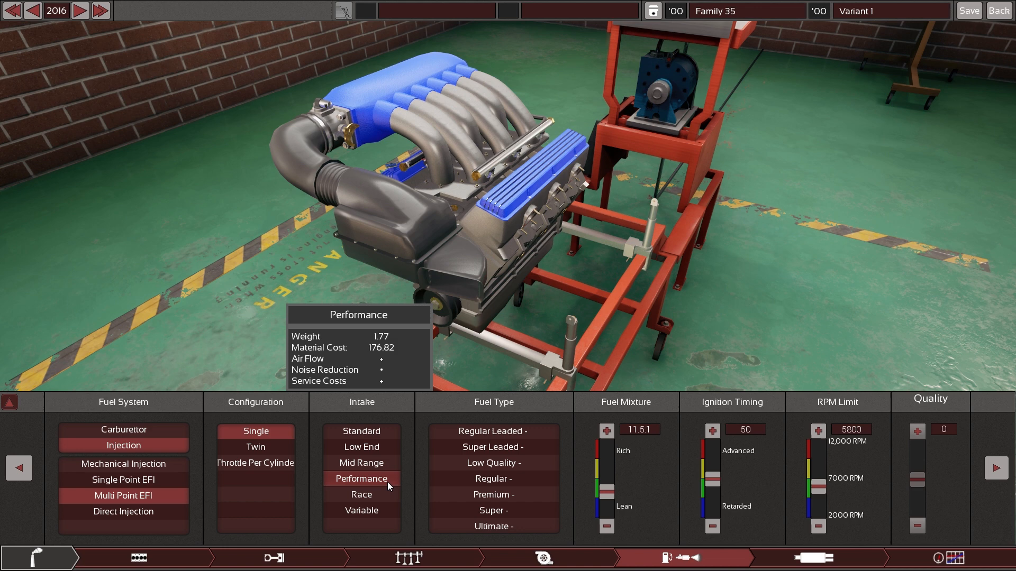
{"action": "mouse_move", "coordinate": [360, 494]}
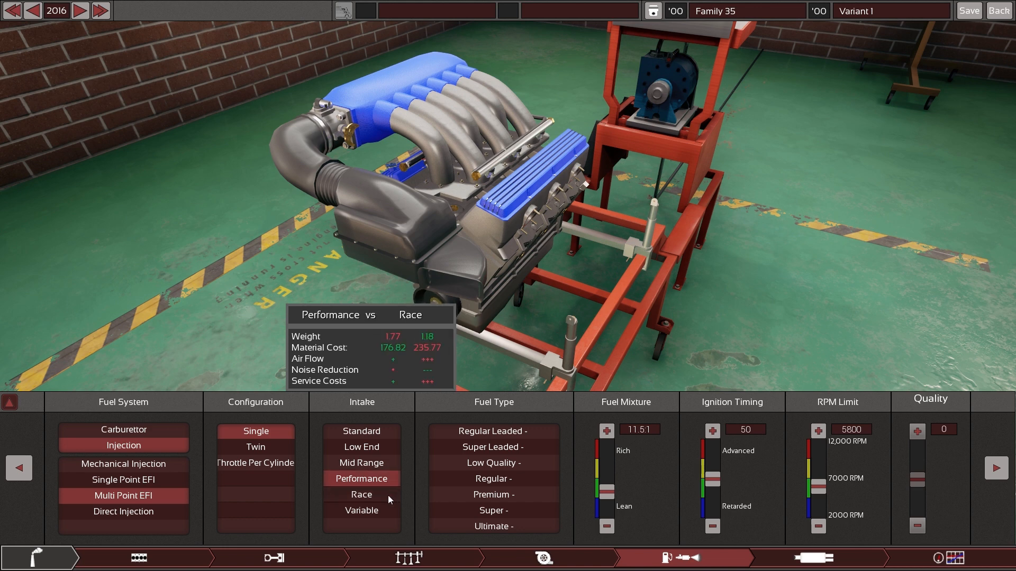
{"action": "left_click", "coordinate": [361, 494]}
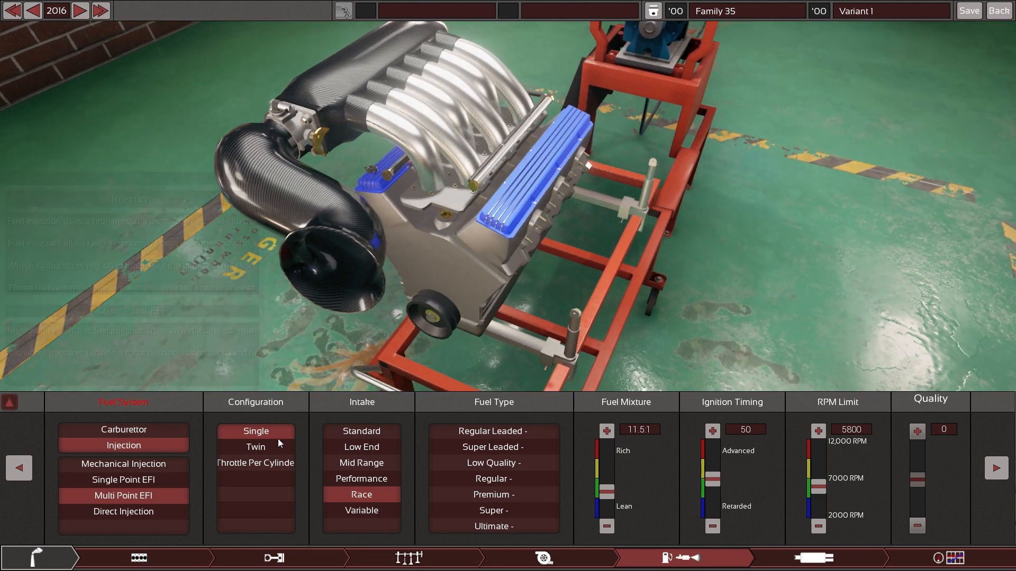
{"action": "mouse_move", "coordinate": [361, 510]}
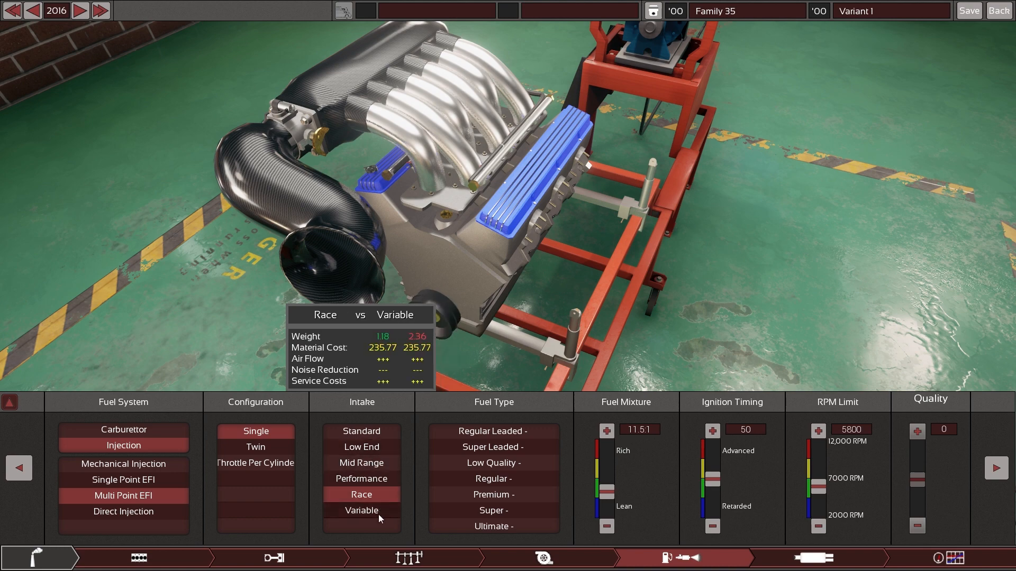
Compare the Variable and Mid Range intakes, ending back on the Standard intake
{"action": "left_click", "coordinate": [361, 510]}
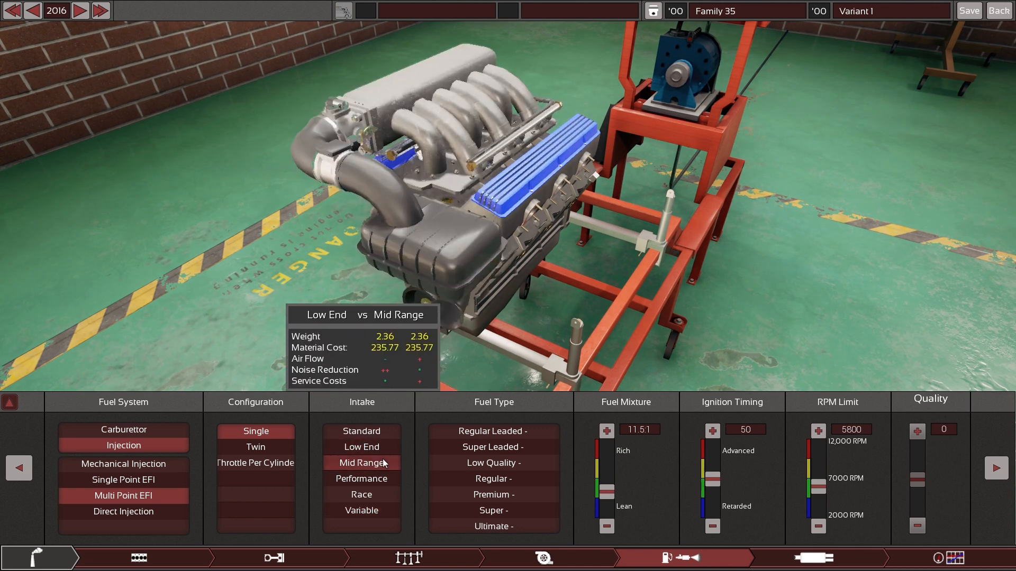
{"action": "left_click", "coordinate": [361, 462]}
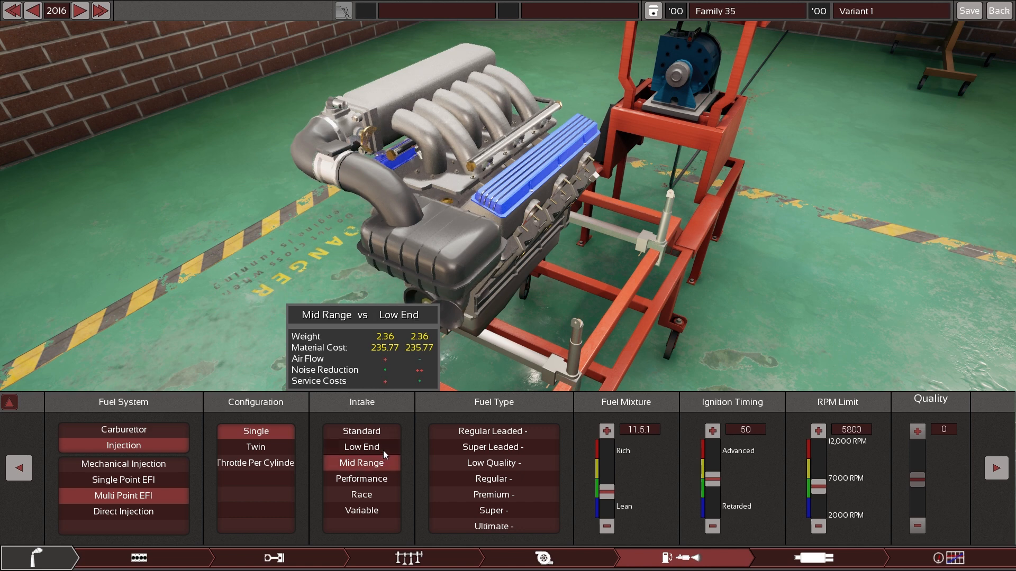
{"action": "left_click", "coordinate": [361, 447]}
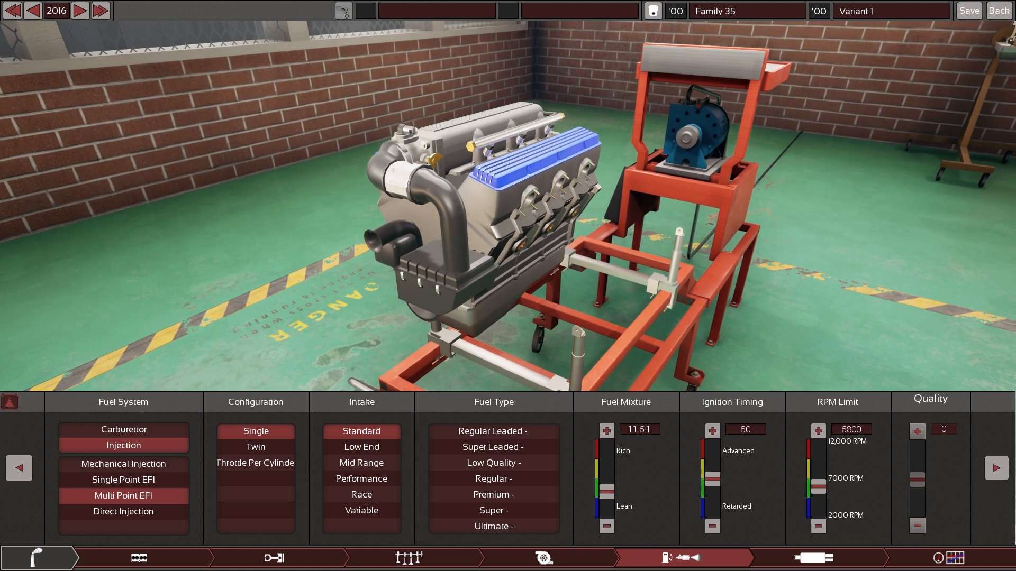
{"action": "mouse_move", "coordinate": [361, 463]}
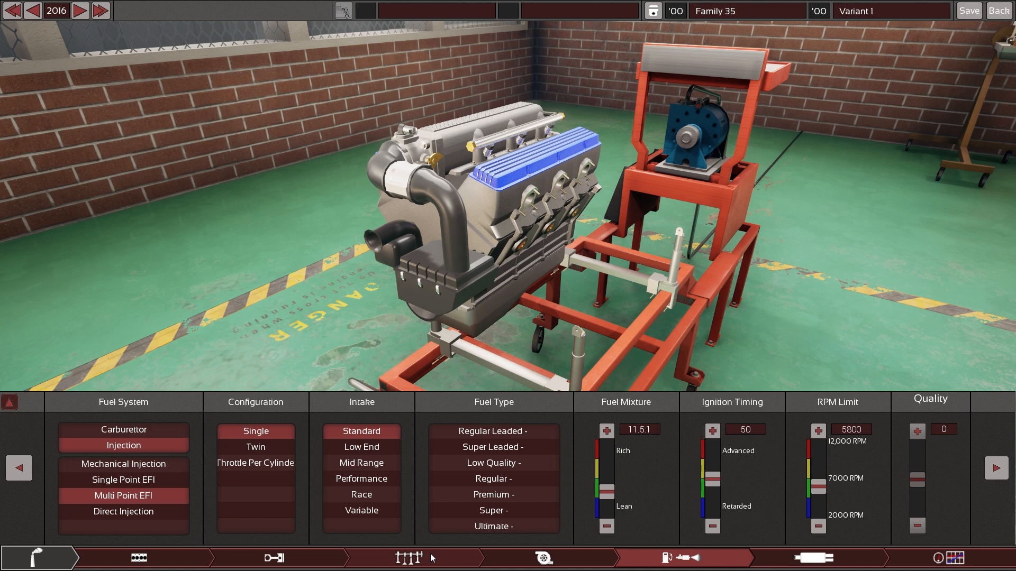
{"action": "mouse_move", "coordinate": [720, 410]}
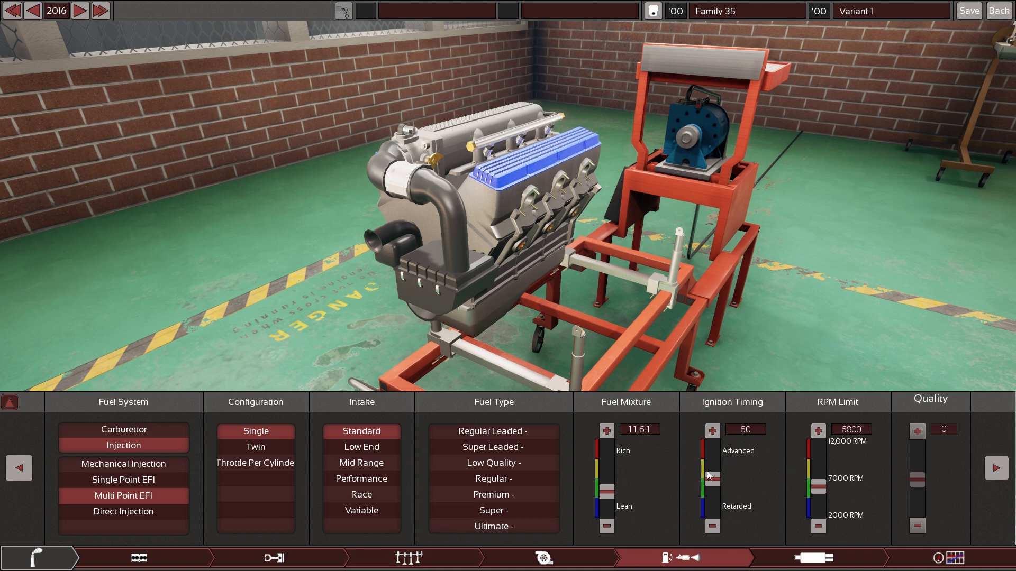
{"action": "mouse_move", "coordinate": [766, 475]}
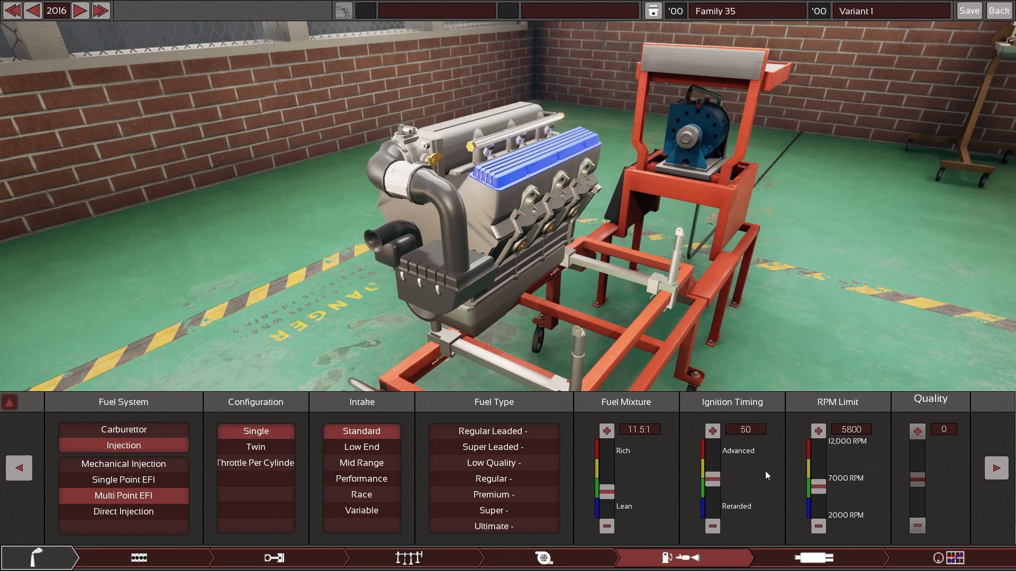
{"action": "mouse_move", "coordinate": [758, 469]}
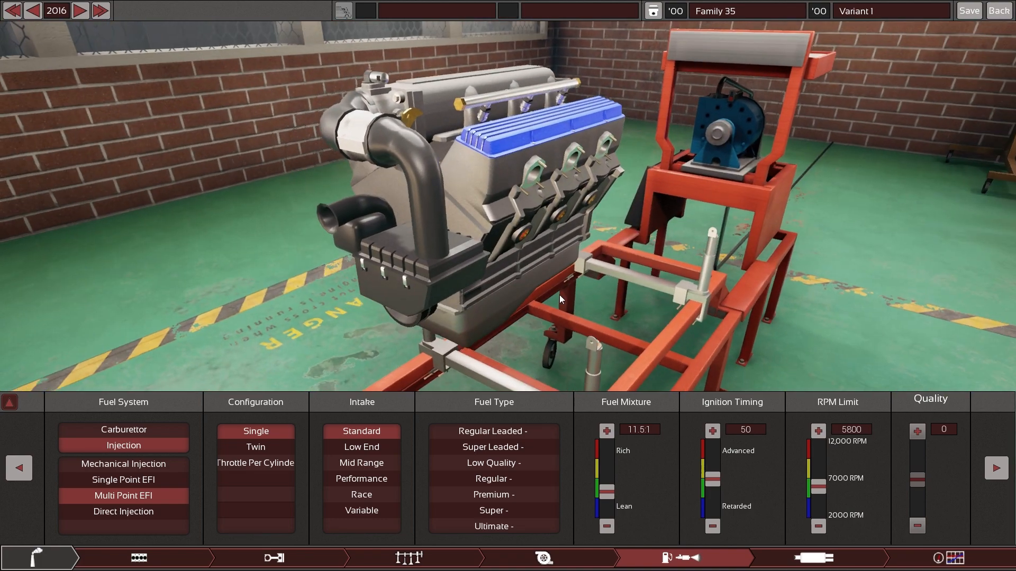
Switch to Twin throttle bodies and step the intake through Low End, Mid Range, Performance to Race
{"action": "left_click", "coordinate": [255, 447]}
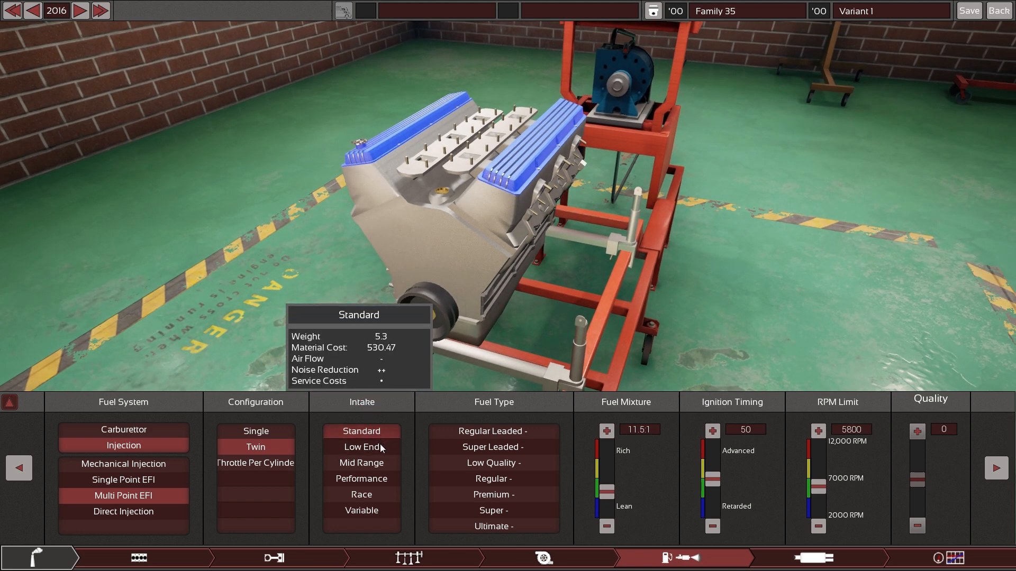
{"action": "left_click", "coordinate": [361, 447]}
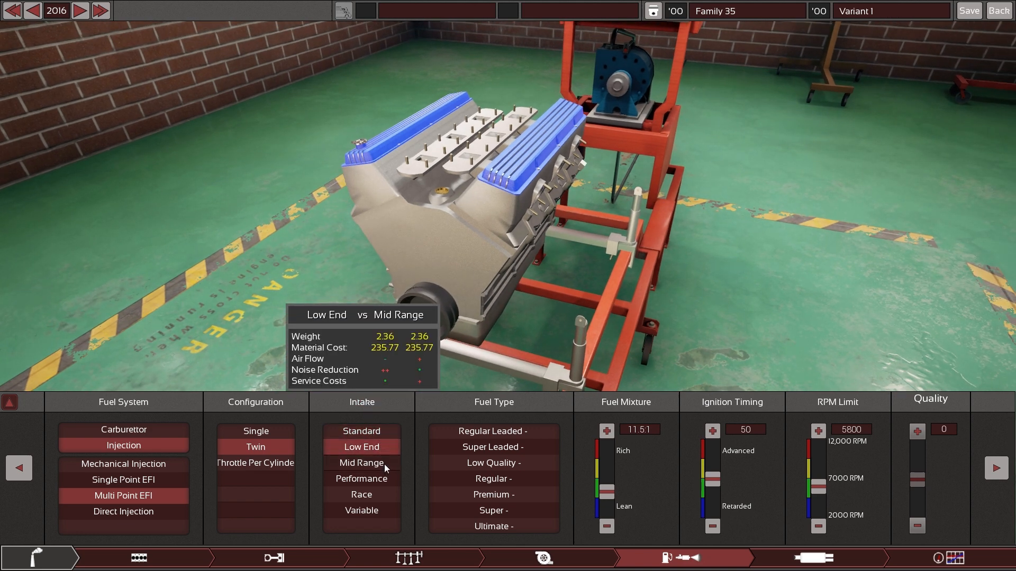
{"action": "left_click", "coordinate": [360, 463]}
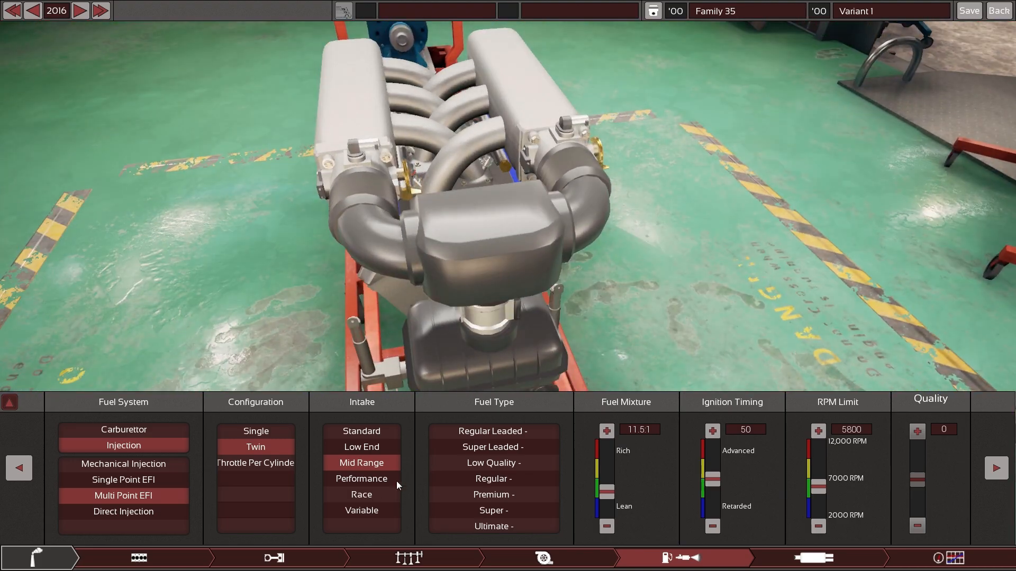
{"action": "left_click", "coordinate": [361, 478]}
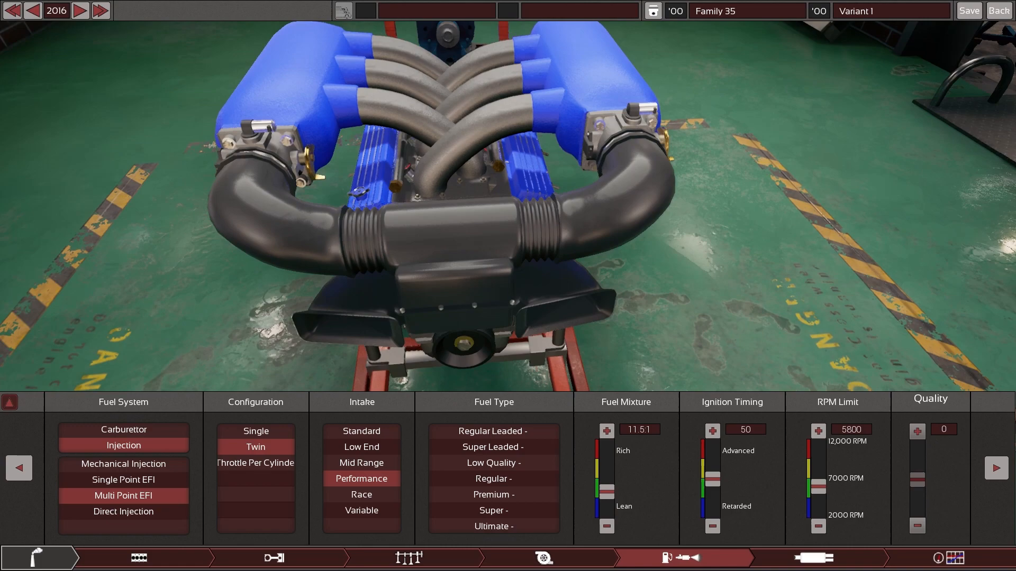
{"action": "left_click", "coordinate": [360, 494]}
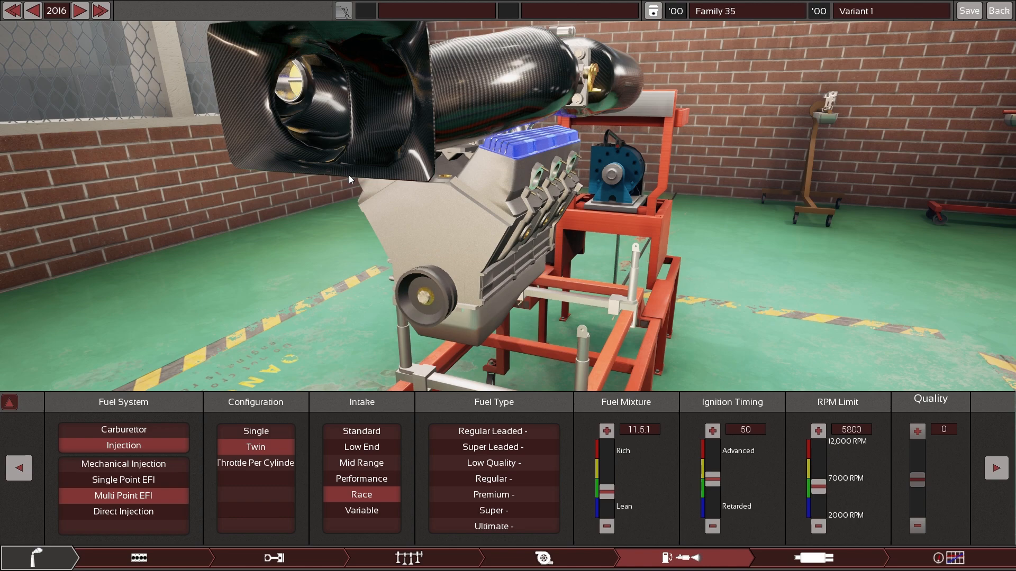
{"action": "mouse_move", "coordinate": [462, 213]}
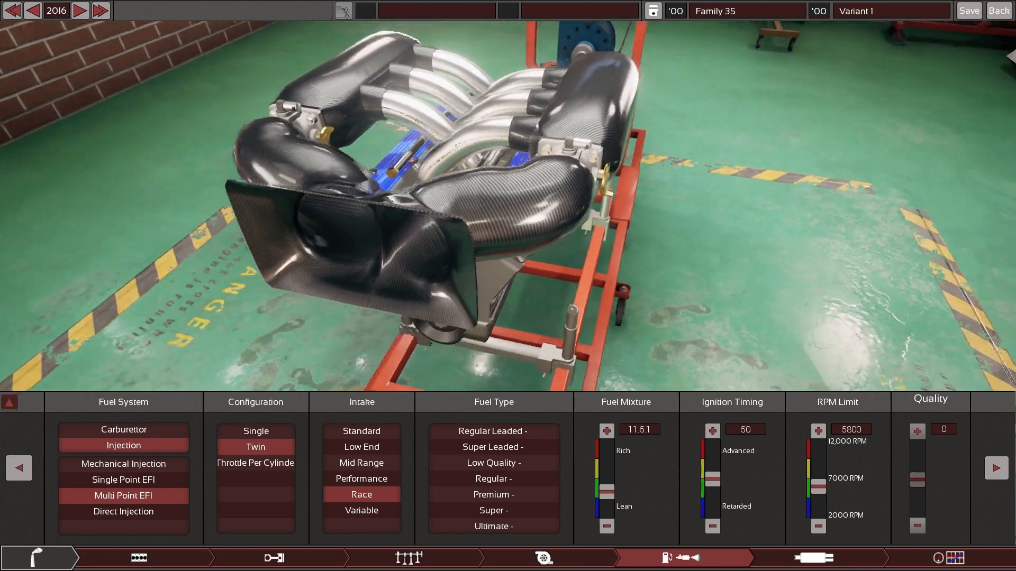
{"action": "mouse_move", "coordinate": [361, 462]}
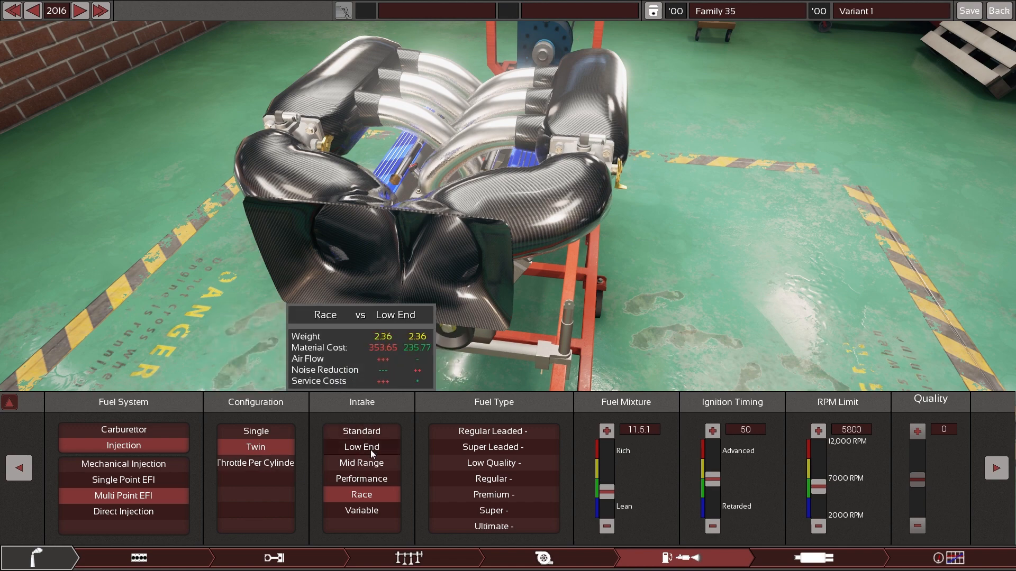
With Throttle Per Cylinder, cycle the intake through Mid Range and Performance to the Race trumpets
{"action": "left_click", "coordinate": [361, 462]}
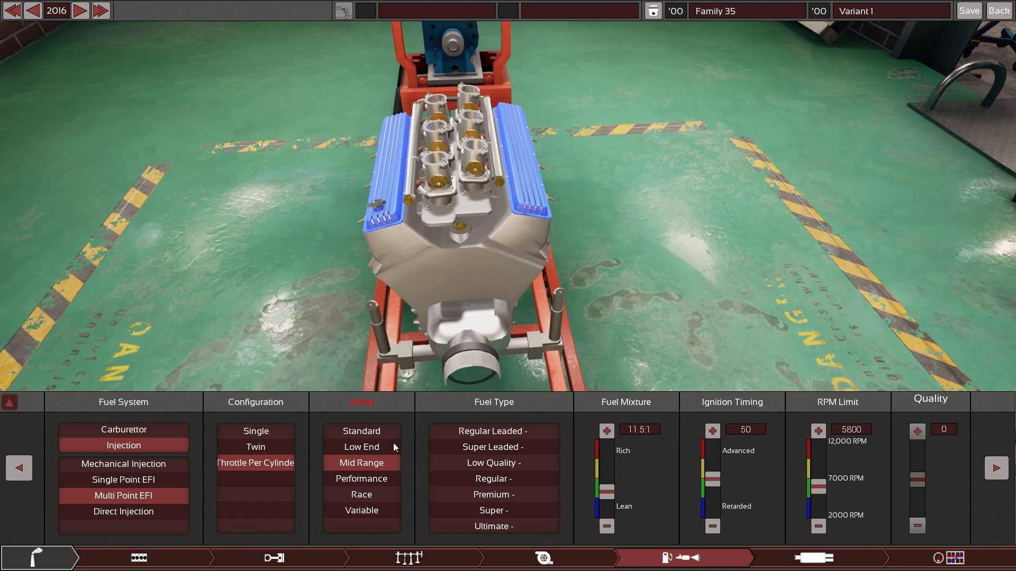
{"action": "mouse_move", "coordinate": [361, 478]}
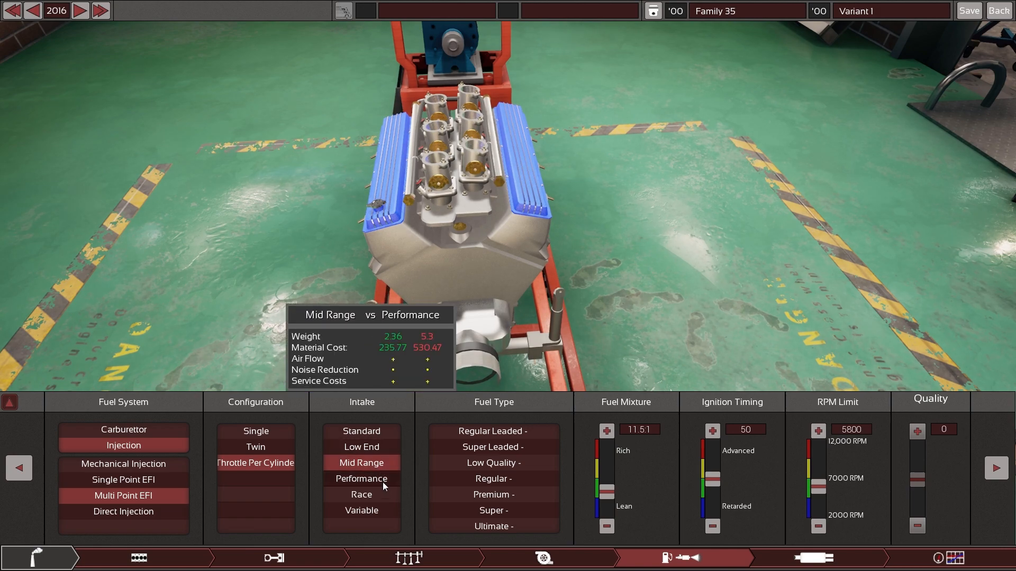
{"action": "left_click", "coordinate": [361, 479]}
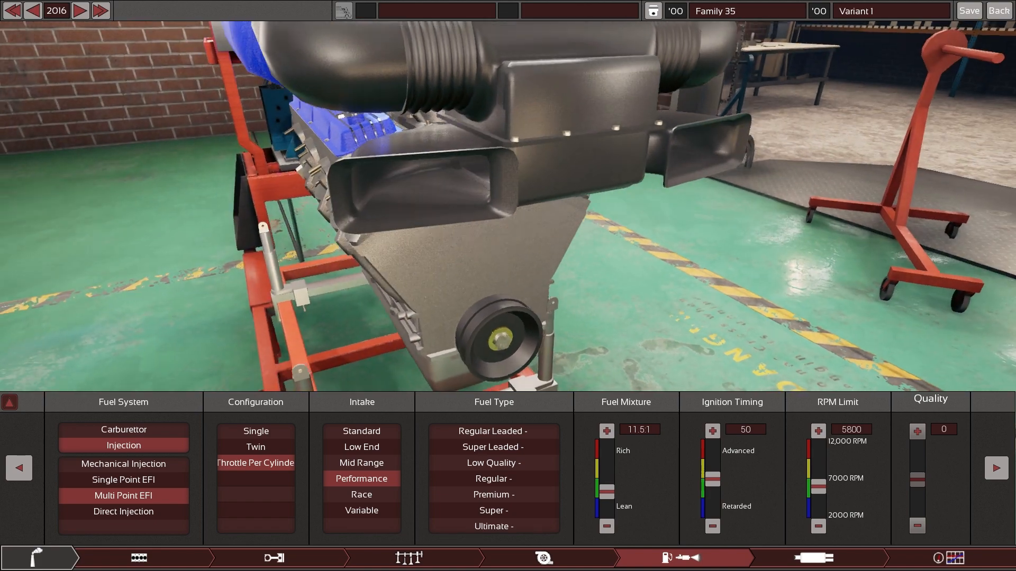
{"action": "mouse_move", "coordinate": [361, 494]}
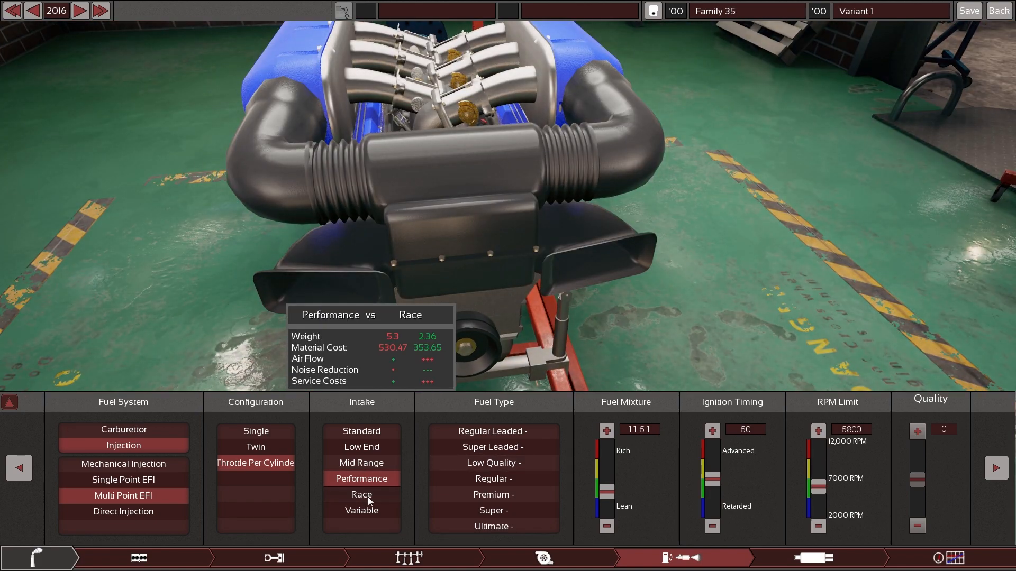
{"action": "left_click", "coordinate": [361, 494]}
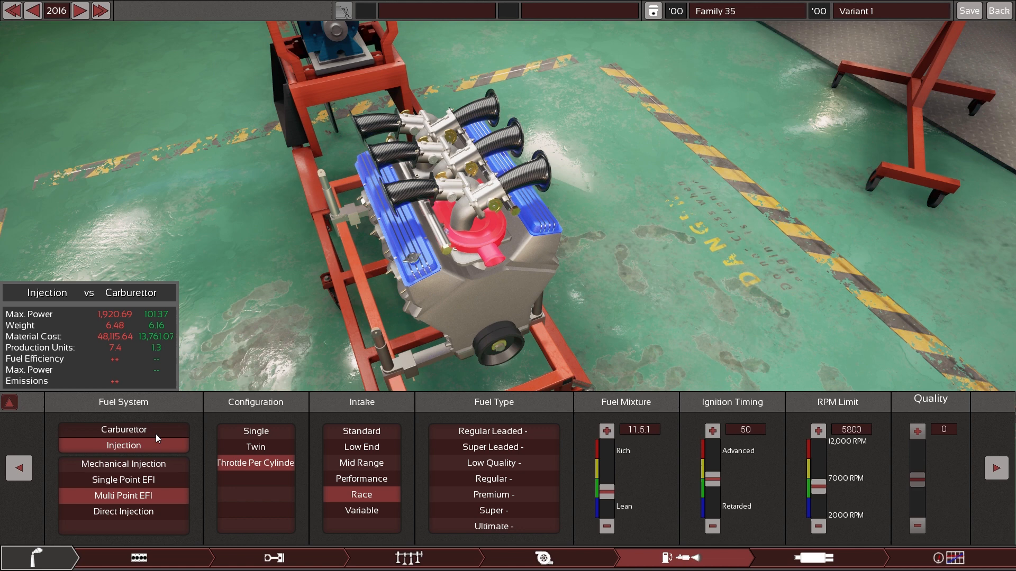
{"action": "left_click", "coordinate": [123, 445]}
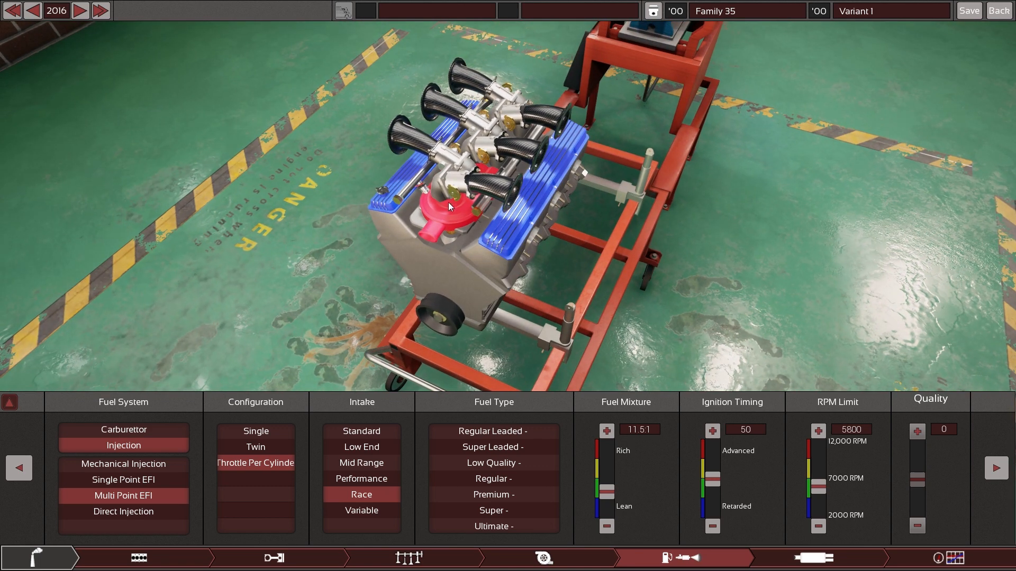
{"action": "mouse_move", "coordinate": [122, 495]}
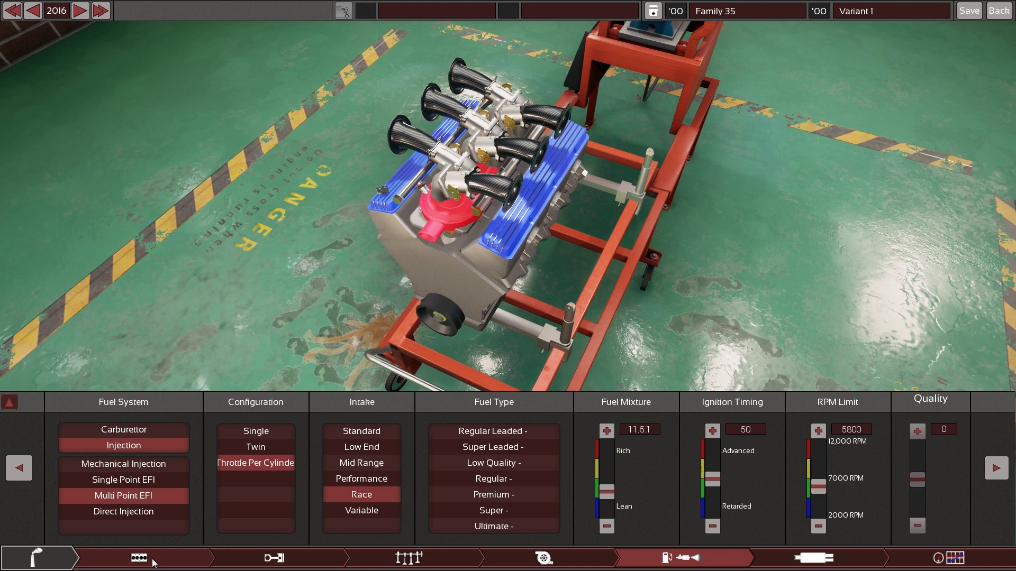
Show the engine block settings: 2000 cc AlSi V12 with 86 mm bore and stroke
{"action": "left_click", "coordinate": [137, 558]}
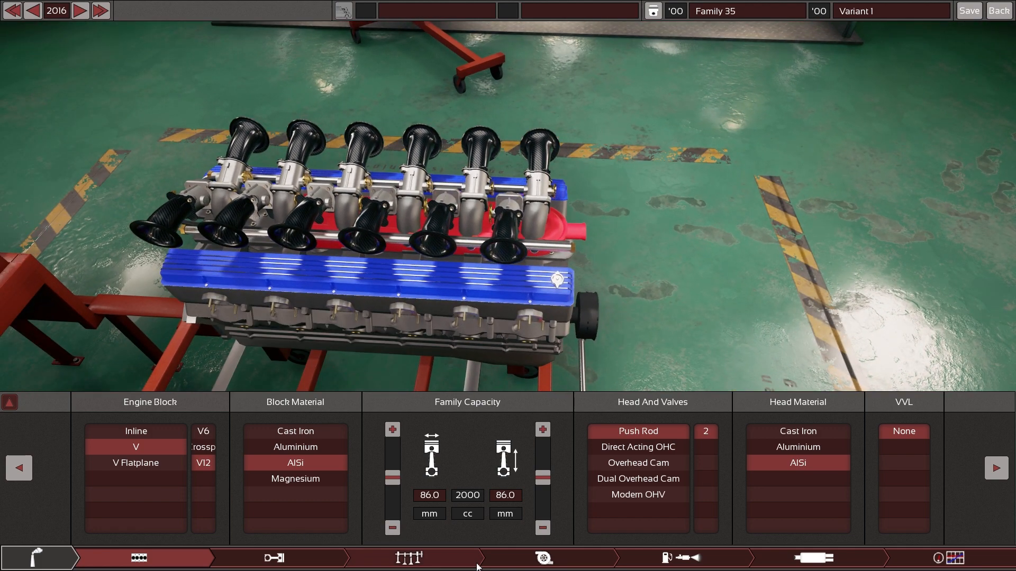
Reapply Multi Point EFI with Twin throttles and Race intake, then return to the block settings
{"action": "left_click", "coordinate": [679, 558]}
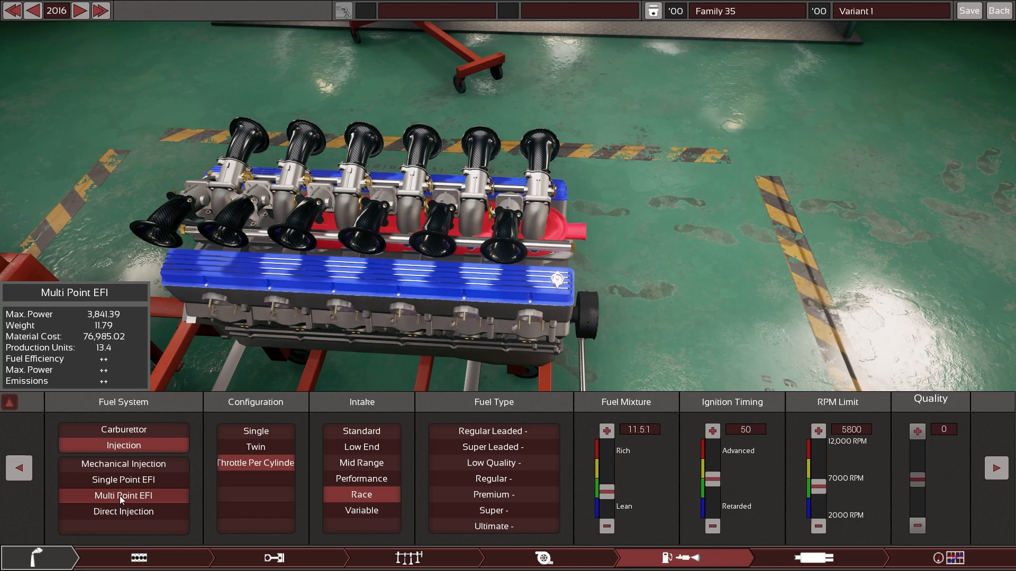
{"action": "left_click", "coordinate": [255, 431]}
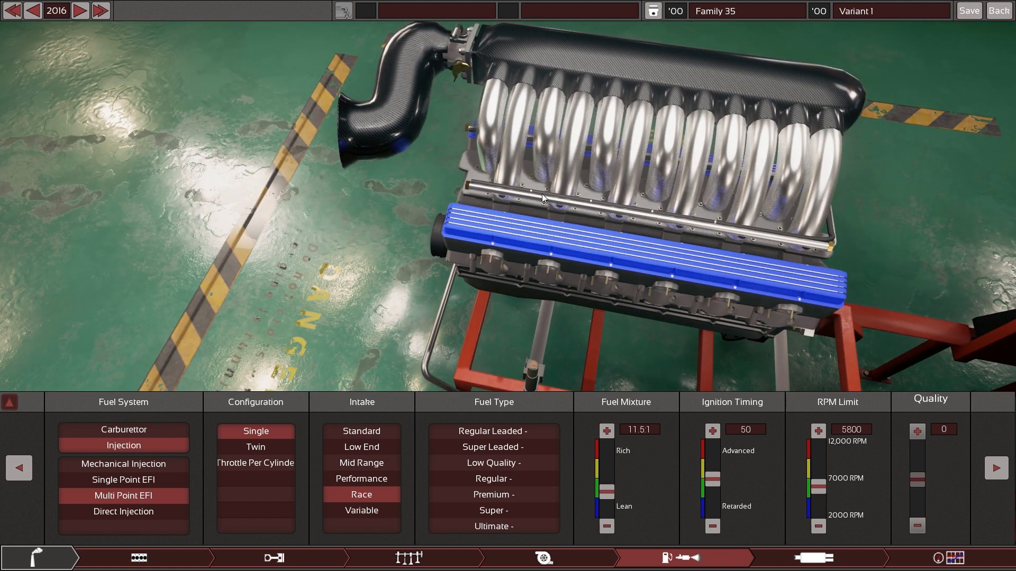
{"action": "mouse_move", "coordinate": [627, 378]}
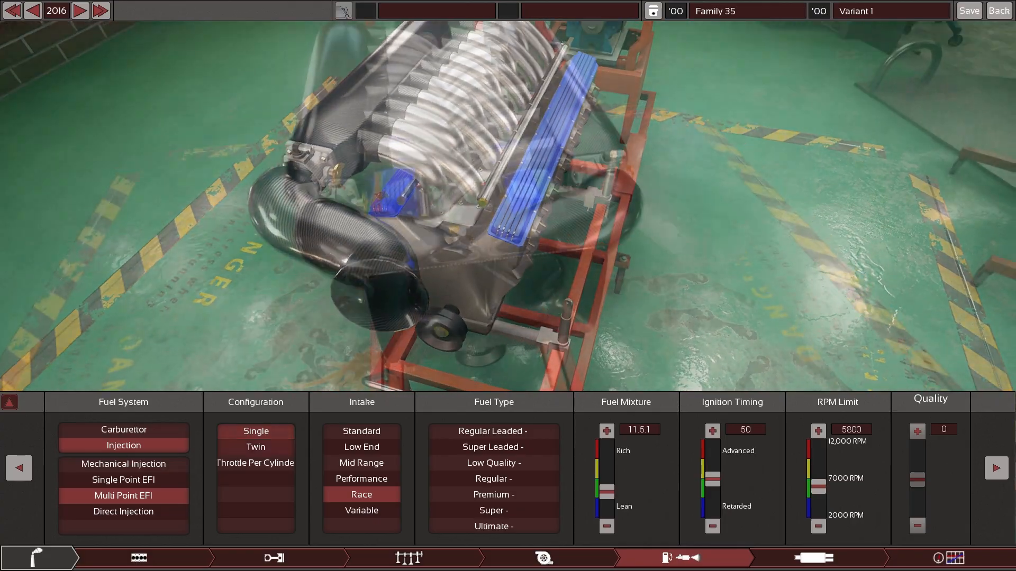
{"action": "left_click", "coordinate": [255, 447]}
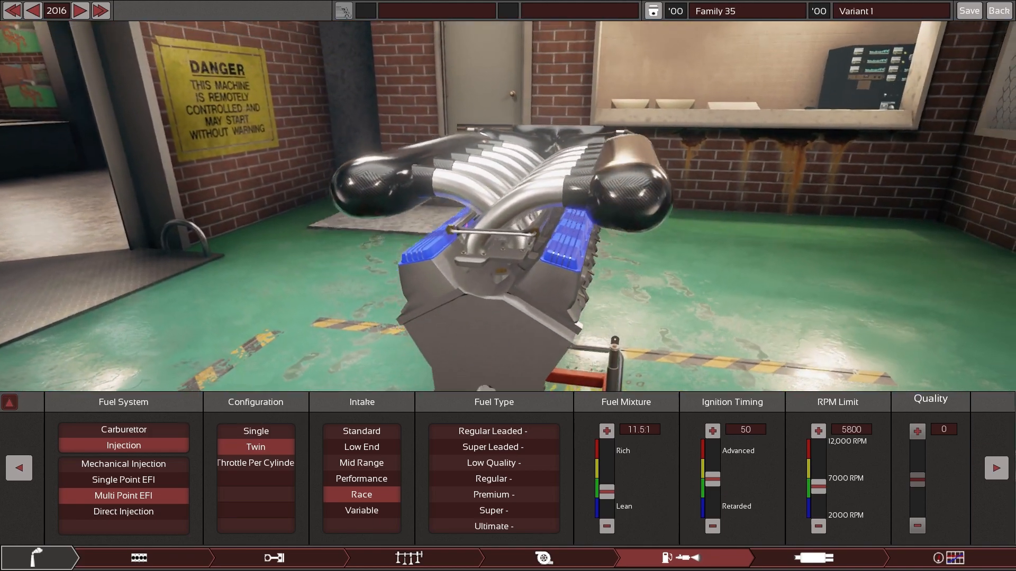
{"action": "mouse_move", "coordinate": [123, 496]}
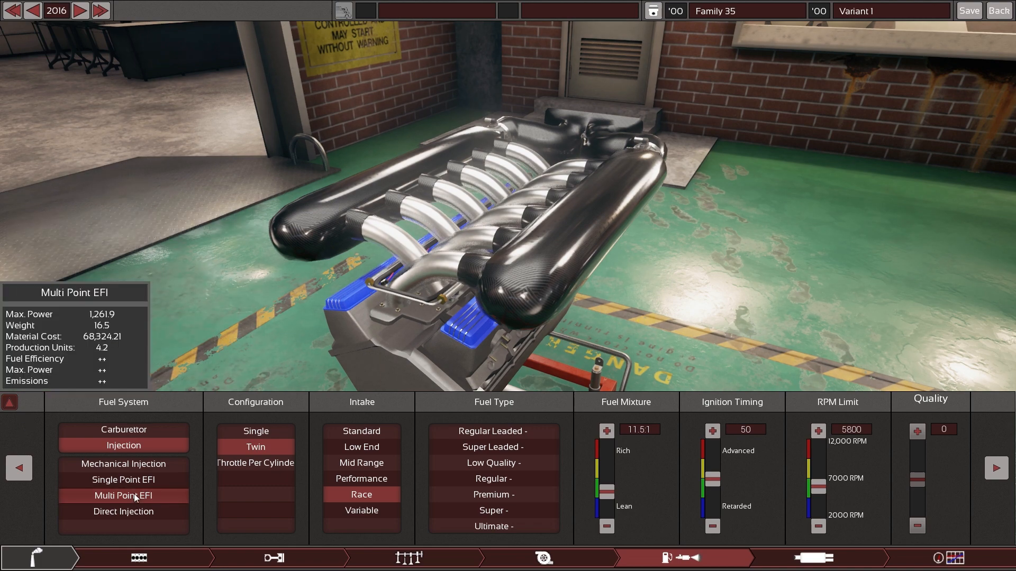
{"action": "mouse_move", "coordinate": [255, 446]}
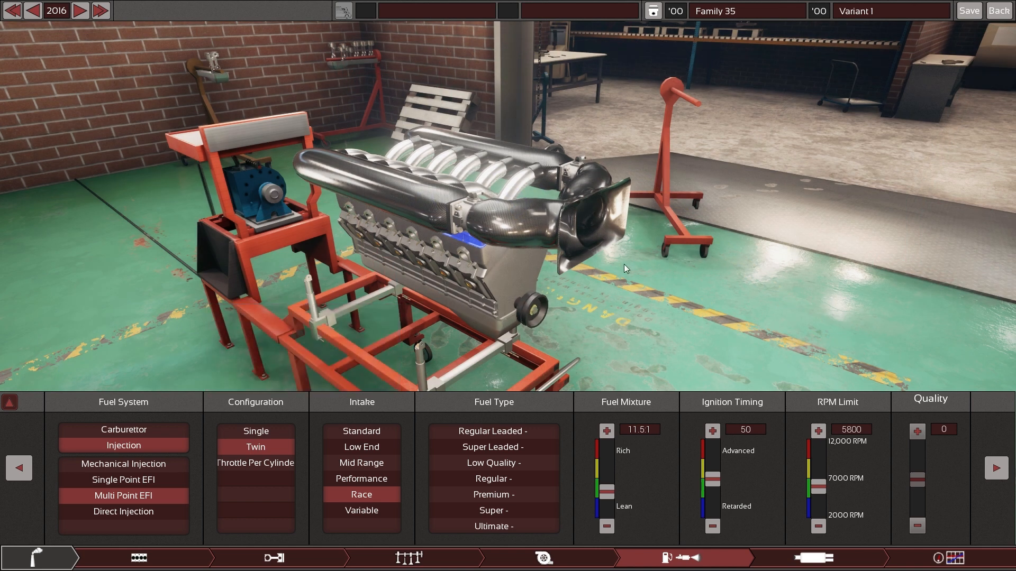
{"action": "mouse_move", "coordinate": [972, 102]}
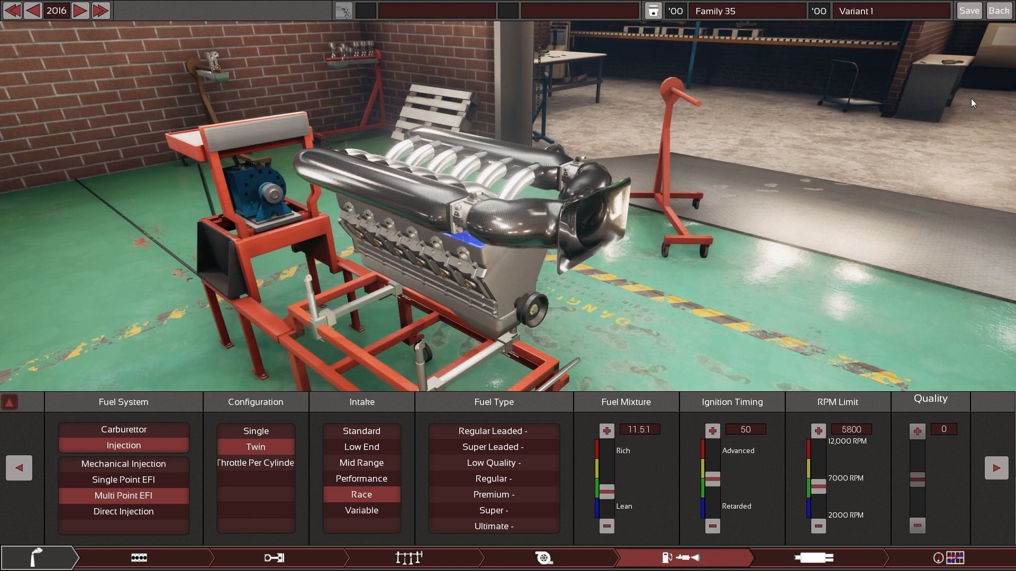
{"action": "mouse_move", "coordinate": [1010, 187]}
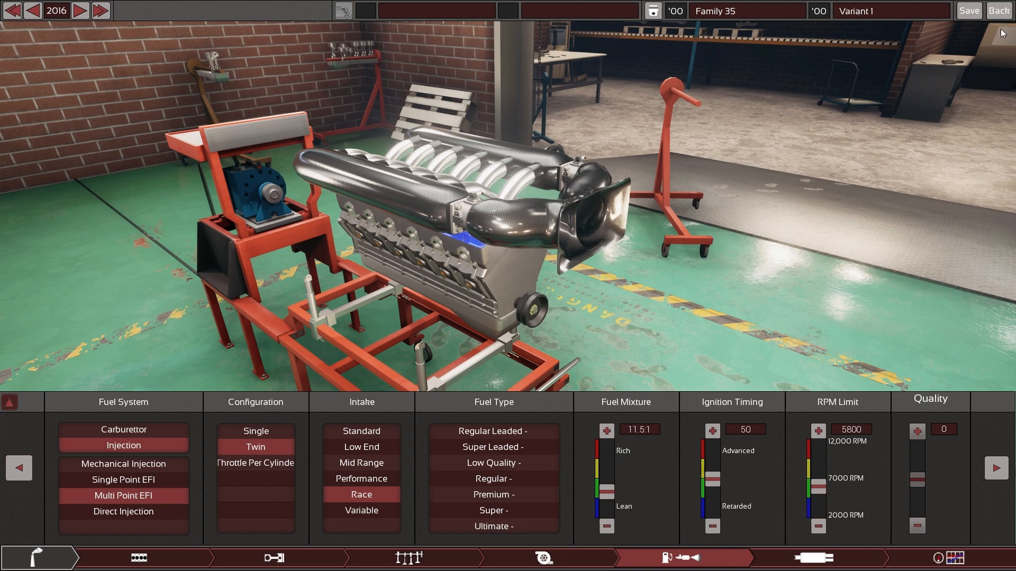
{"action": "mouse_move", "coordinate": [1003, 48]}
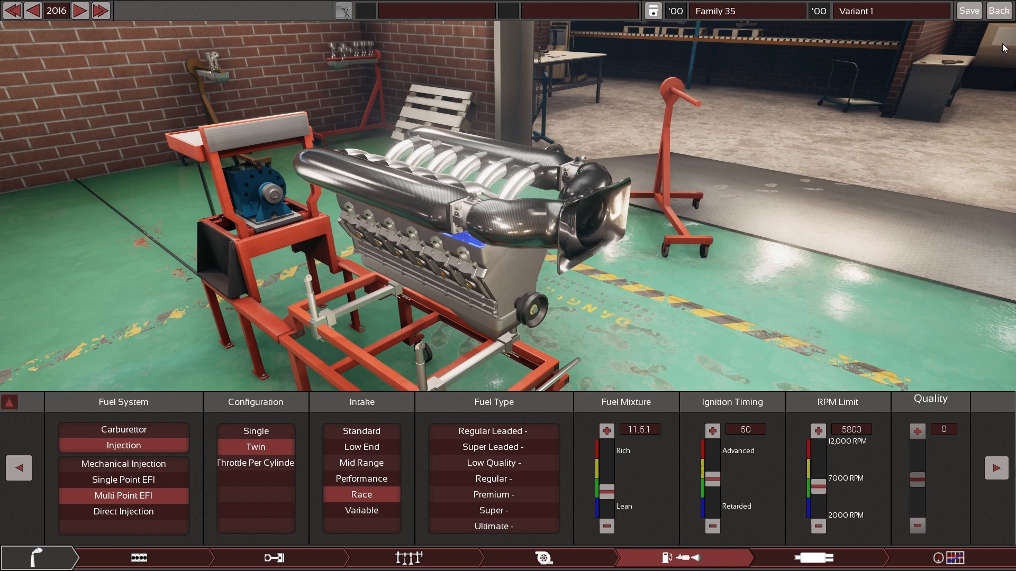
{"action": "left_click", "coordinate": [138, 558]}
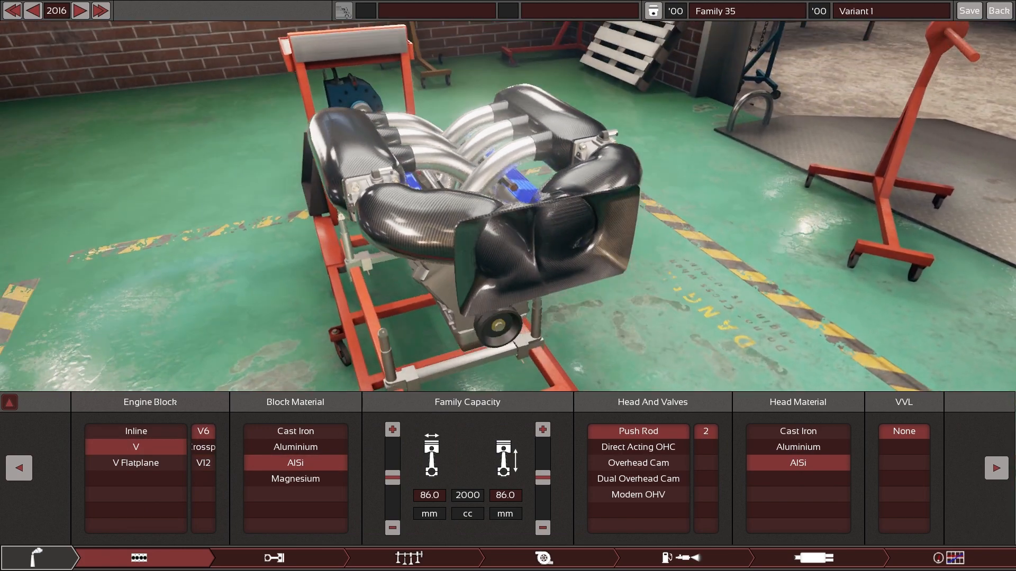
Choose Super fuel in the fuel system settings, checking the exhaust settings along the way
{"action": "left_click", "coordinate": [671, 558]}
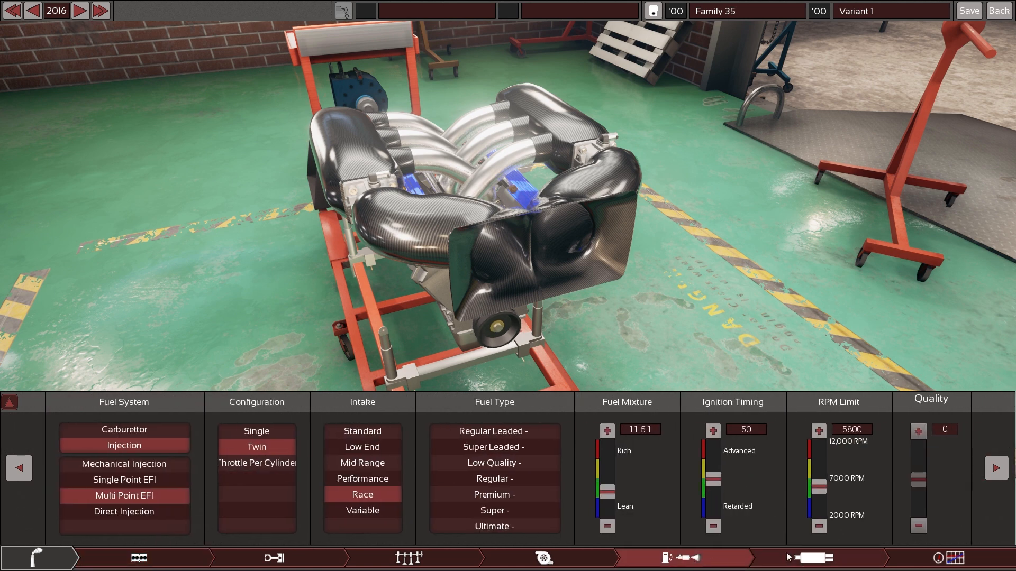
{"action": "left_click", "coordinate": [493, 510]}
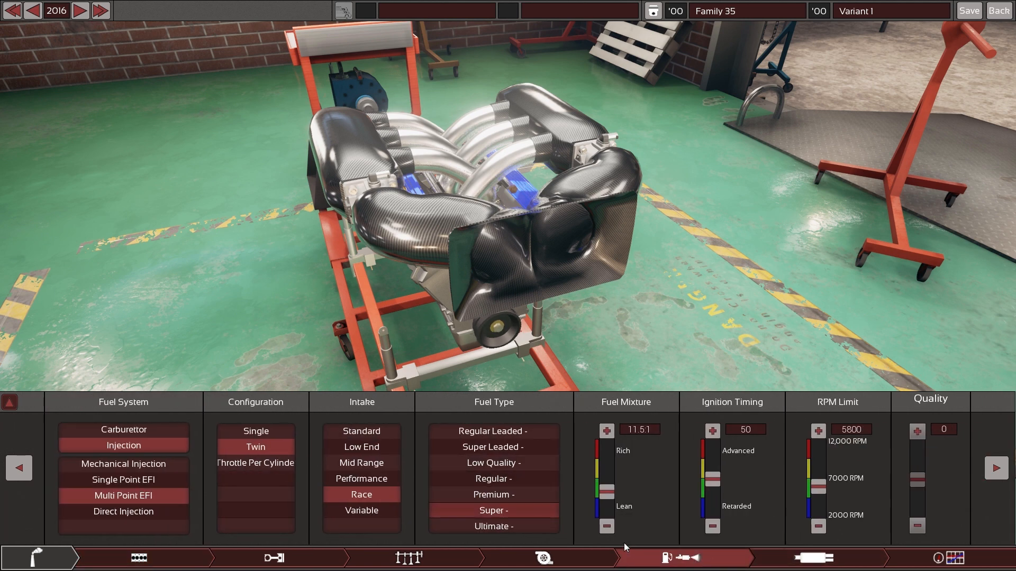
{"action": "left_click", "coordinate": [812, 558]}
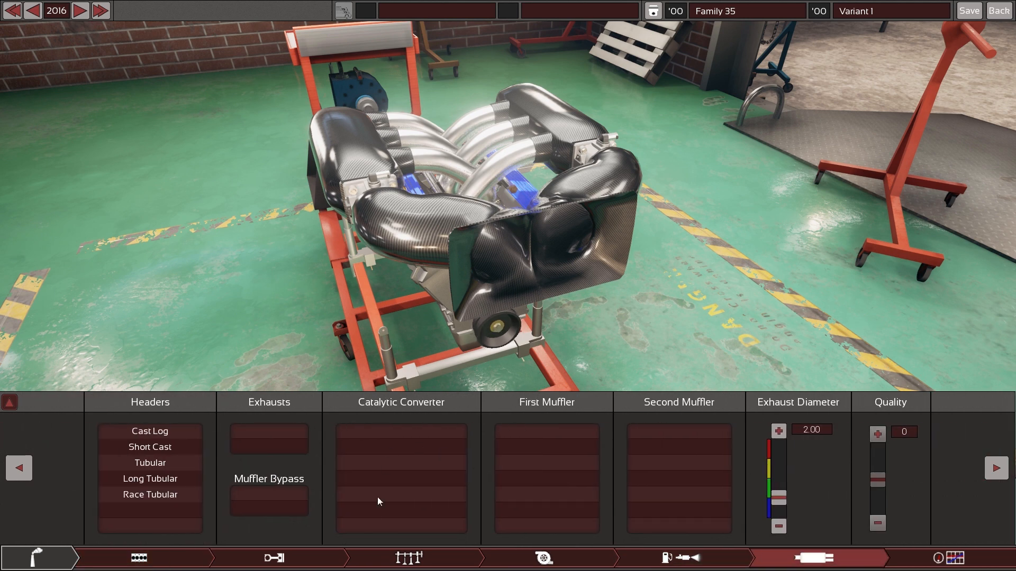
{"action": "left_click", "coordinate": [661, 558]}
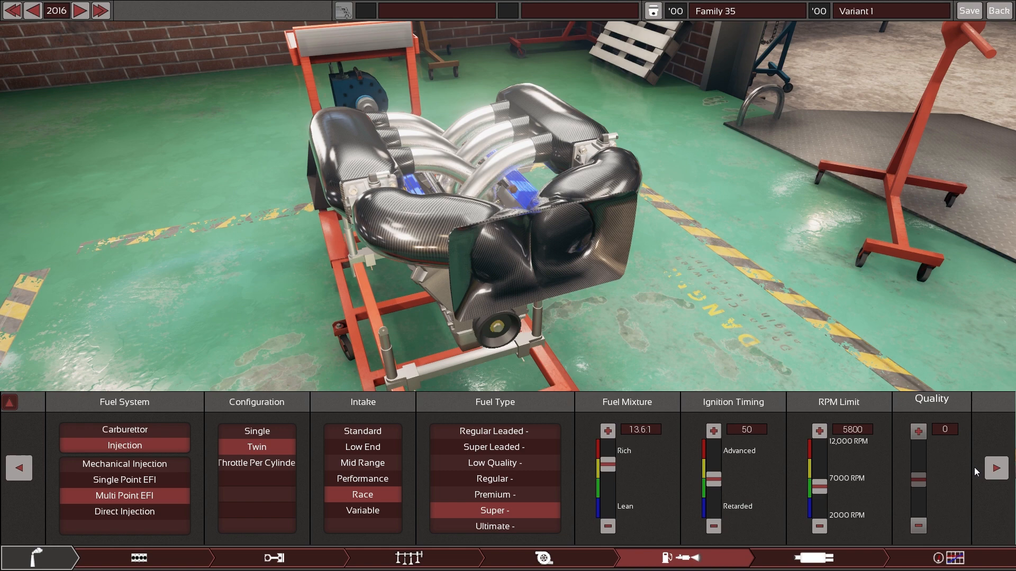
Fit Race Tubular headers and bring up the Torque & Boost performance overview
{"action": "left_click", "coordinate": [806, 557]}
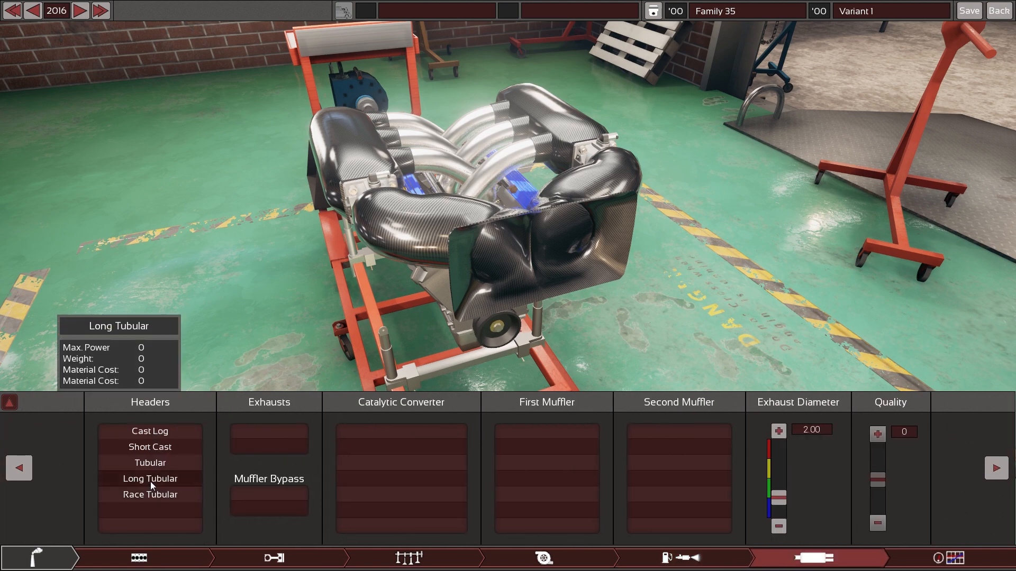
{"action": "left_click", "coordinate": [150, 494]}
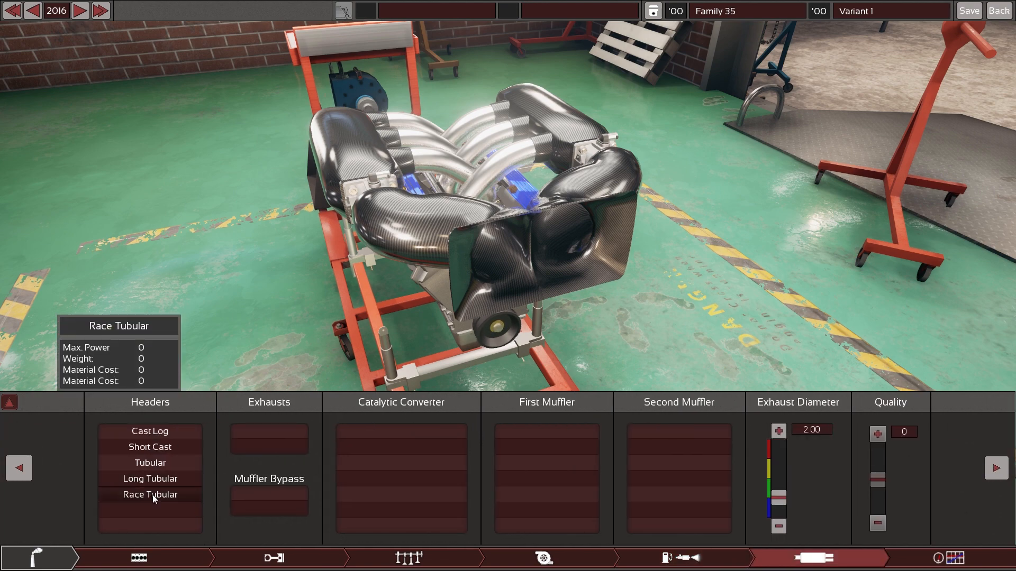
{"action": "left_click", "coordinate": [149, 494]}
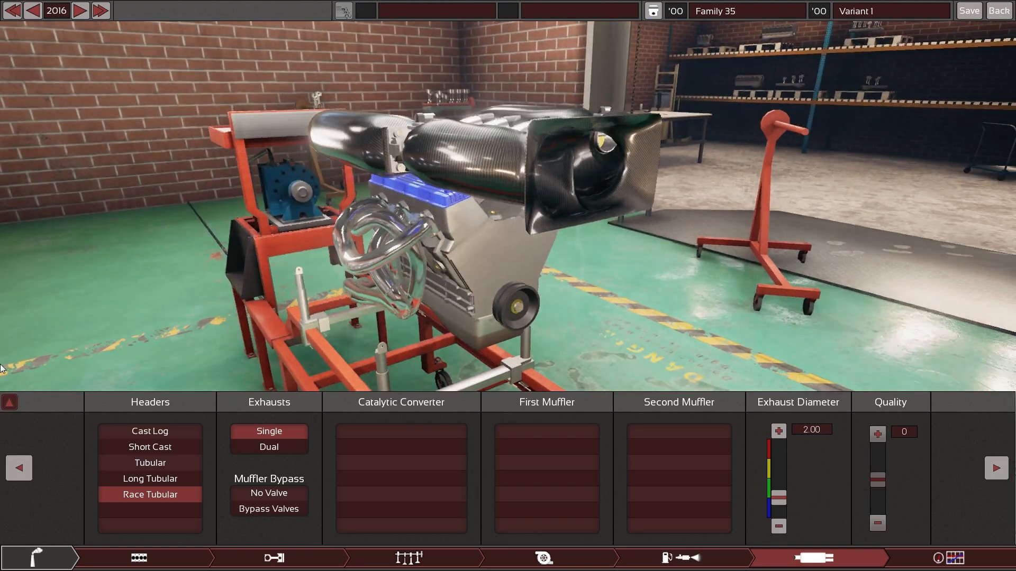
{"action": "left_click", "coordinate": [674, 557]}
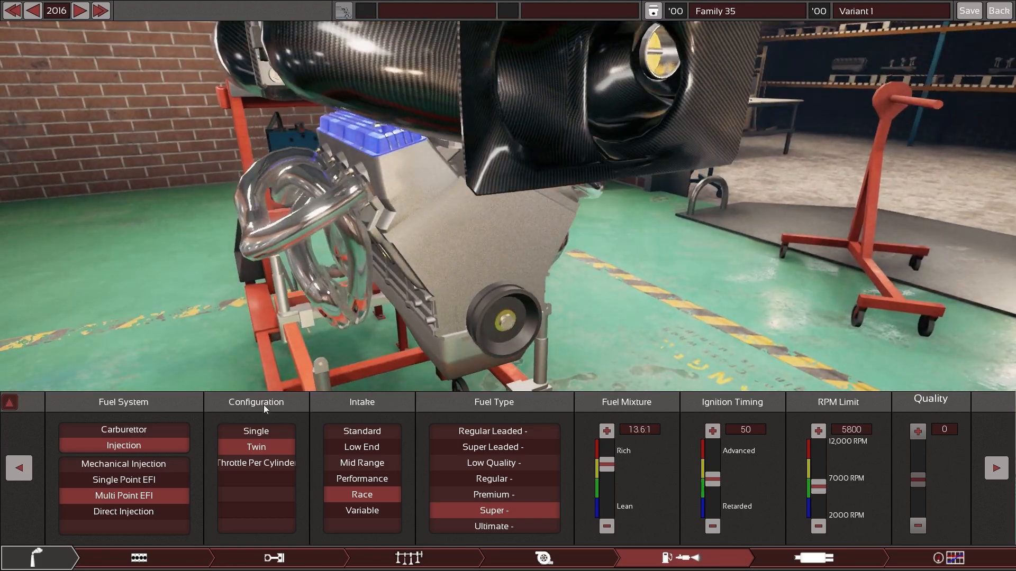
{"action": "left_click", "coordinate": [10, 402]}
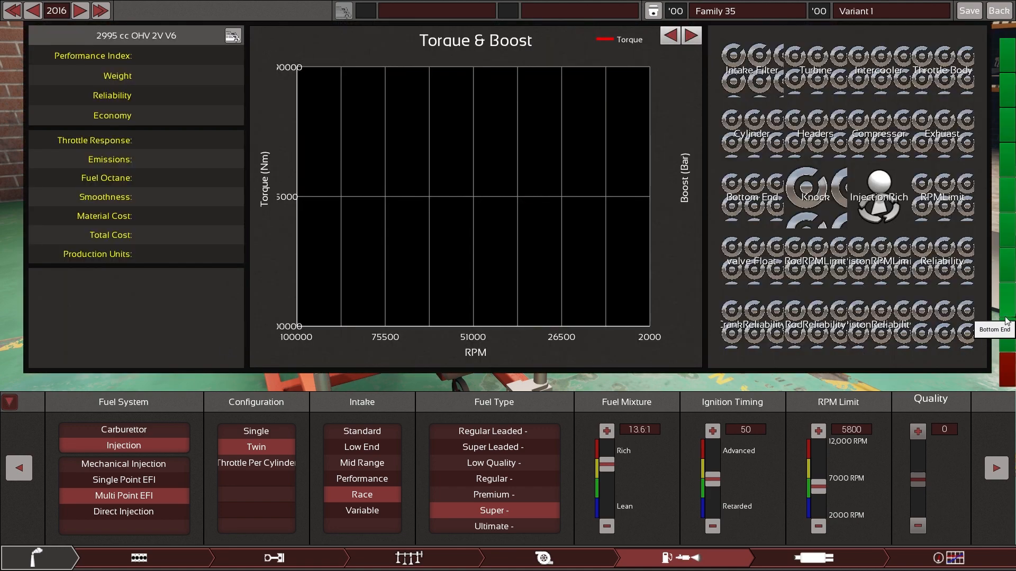
{"action": "mouse_move", "coordinate": [1003, 111]}
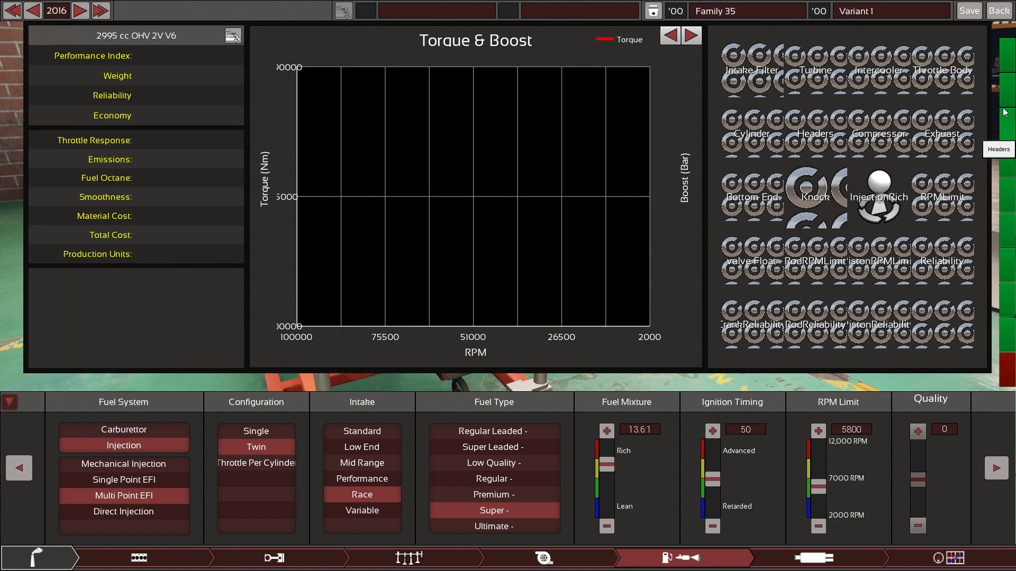
{"action": "mouse_move", "coordinate": [1006, 293]}
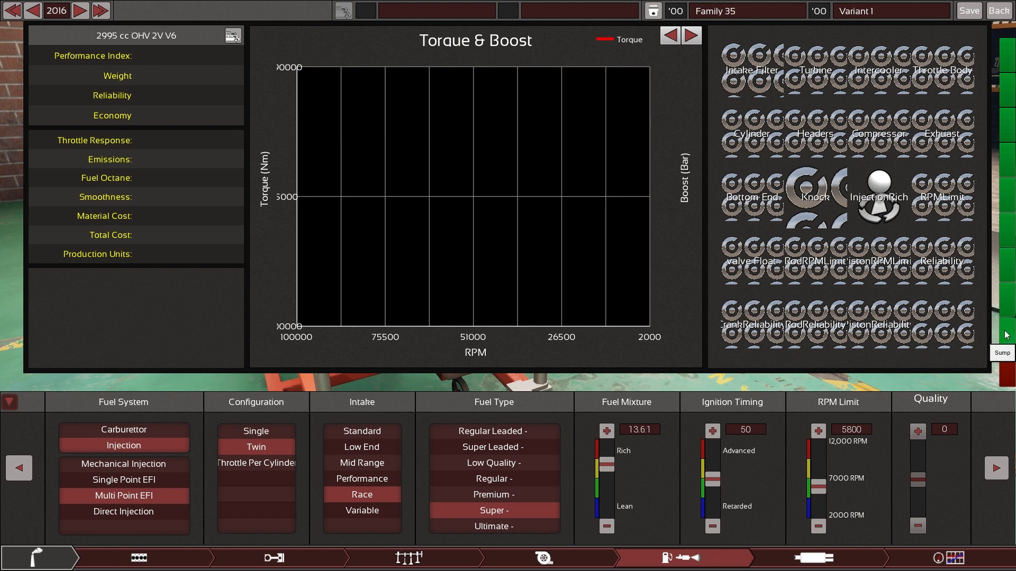
{"action": "mouse_move", "coordinate": [122, 430]}
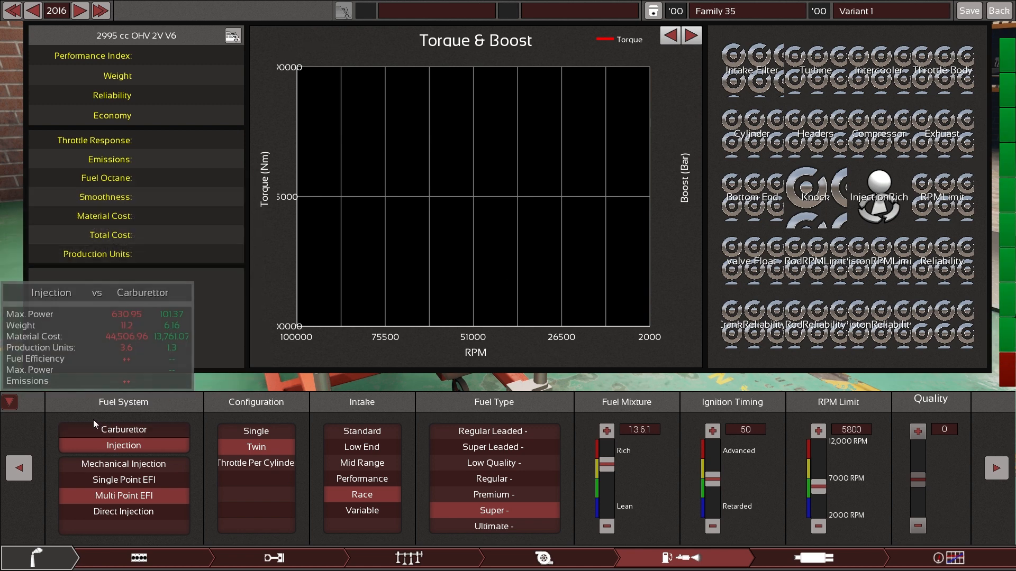
Toggle the performance overview and leave it closed, showing the engine on its stand
{"action": "left_click", "coordinate": [9, 402]}
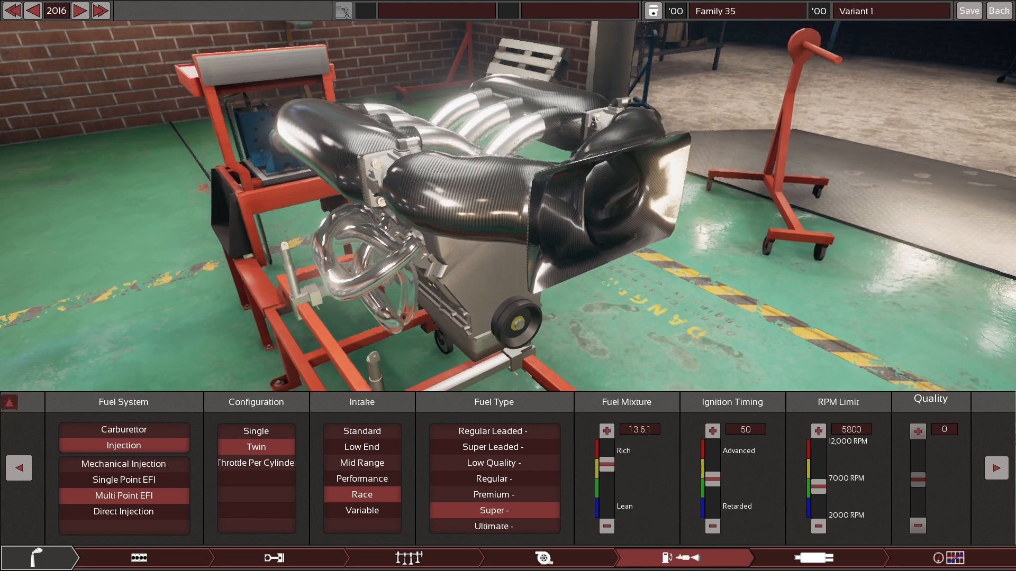
{"action": "left_click", "coordinate": [10, 402]}
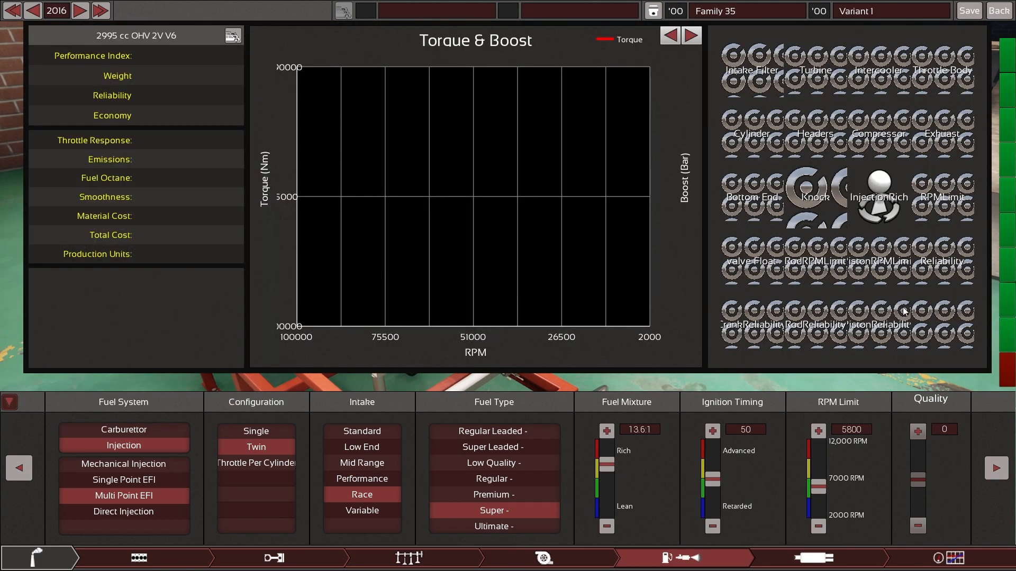
{"action": "mouse_move", "coordinate": [1008, 61]}
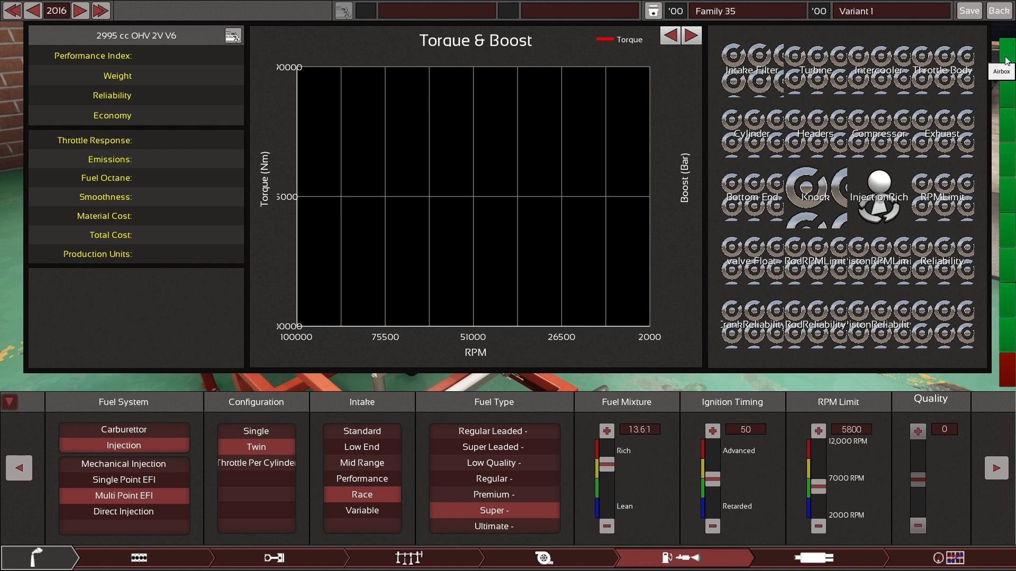
{"action": "mouse_move", "coordinate": [1007, 108]}
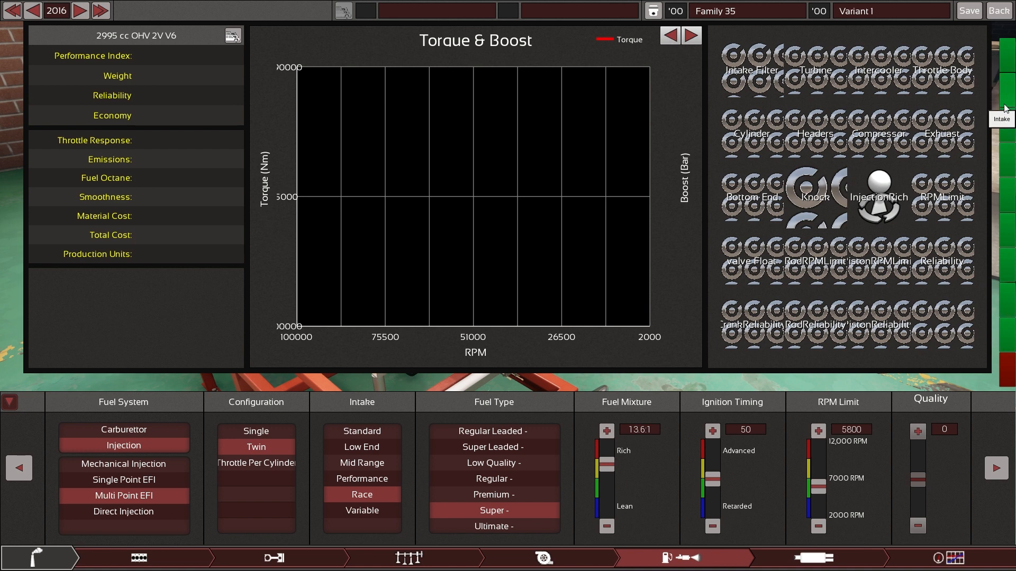
{"action": "mouse_move", "coordinate": [1008, 119]}
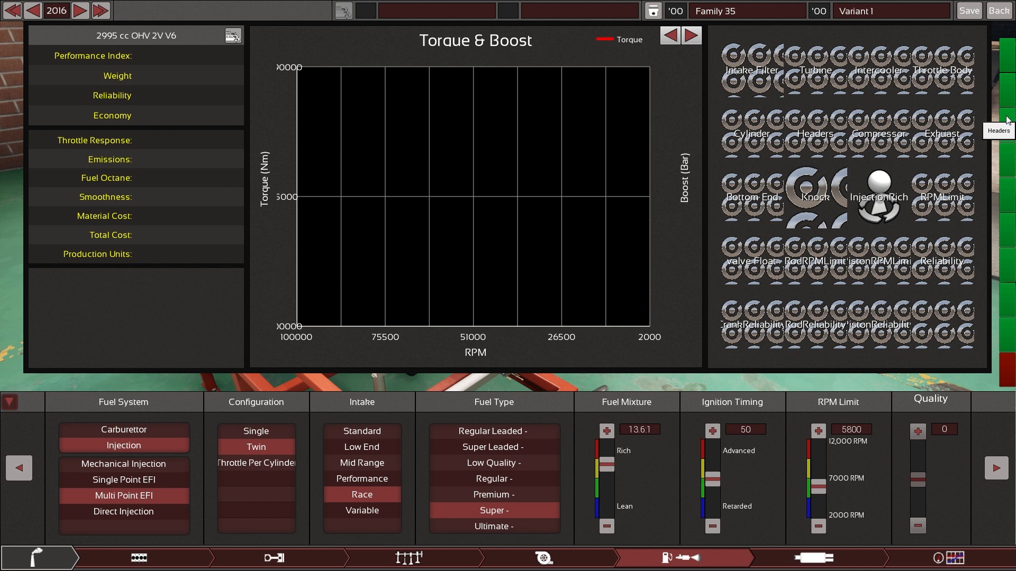
{"action": "mouse_move", "coordinate": [1009, 329]}
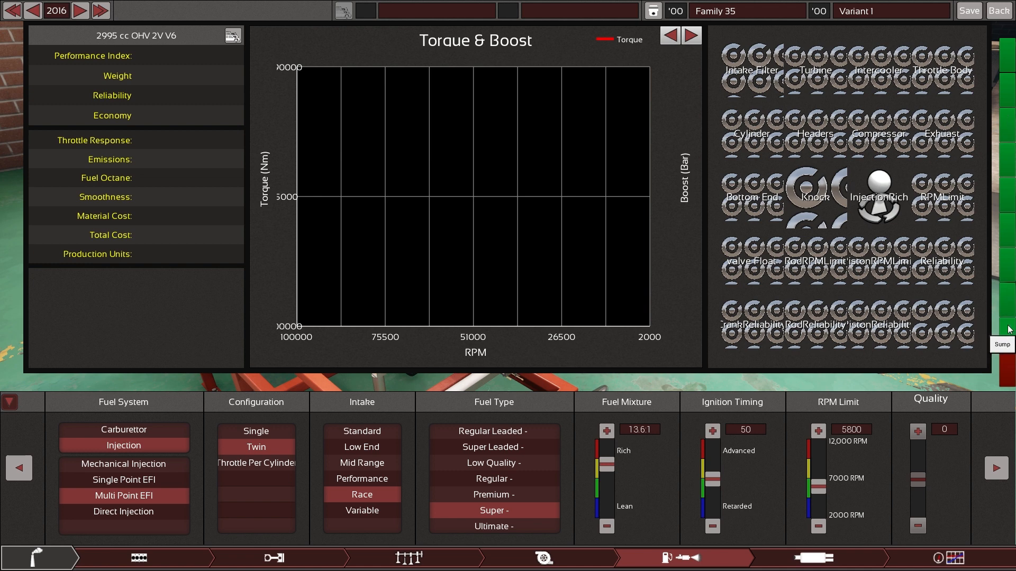
{"action": "mouse_move", "coordinate": [1009, 299]}
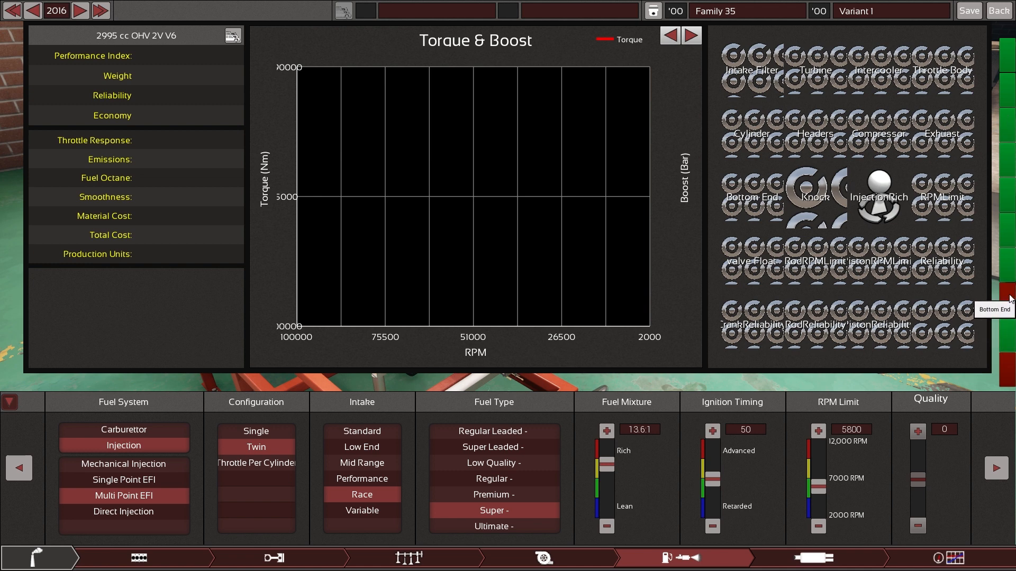
{"action": "mouse_move", "coordinate": [1009, 271]}
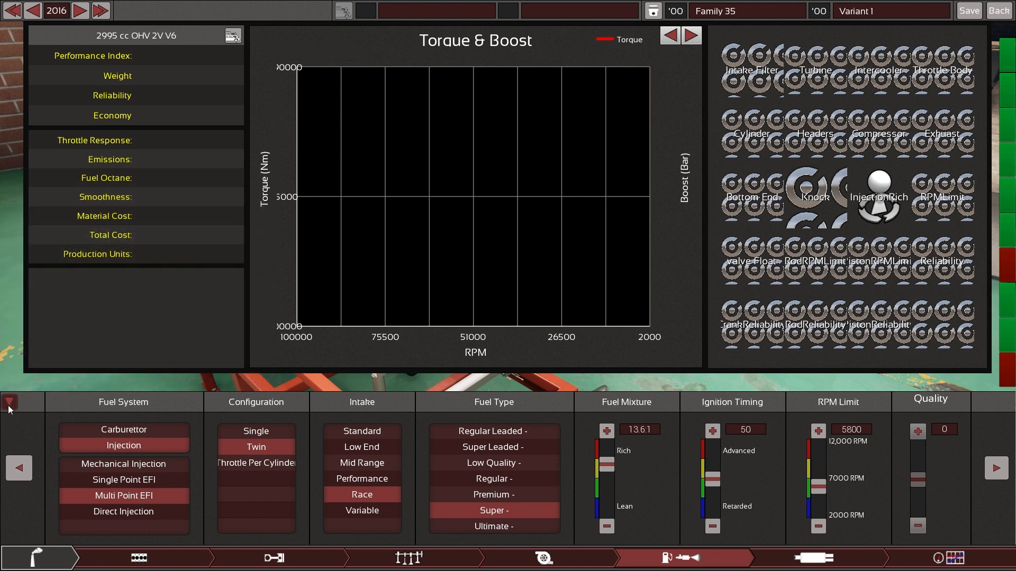
{"action": "left_click", "coordinate": [9, 402]}
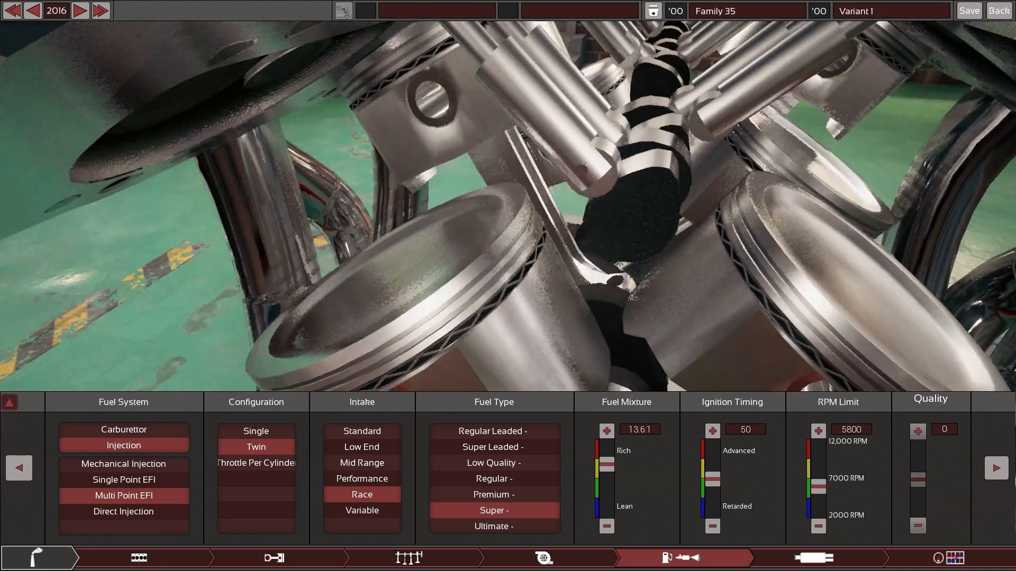
Fit the Performance intake and Throttle Per Cylinder configuration on the injected engine
{"action": "left_click", "coordinate": [362, 479]}
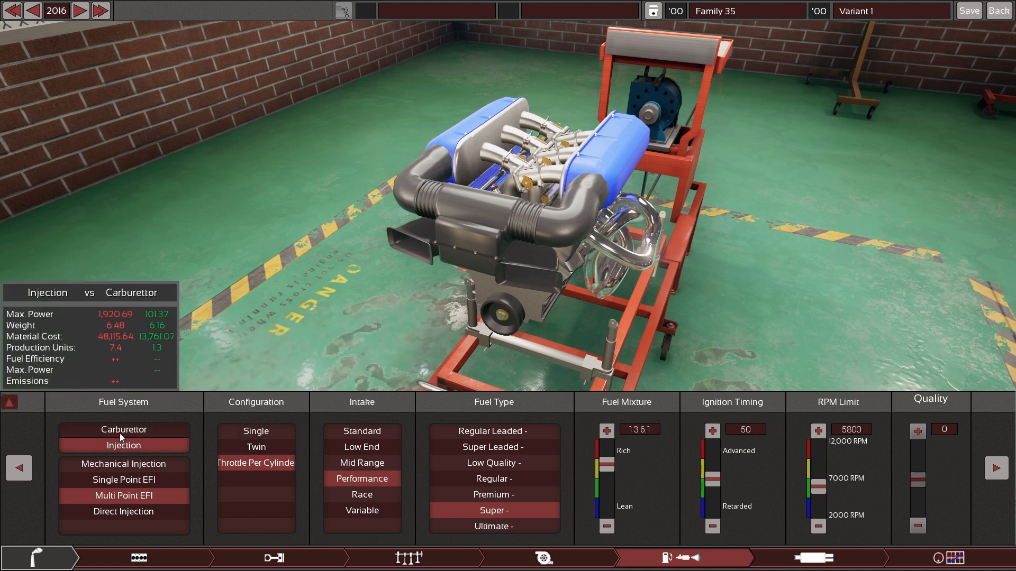
{"action": "left_click", "coordinate": [123, 445]}
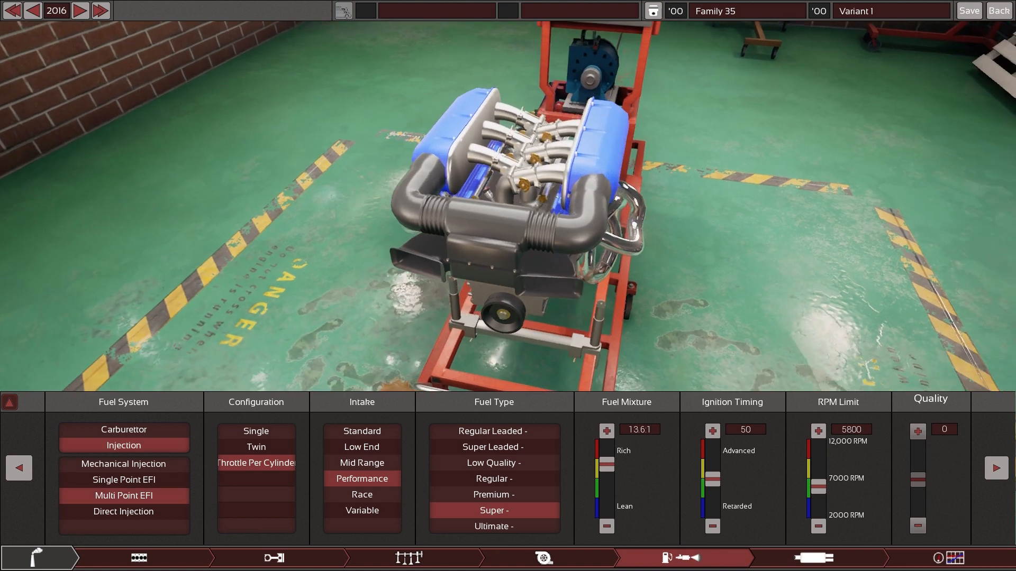
Switch to a carburettor fuel system and settle on the Low End intake after trying Mid Range, Performance and Race
{"action": "left_click", "coordinate": [123, 430]}
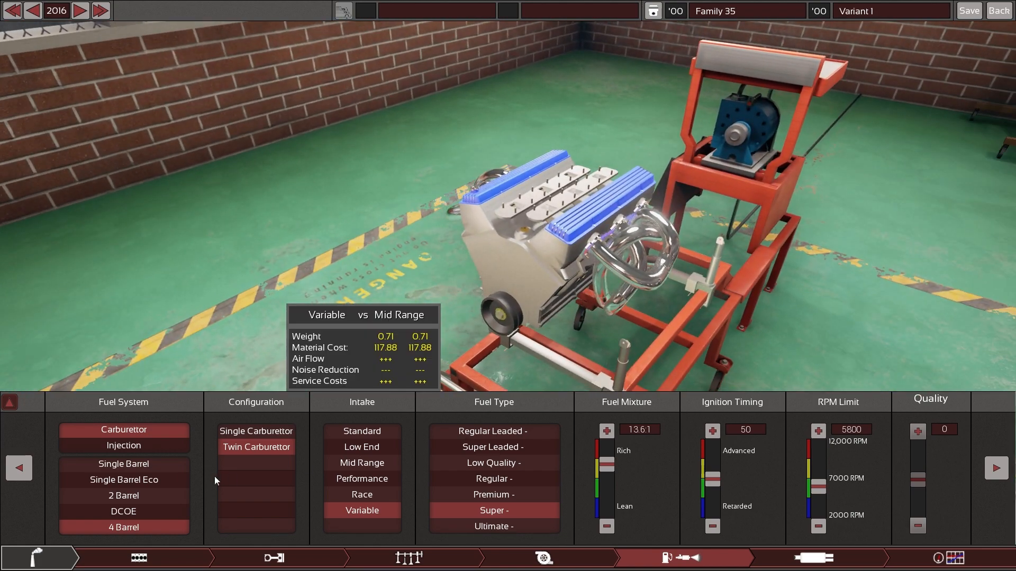
{"action": "left_click", "coordinate": [361, 447]}
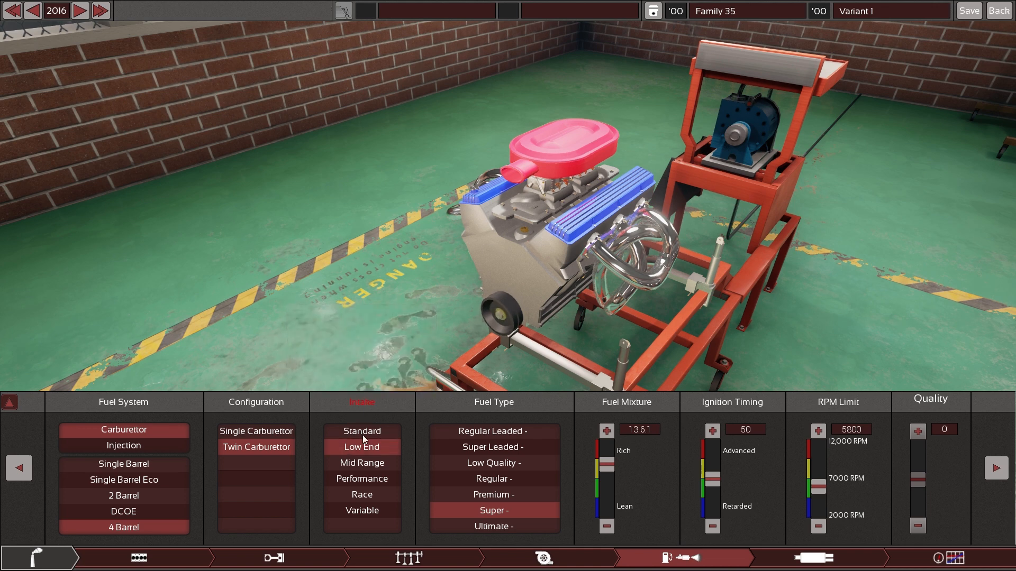
{"action": "mouse_move", "coordinate": [362, 462]}
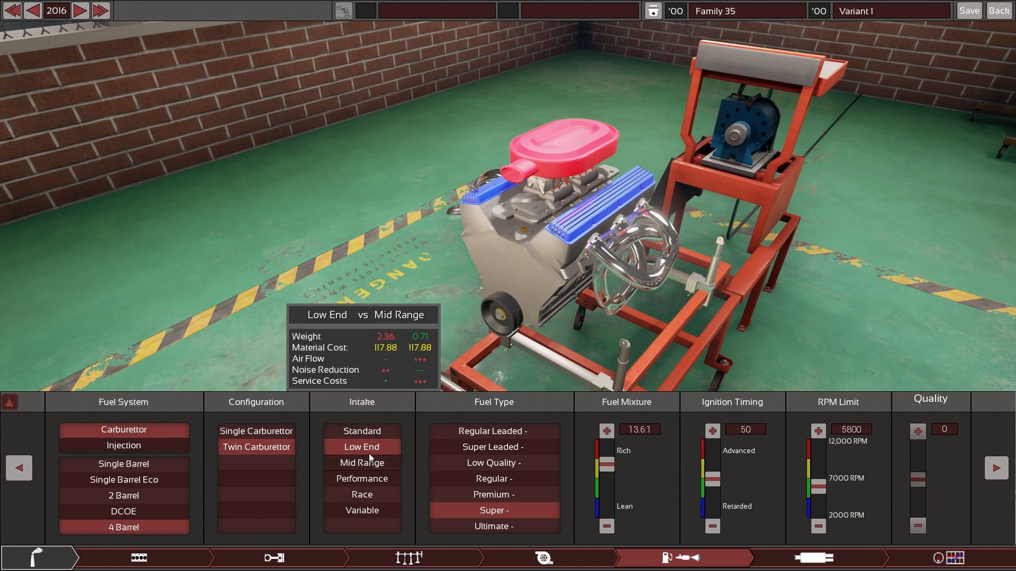
{"action": "left_click", "coordinate": [362, 462]}
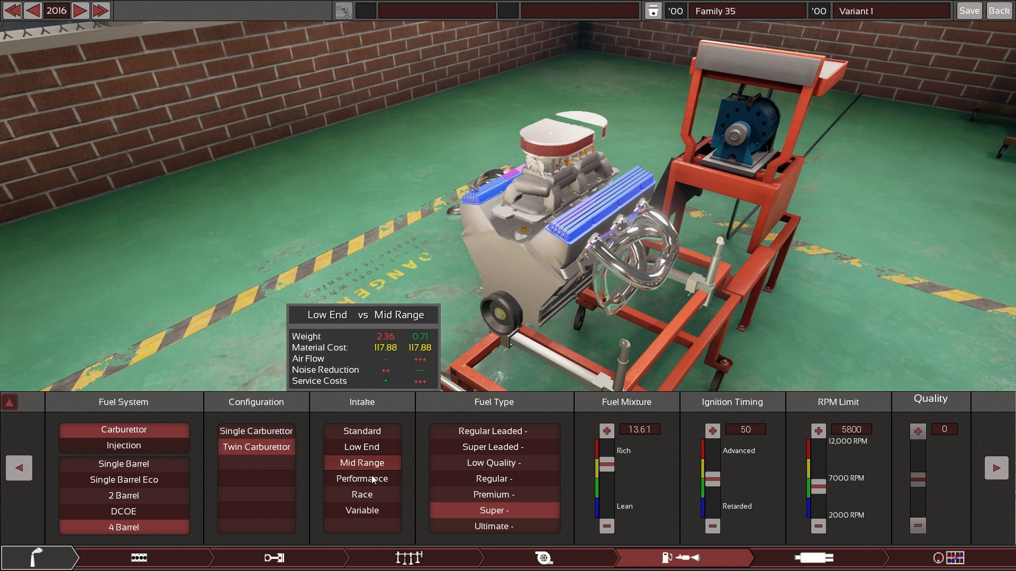
{"action": "left_click", "coordinate": [361, 479]}
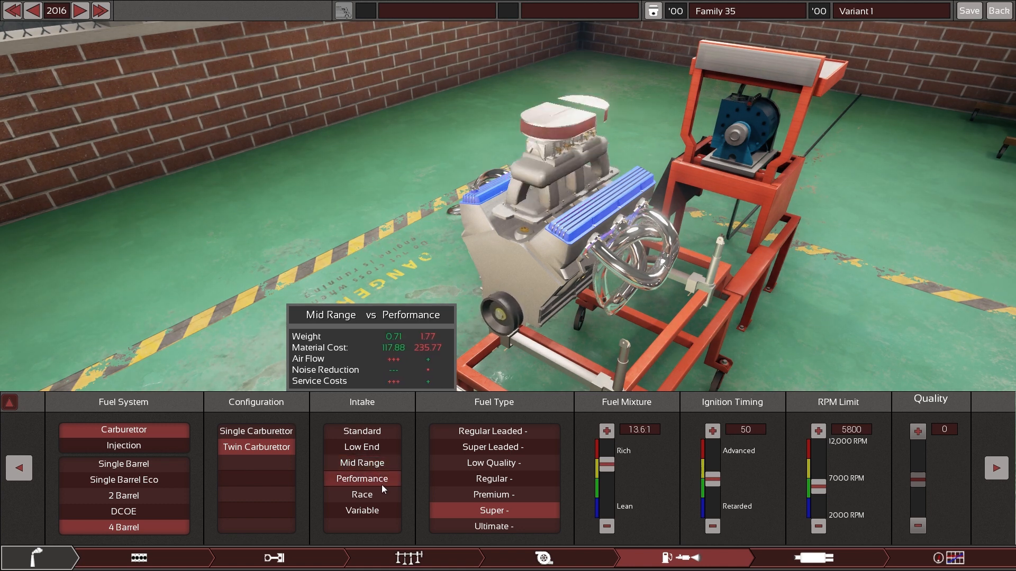
{"action": "left_click", "coordinate": [361, 494]}
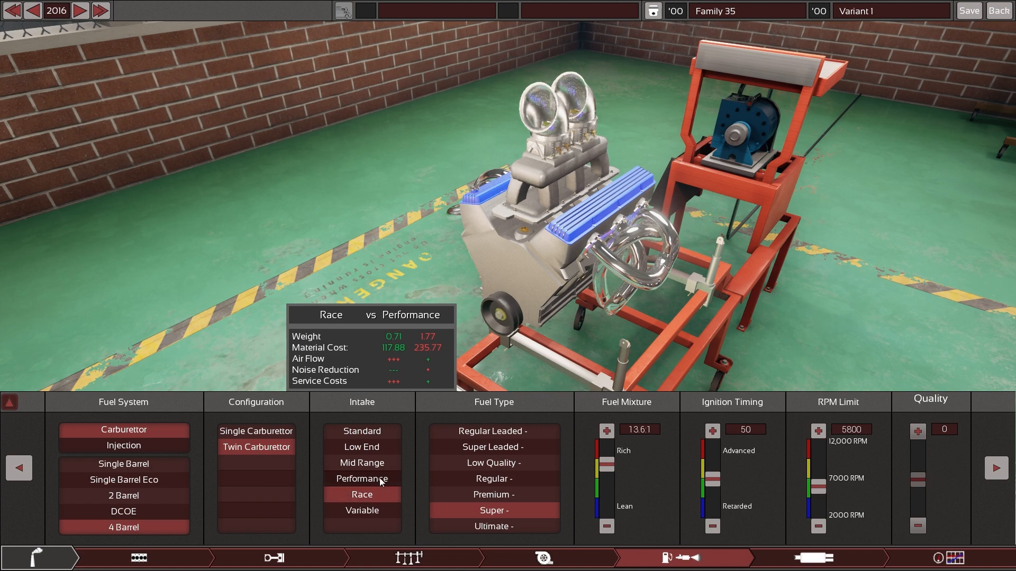
{"action": "left_click", "coordinate": [361, 462]}
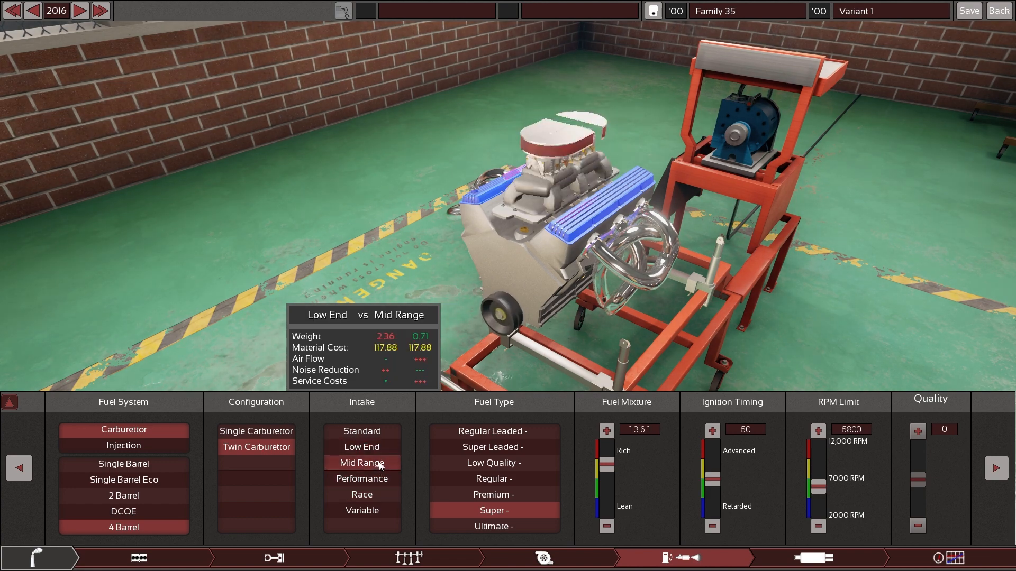
{"action": "left_click", "coordinate": [362, 447]}
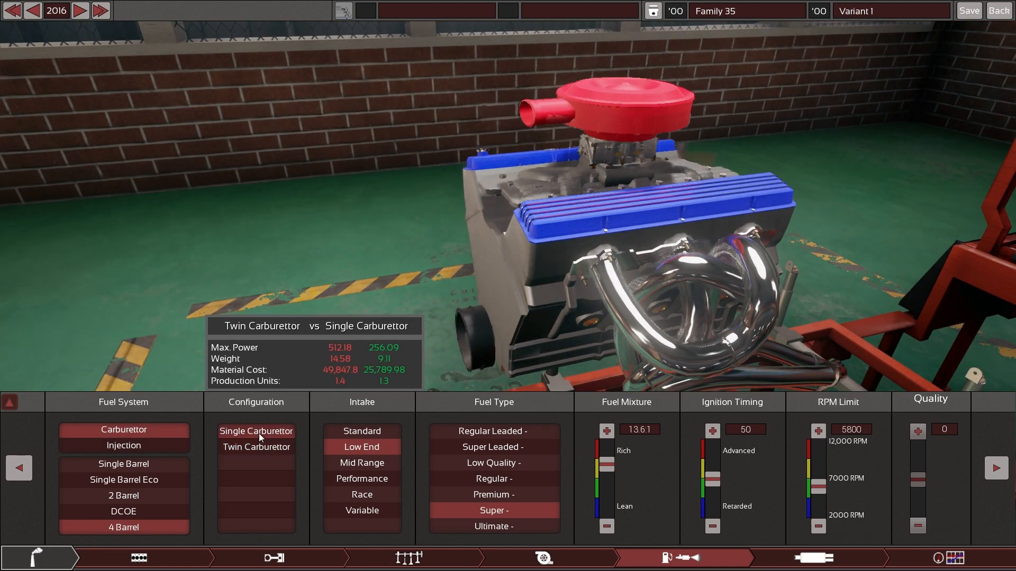
Fit twin four-barrel carburettors and return to the engine block settings
{"action": "left_click", "coordinate": [256, 446]}
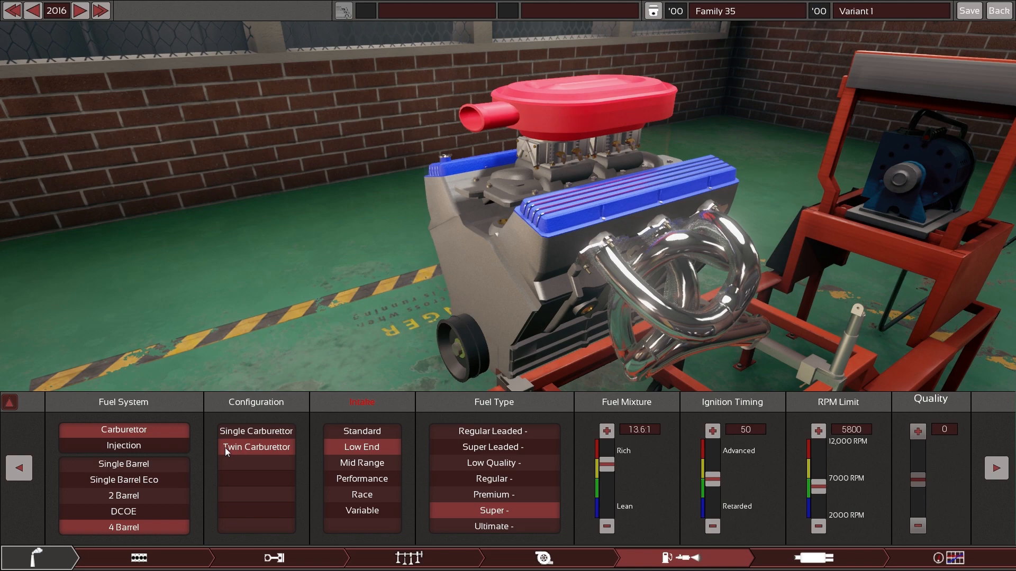
{"action": "left_click", "coordinate": [138, 557]}
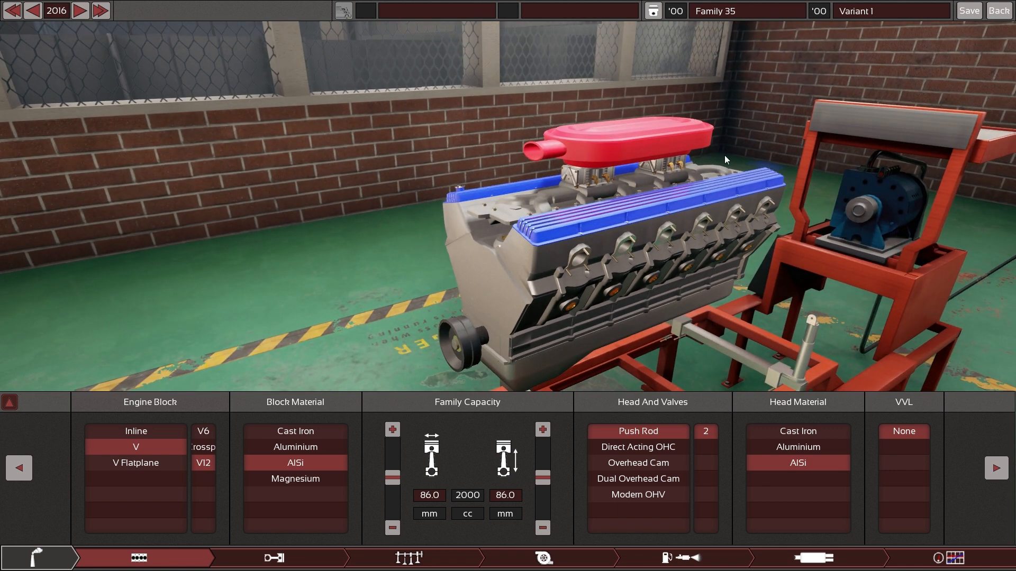
{"action": "mouse_move", "coordinate": [593, 268]}
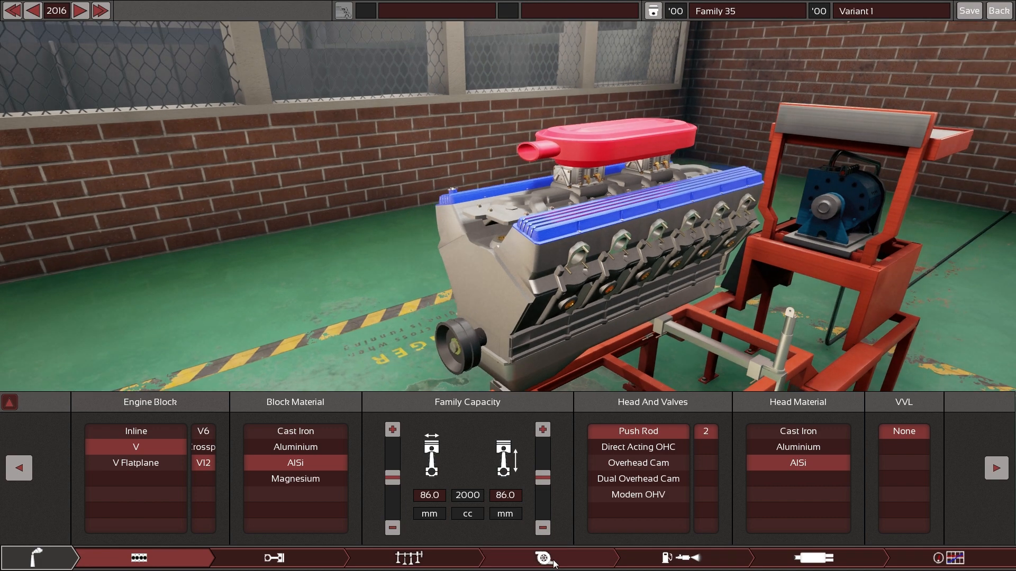
{"action": "left_click", "coordinate": [664, 558]}
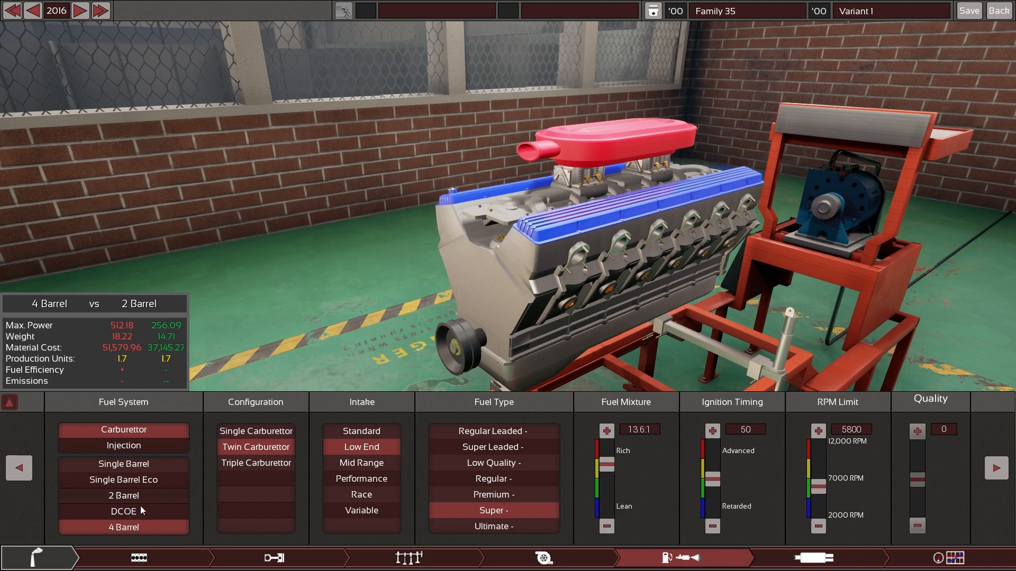
Cycle Triple and Quad carburettor setups, ending with six 2 Barrel carburettors
{"action": "left_click", "coordinate": [255, 463]}
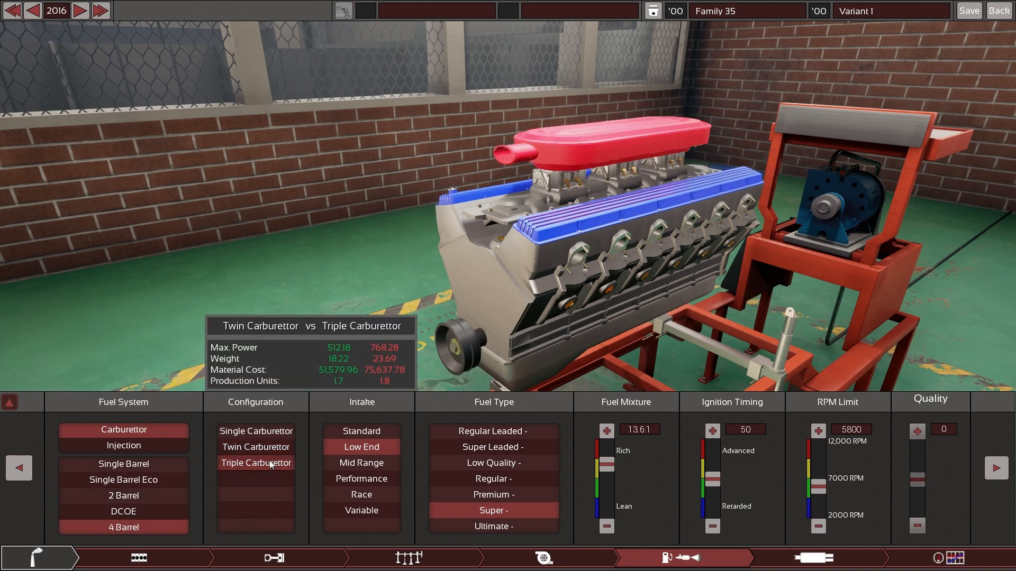
{"action": "left_click", "coordinate": [255, 462]}
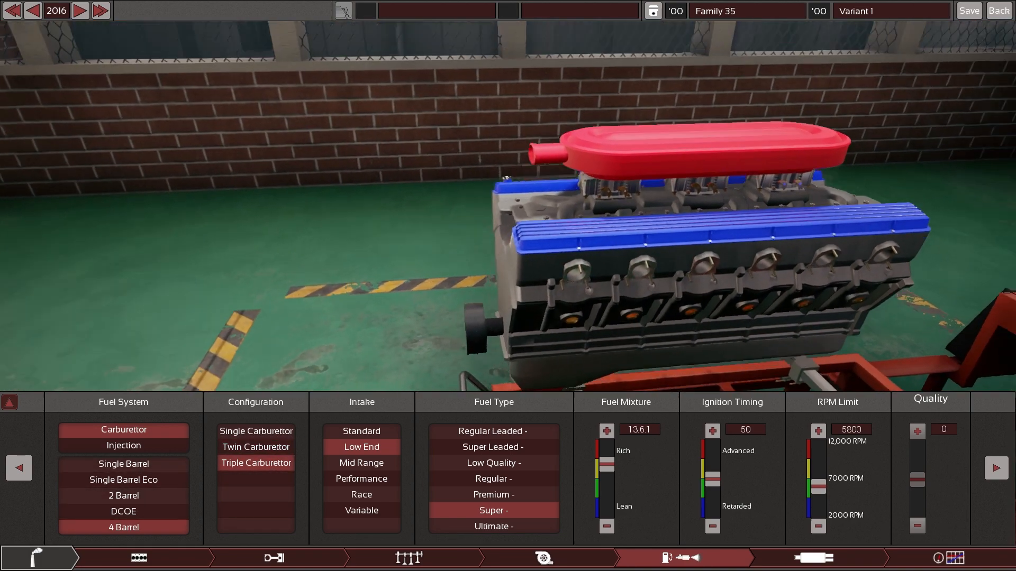
{"action": "mouse_move", "coordinate": [122, 479]}
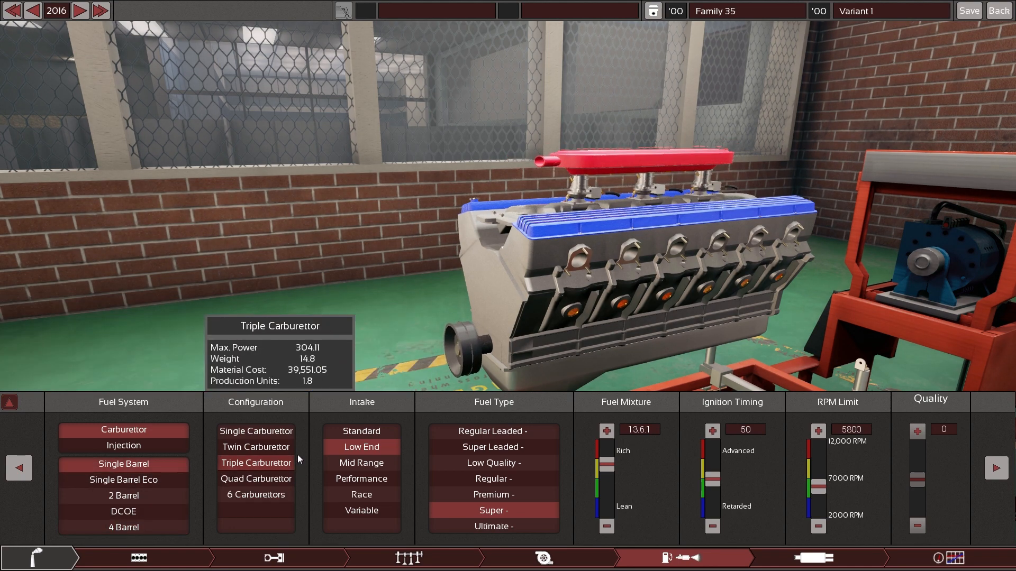
{"action": "mouse_move", "coordinate": [361, 431]}
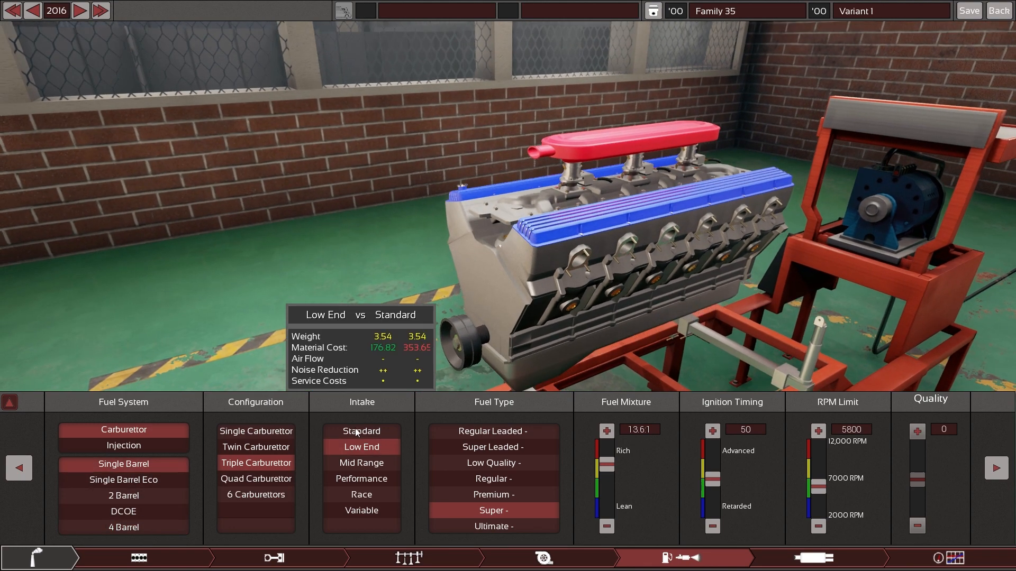
{"action": "left_click", "coordinate": [255, 430]}
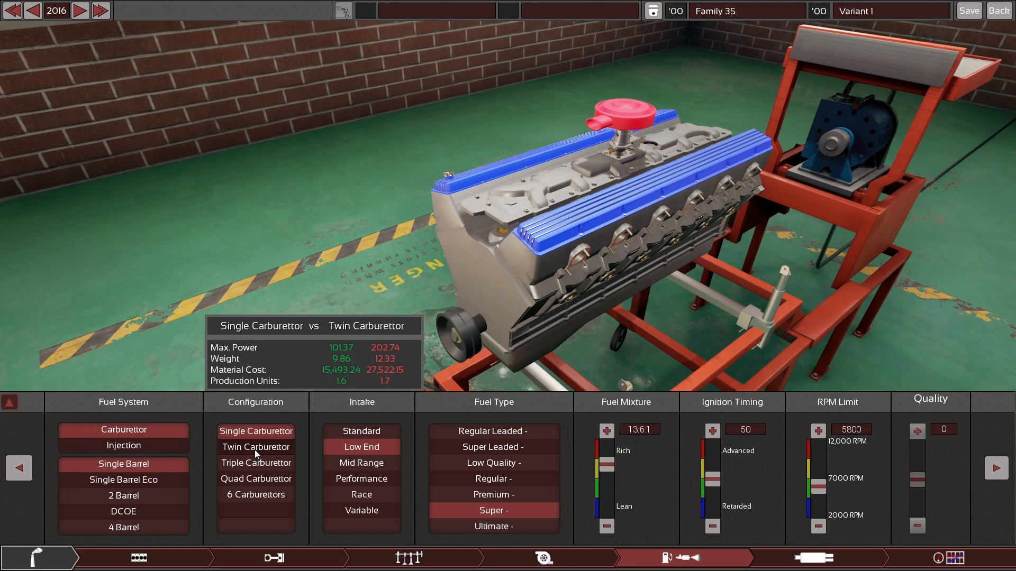
{"action": "left_click", "coordinate": [255, 462]}
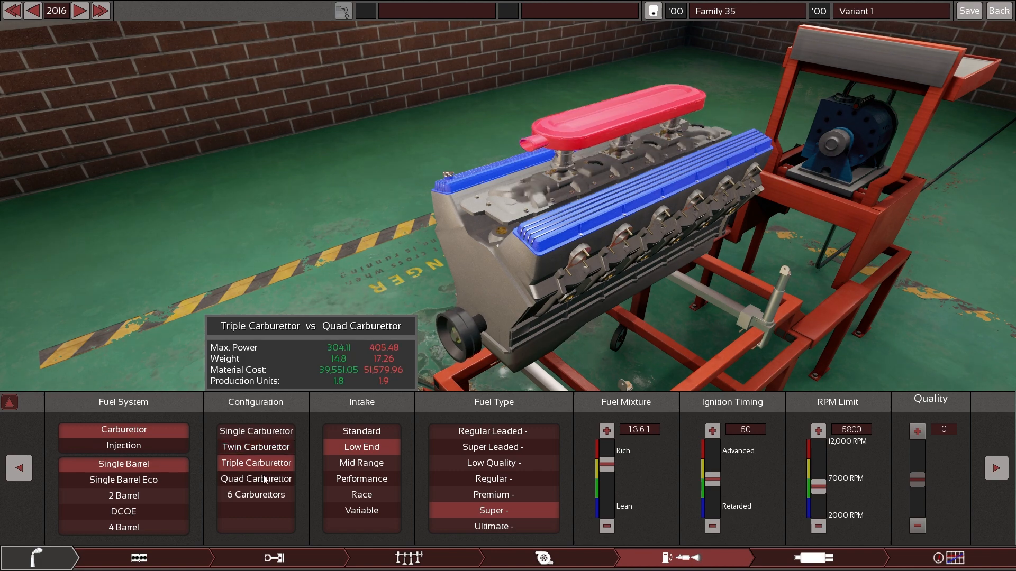
{"action": "left_click", "coordinate": [255, 478]}
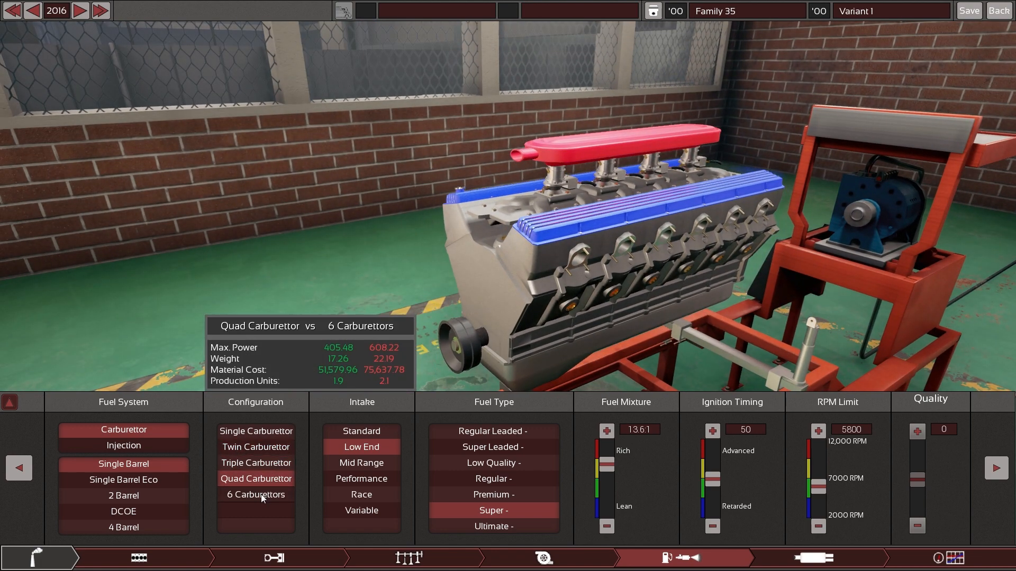
{"action": "left_click", "coordinate": [255, 494]}
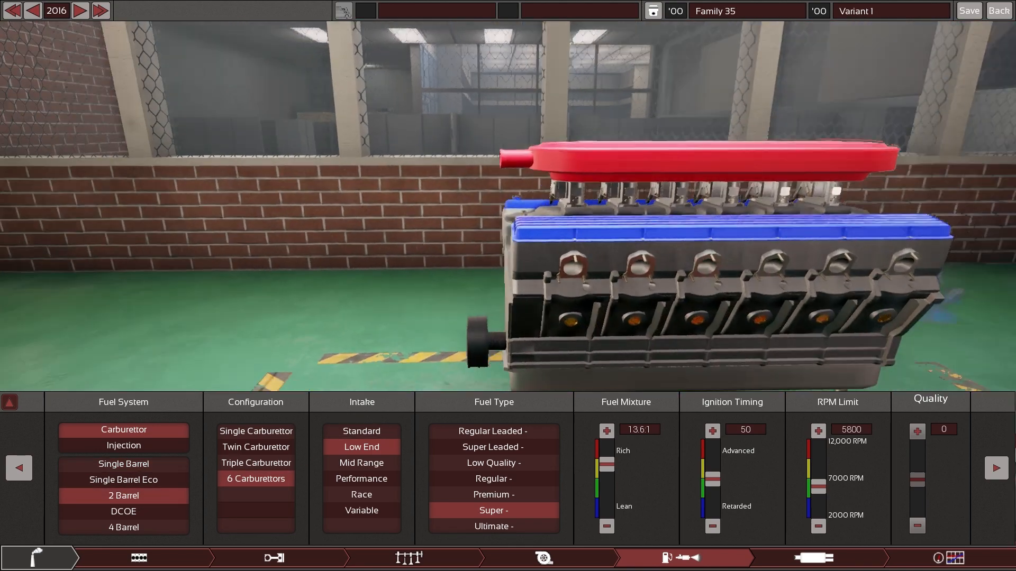
{"action": "mouse_move", "coordinate": [255, 447]}
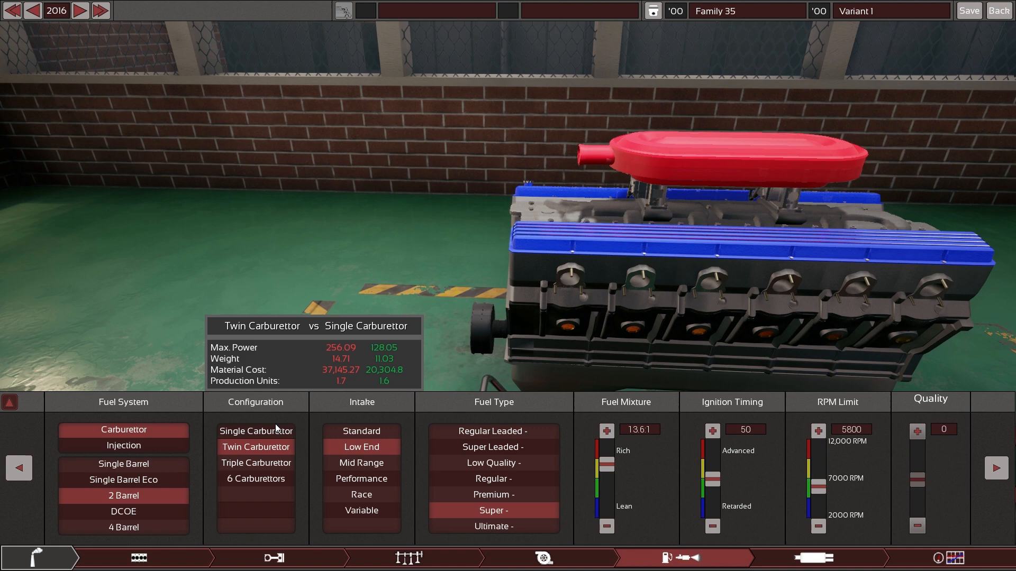
Cycle through Single, Triple and Quad configurations, ending on the bottom Configuration option
{"action": "left_click", "coordinate": [255, 431]}
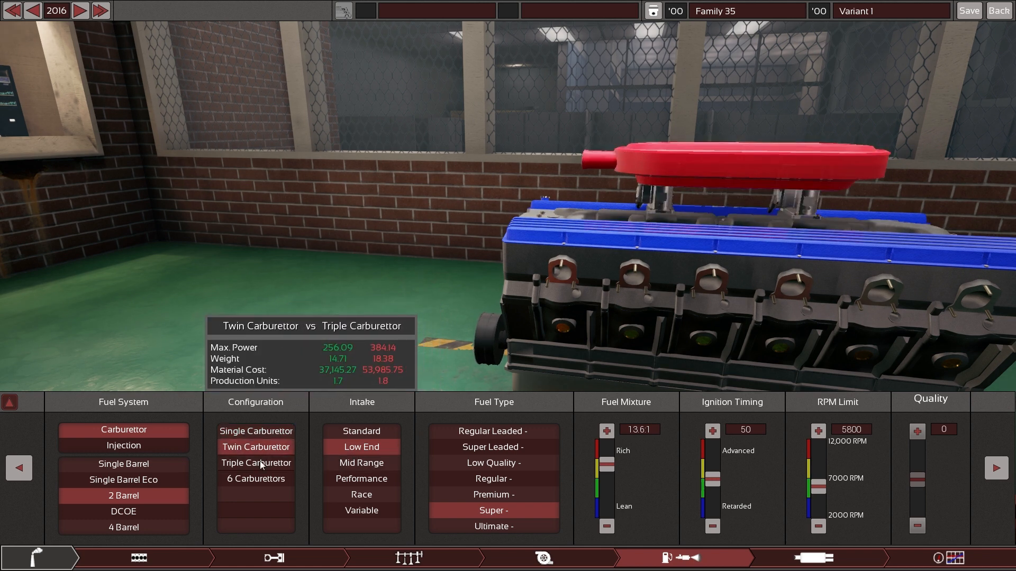
{"action": "left_click", "coordinate": [256, 462]}
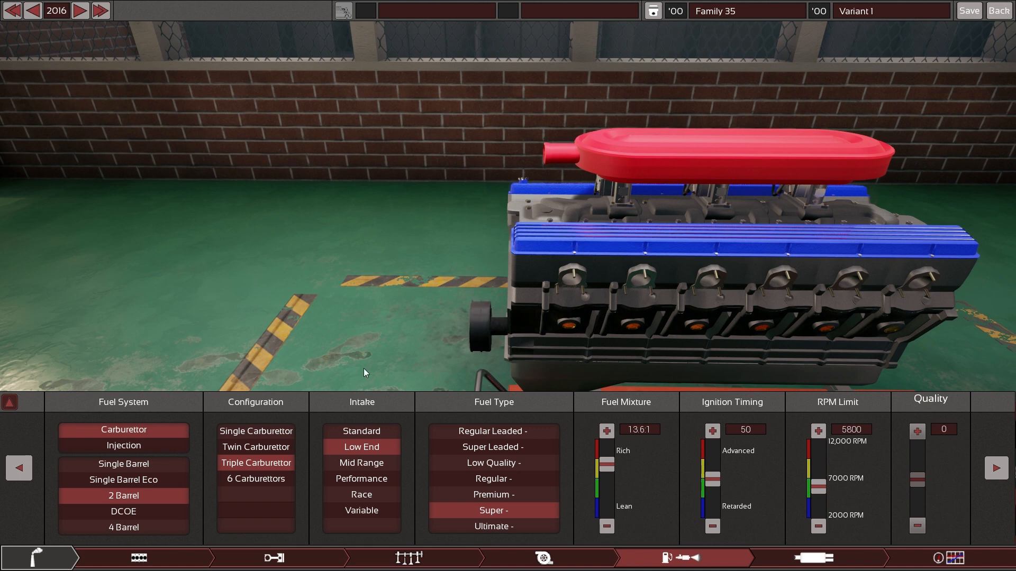
{"action": "left_click", "coordinate": [255, 479]}
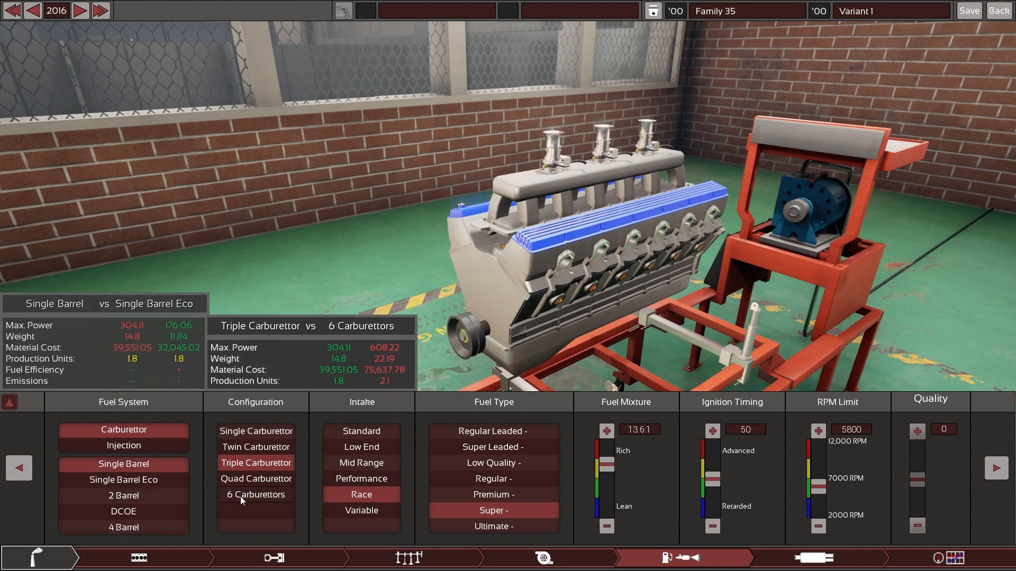
{"action": "left_click", "coordinate": [255, 494]}
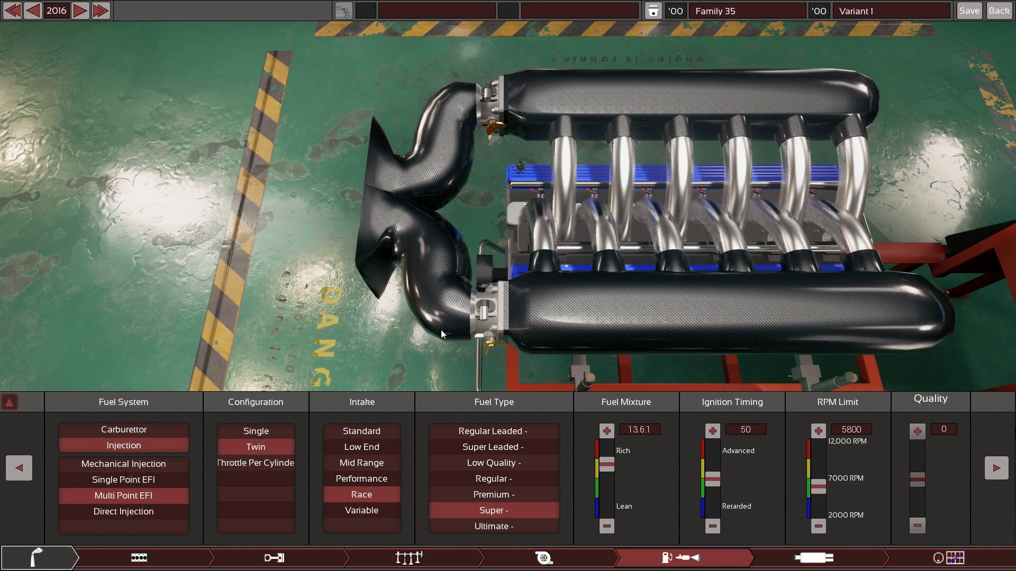
{"action": "mouse_move", "coordinate": [602, 249]}
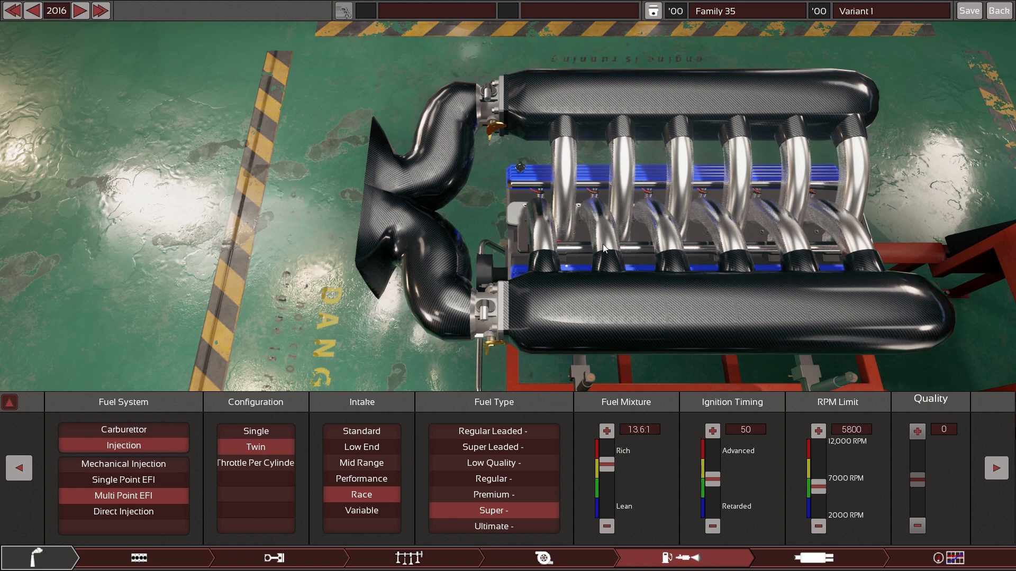
{"action": "mouse_move", "coordinate": [372, 189]}
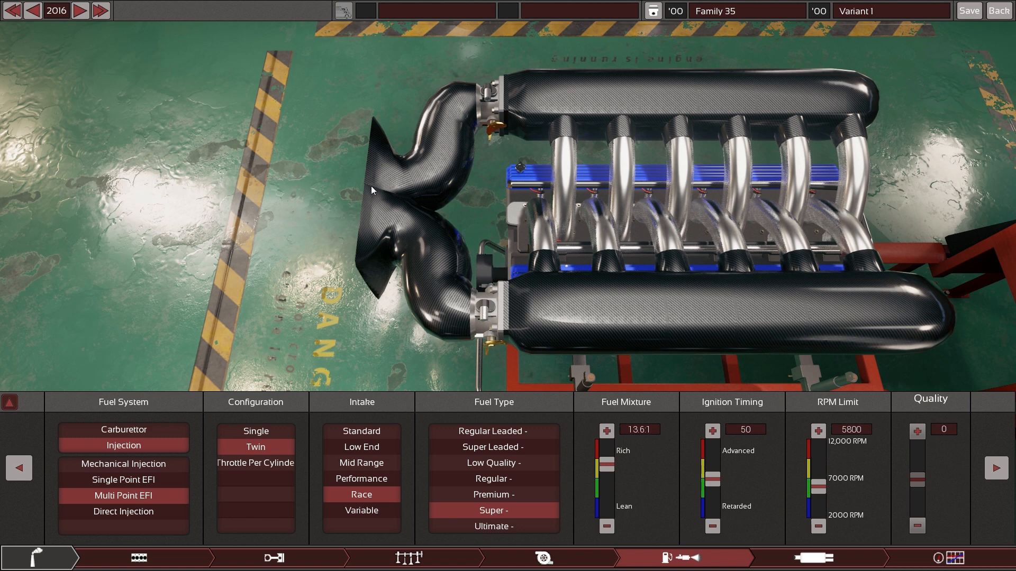
{"action": "mouse_move", "coordinate": [382, 246]}
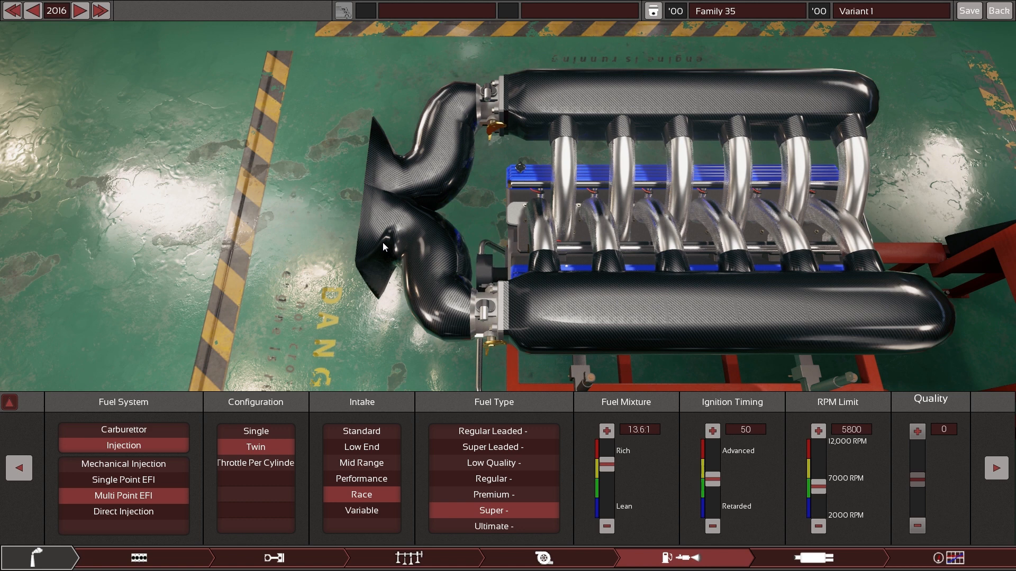
{"action": "mouse_move", "coordinate": [414, 223]}
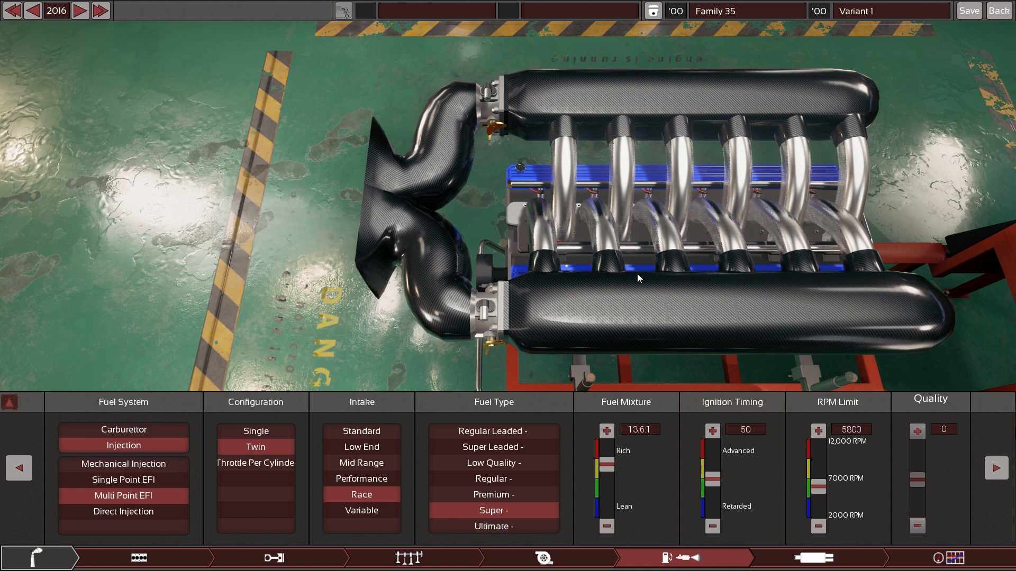
{"action": "mouse_move", "coordinate": [620, 272]}
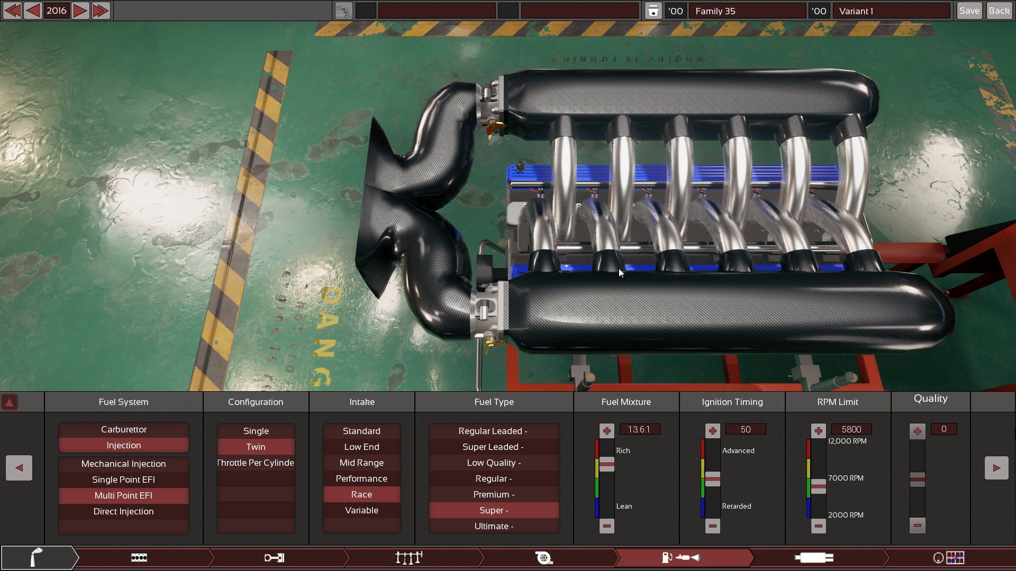
{"action": "mouse_move", "coordinate": [559, 263]}
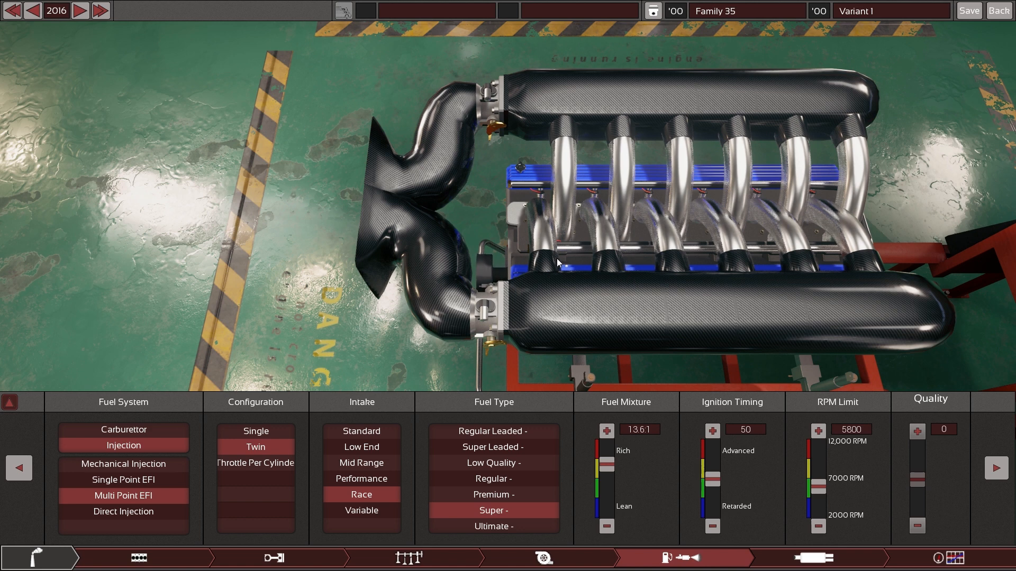
{"action": "mouse_move", "coordinate": [690, 300]}
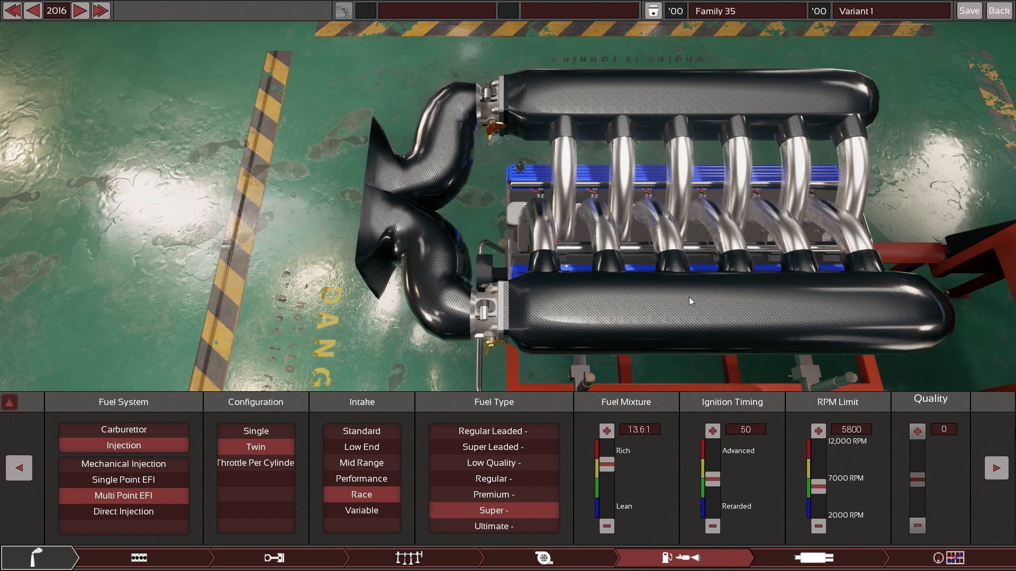